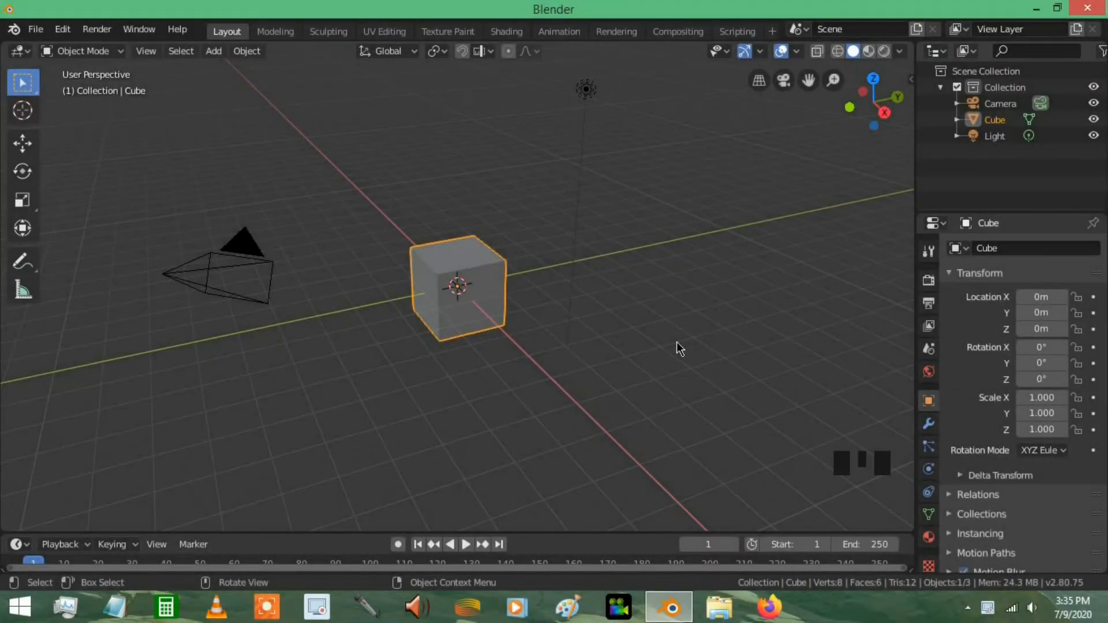
mouse_move(756, 293)
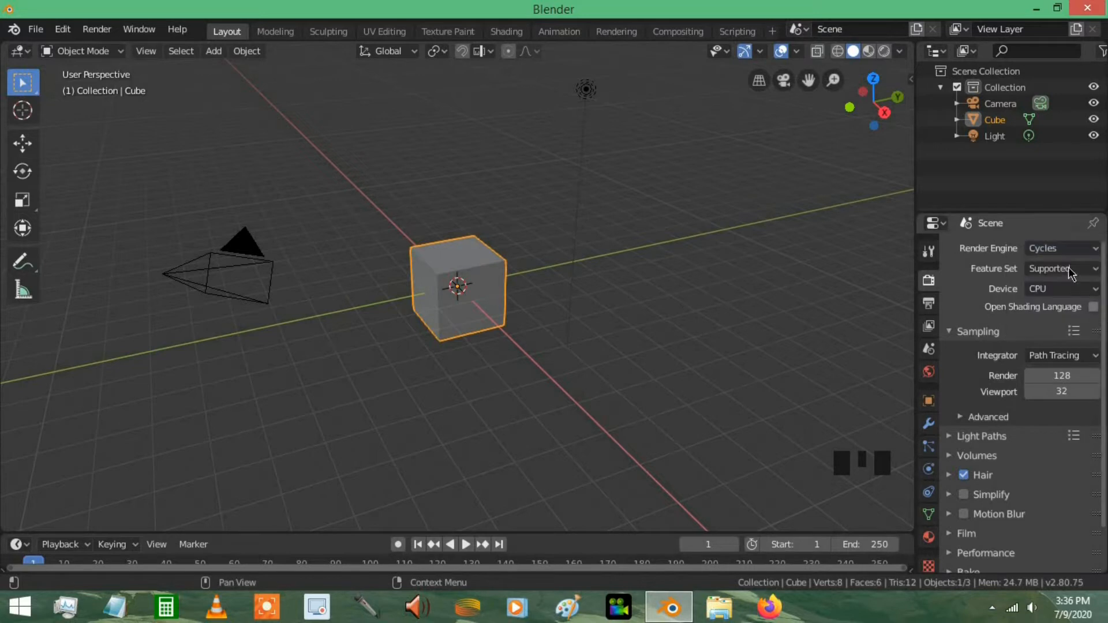
mouse_move(247, 232)
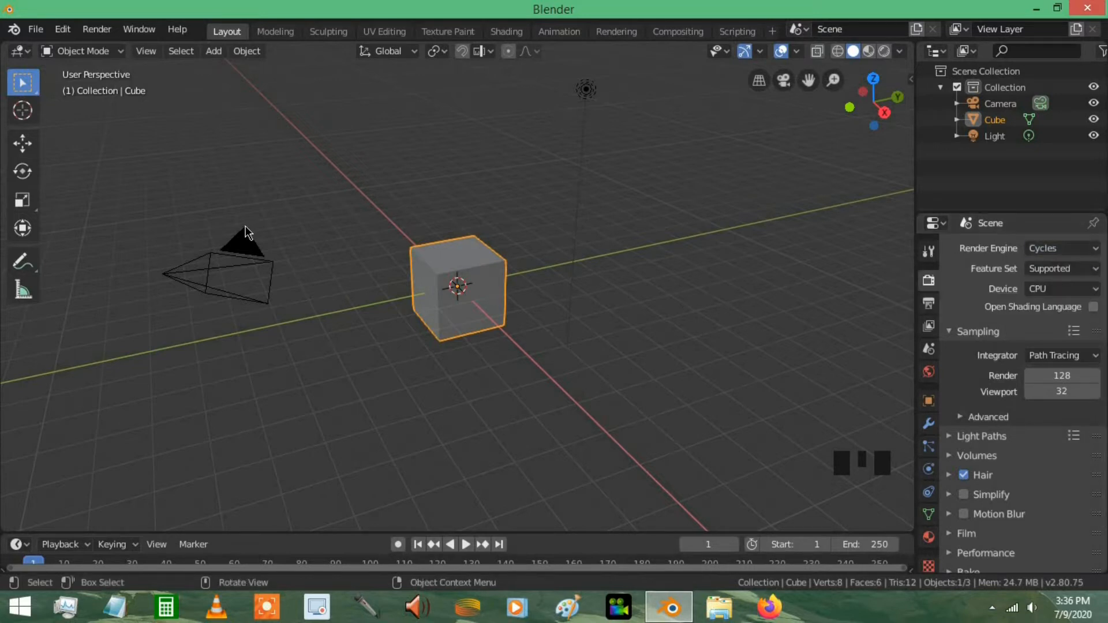
mouse_move(286, 212)
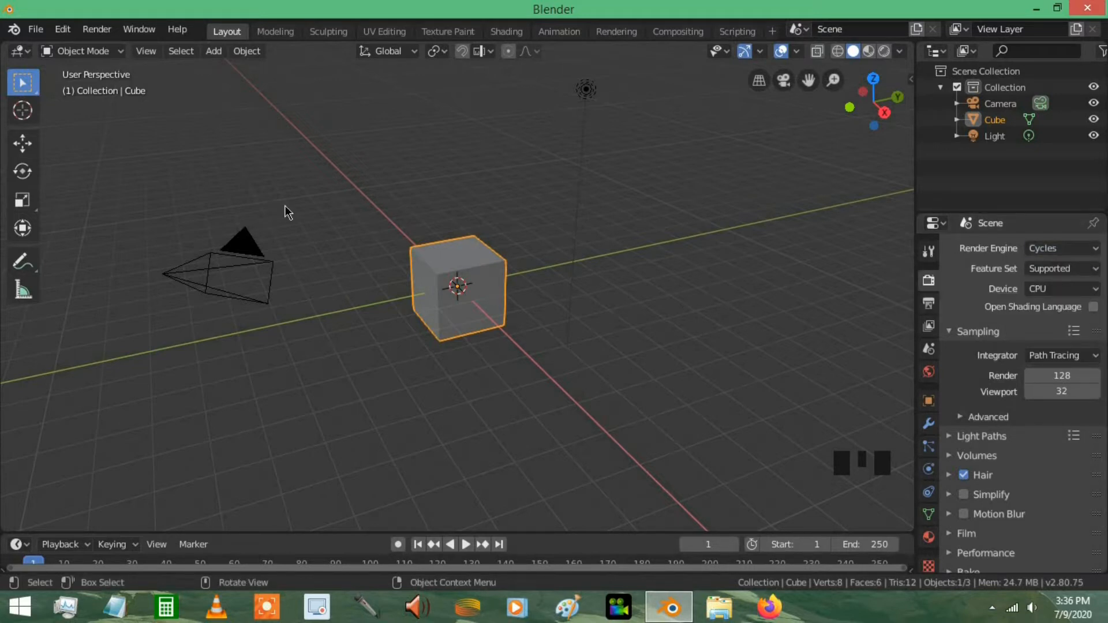
Step: Delete the default cube and add a UV sphere at the scene centre, keeping faceted shading
key("x")
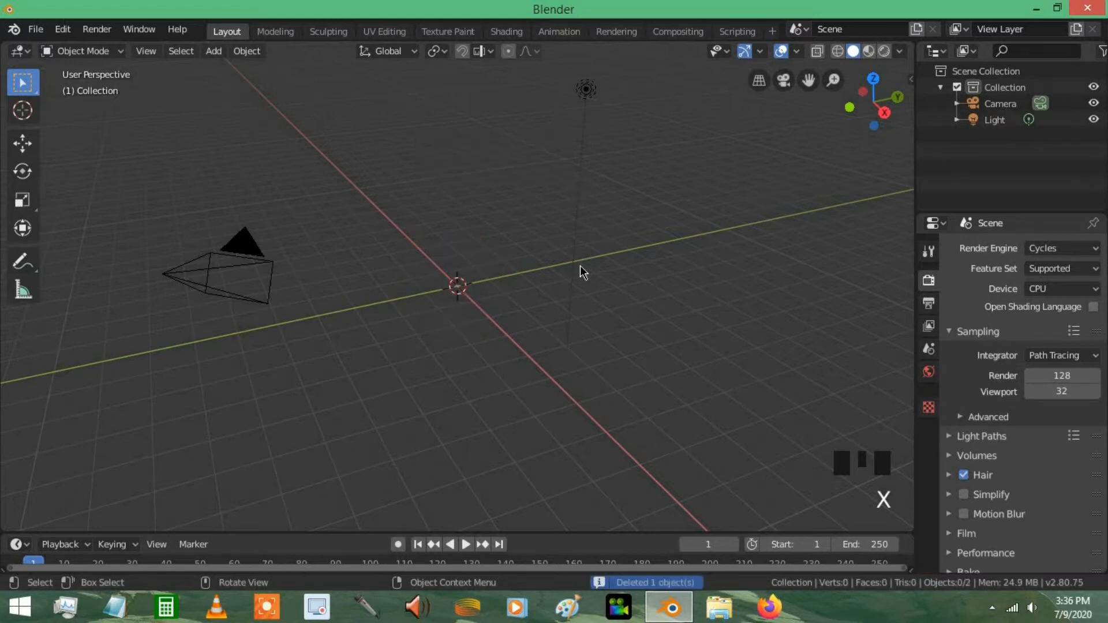
key("shift+a")
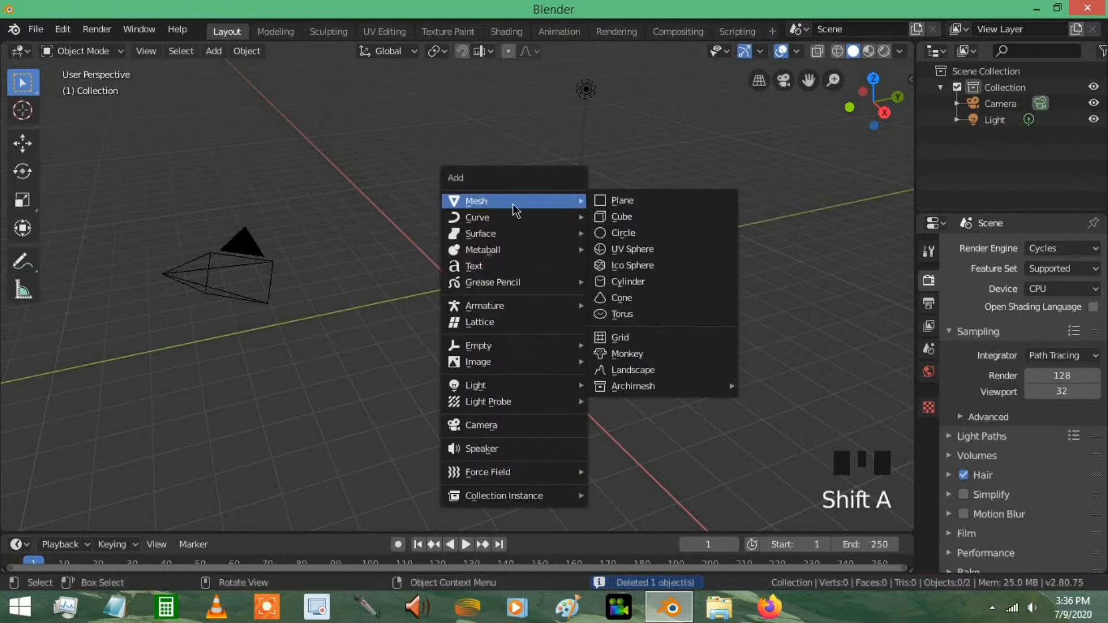
mouse_move(641, 232)
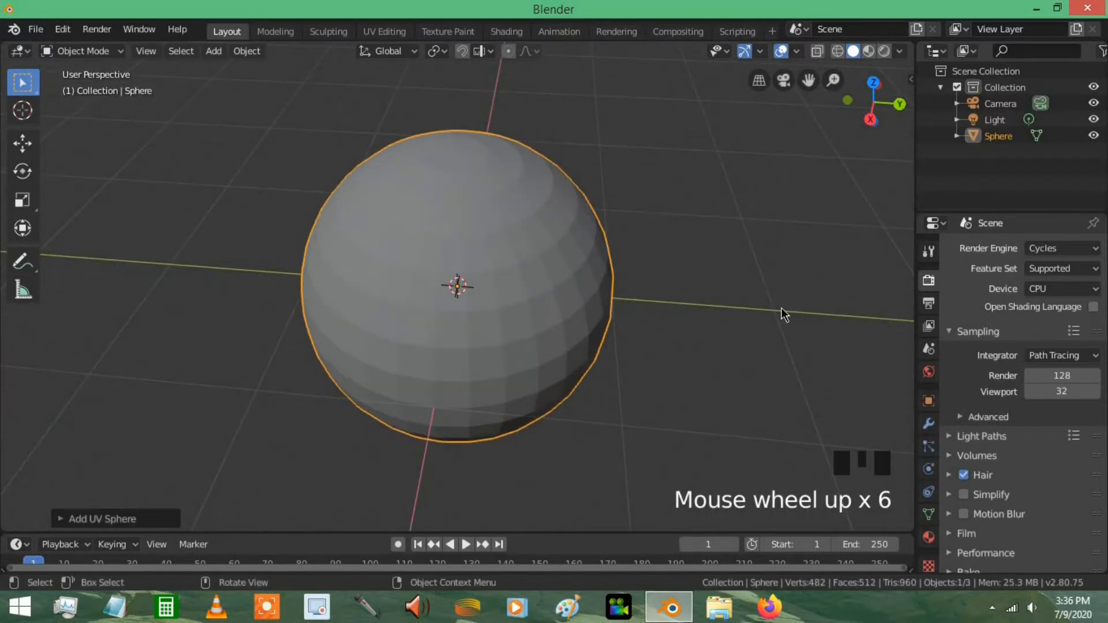
scroll("up", 3)
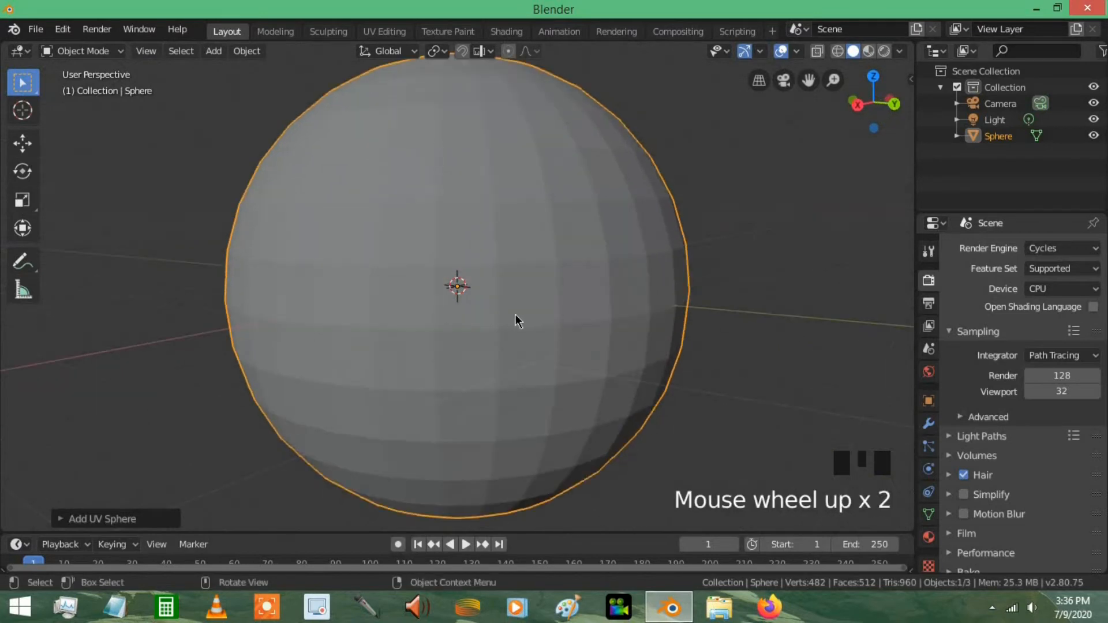
mouse_move(559, 403)
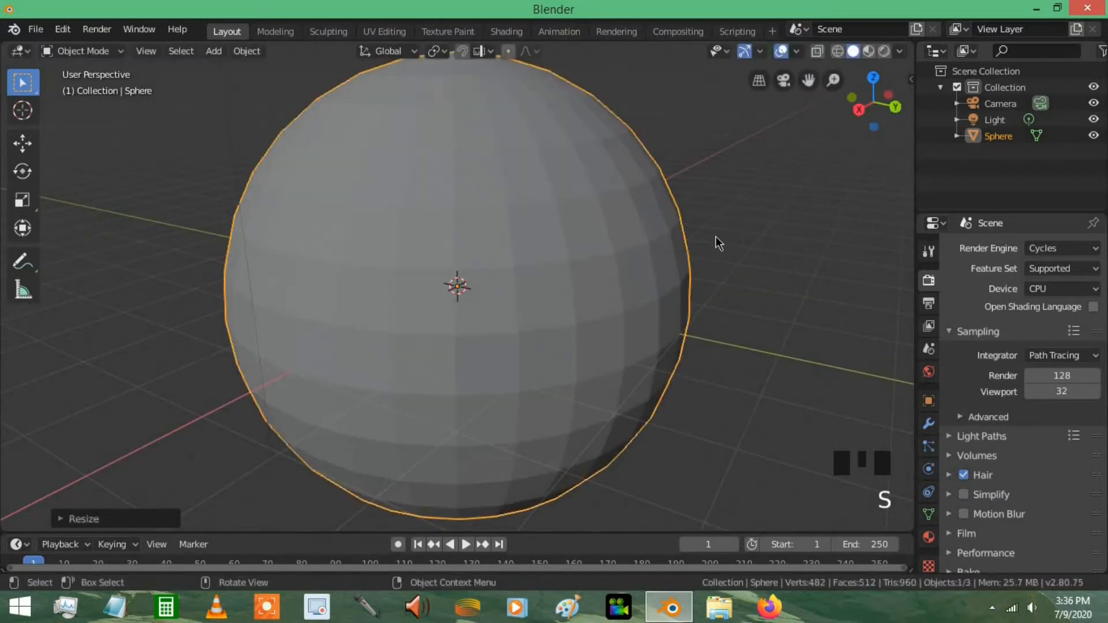
scroll("up", 3)
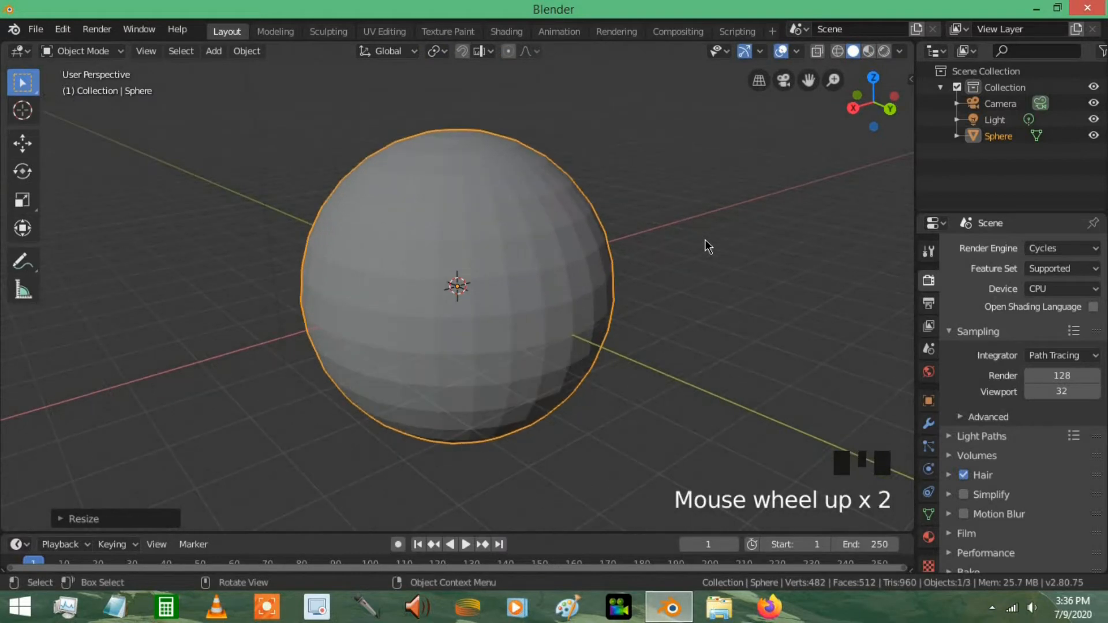
mouse_move(553, 217)
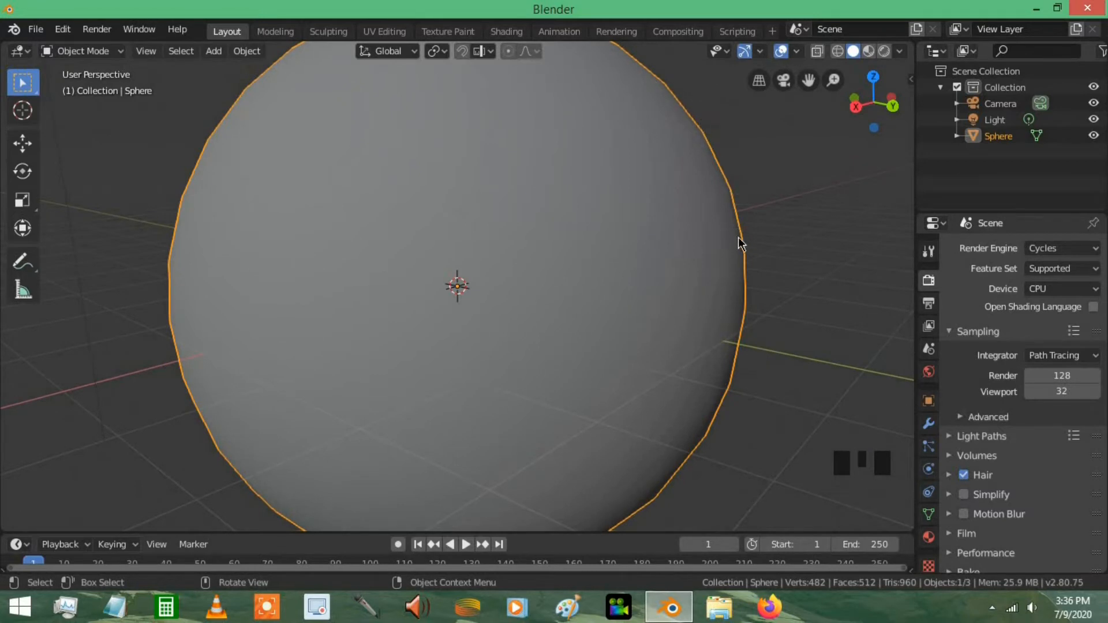
mouse_move(720, 206)
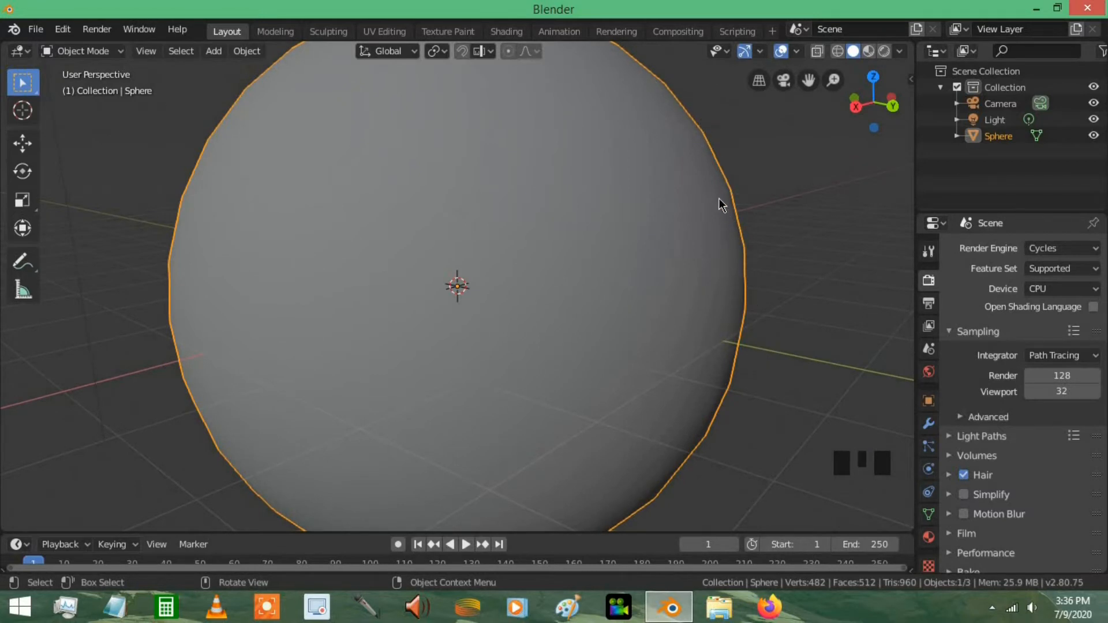
scroll("down", 3)
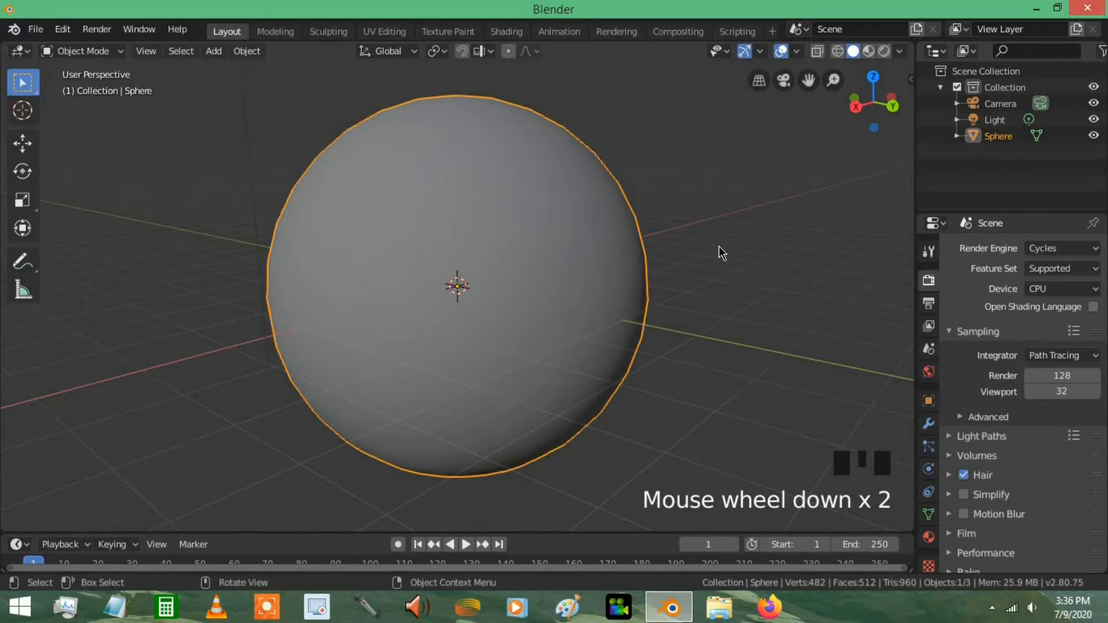
key("ctrl+z")
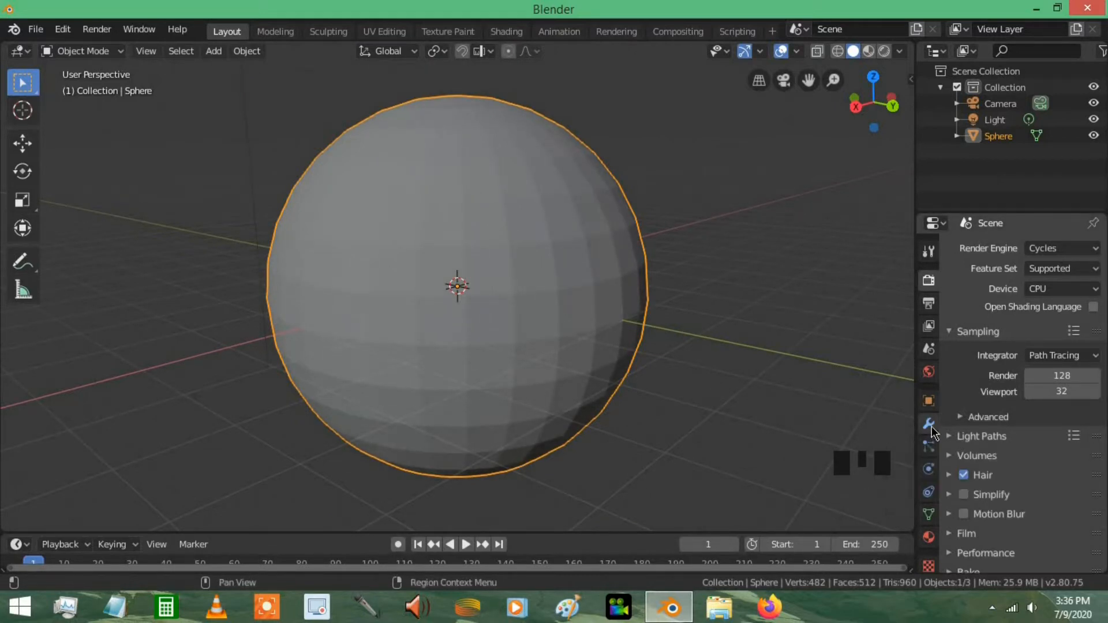
Step: Add a Subdivision Surface modifier at viewport level 2, apply it, shade smooth and save as 1.blend
left_click(928, 424)
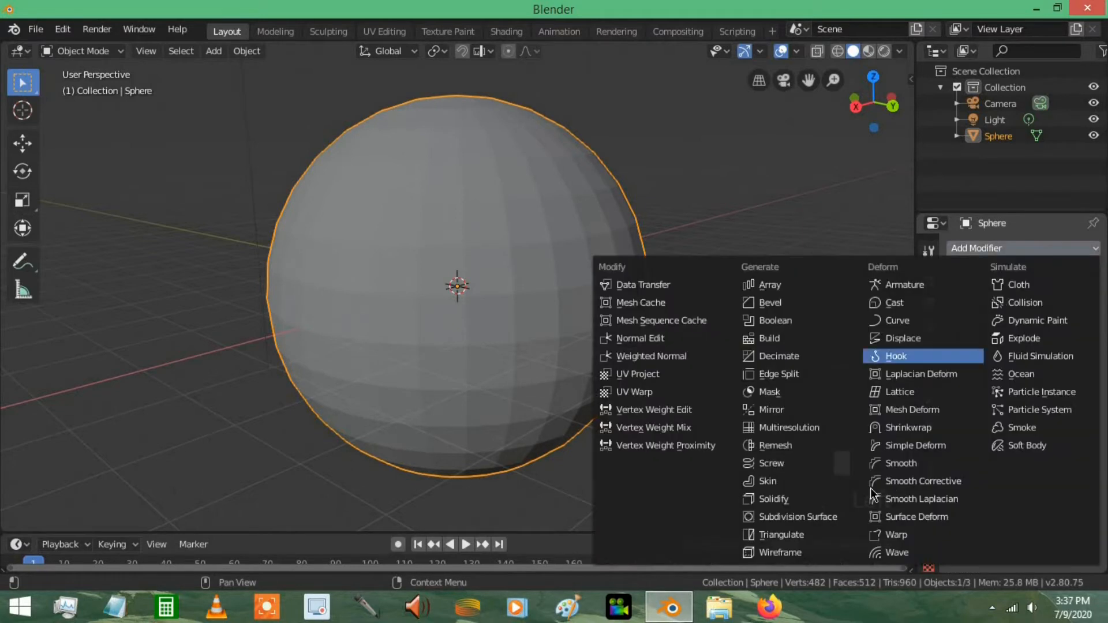
mouse_move(797, 517)
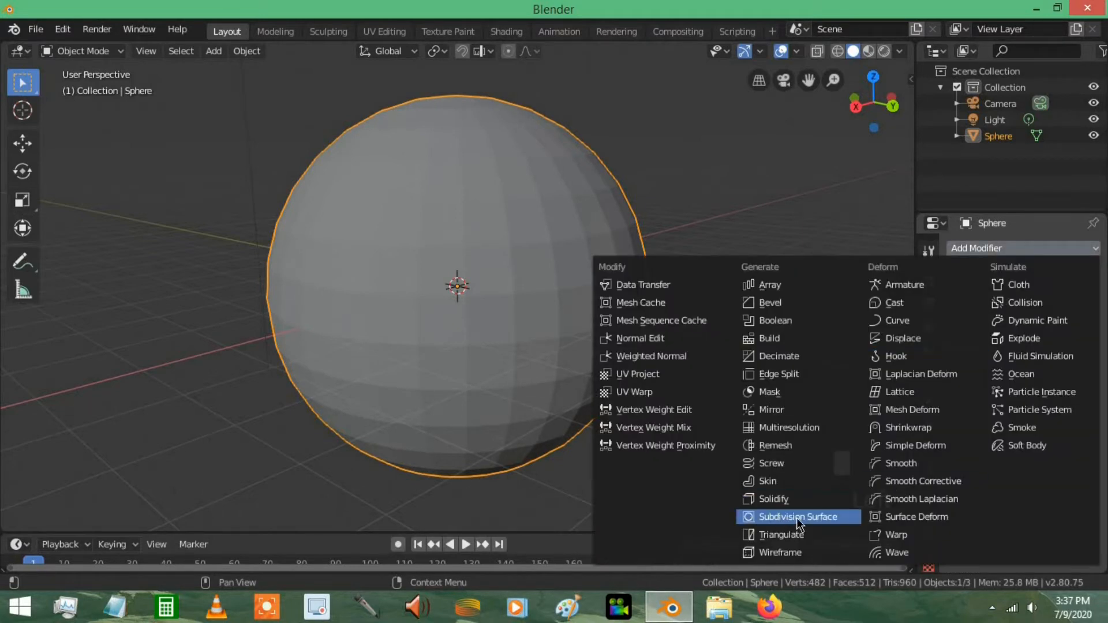
left_click(797, 518)
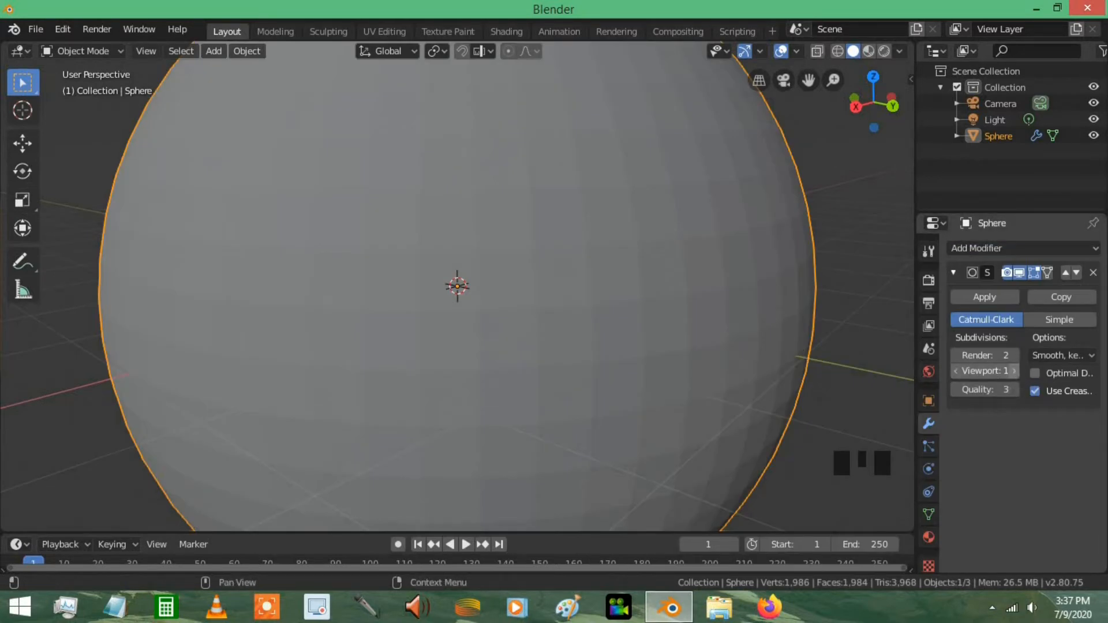
left_click(993, 371)
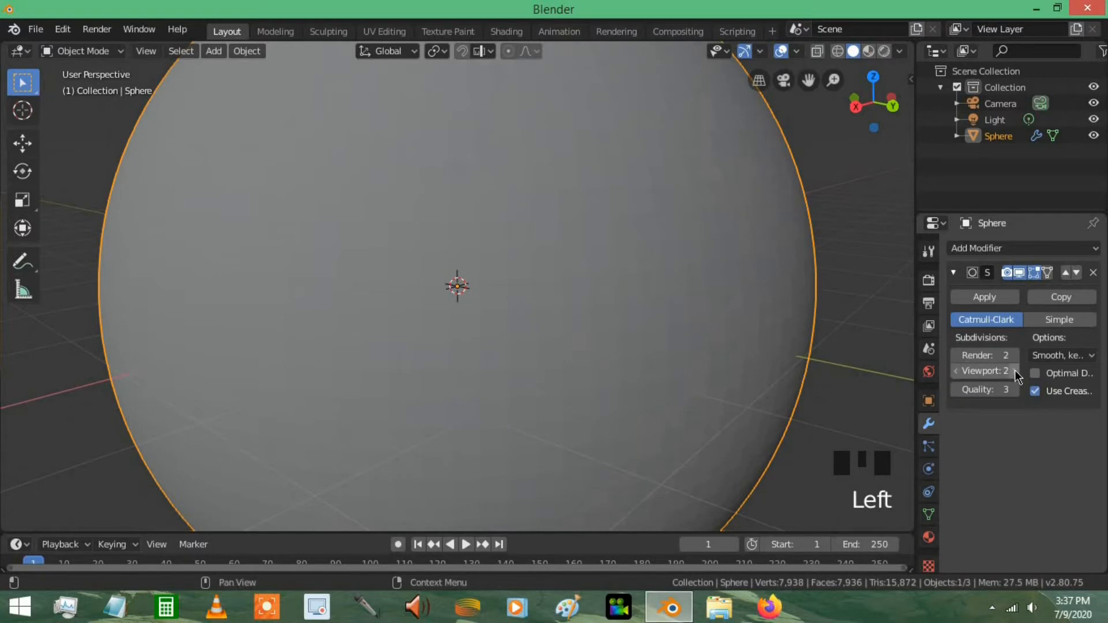
scroll("up", 3)
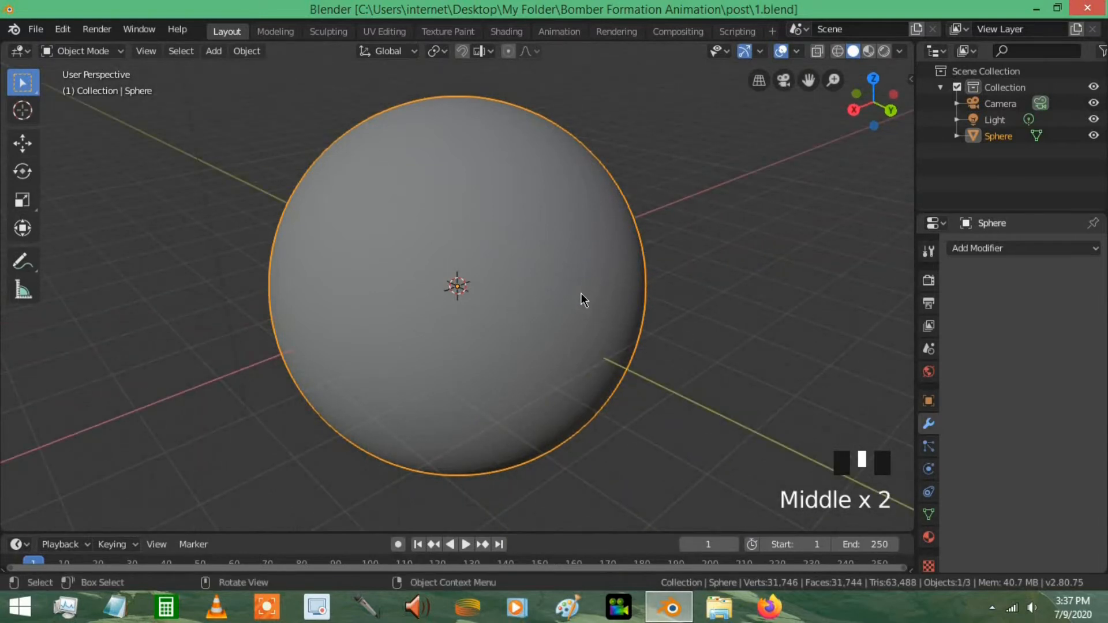
mouse_move(618, 291)
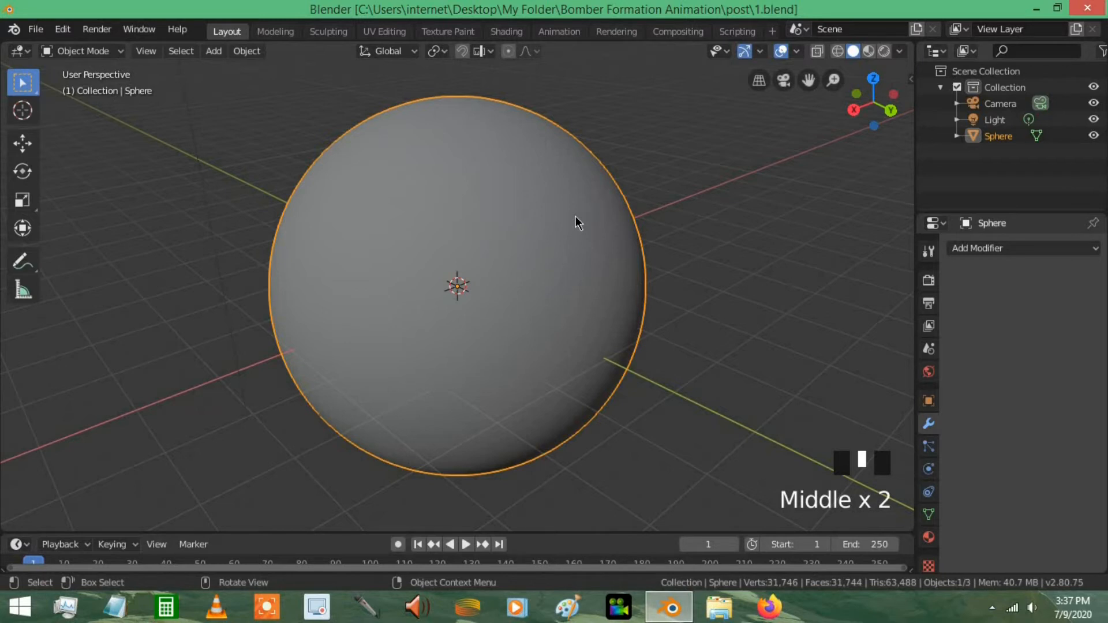
Step: Enter Edit Mode on the sphere ready for a Sphere Projection unwrap
key("Tab")
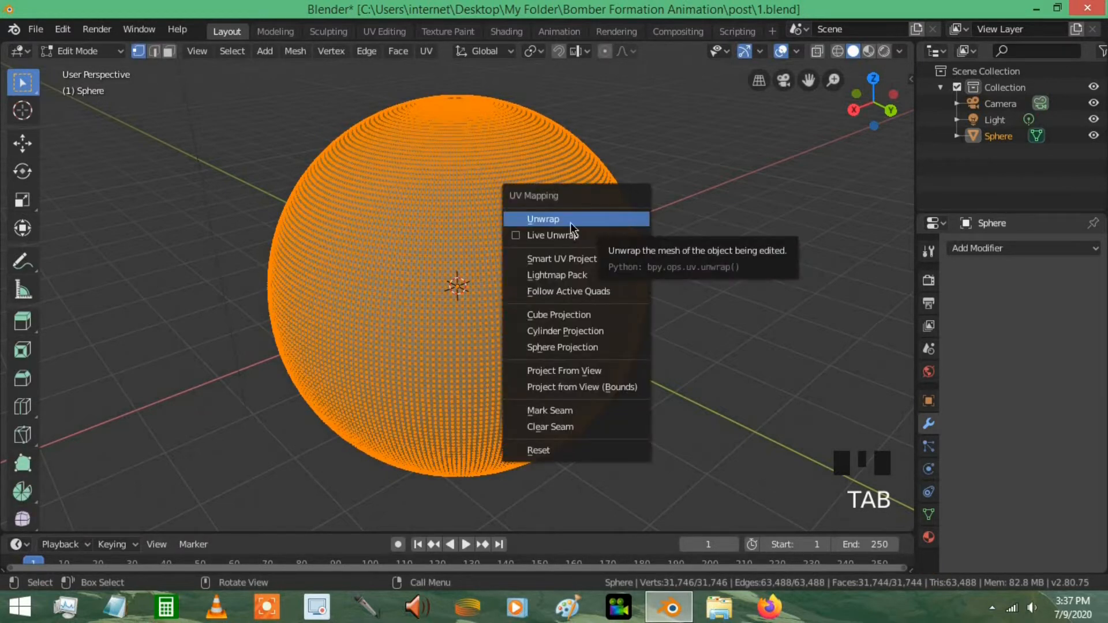
mouse_move(565, 331)
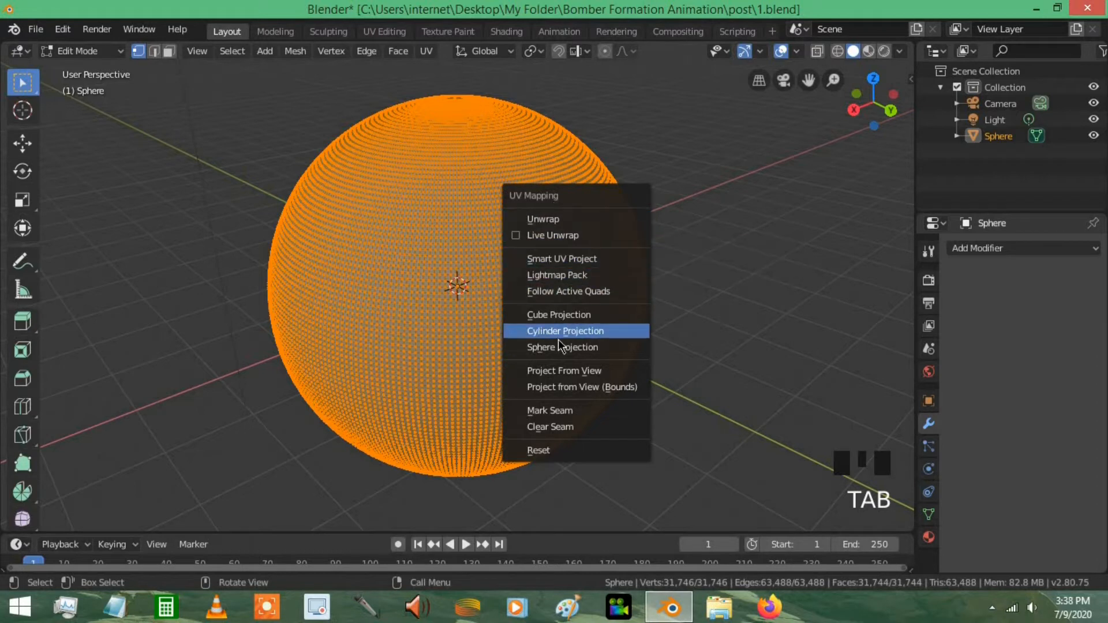
mouse_move(562, 347)
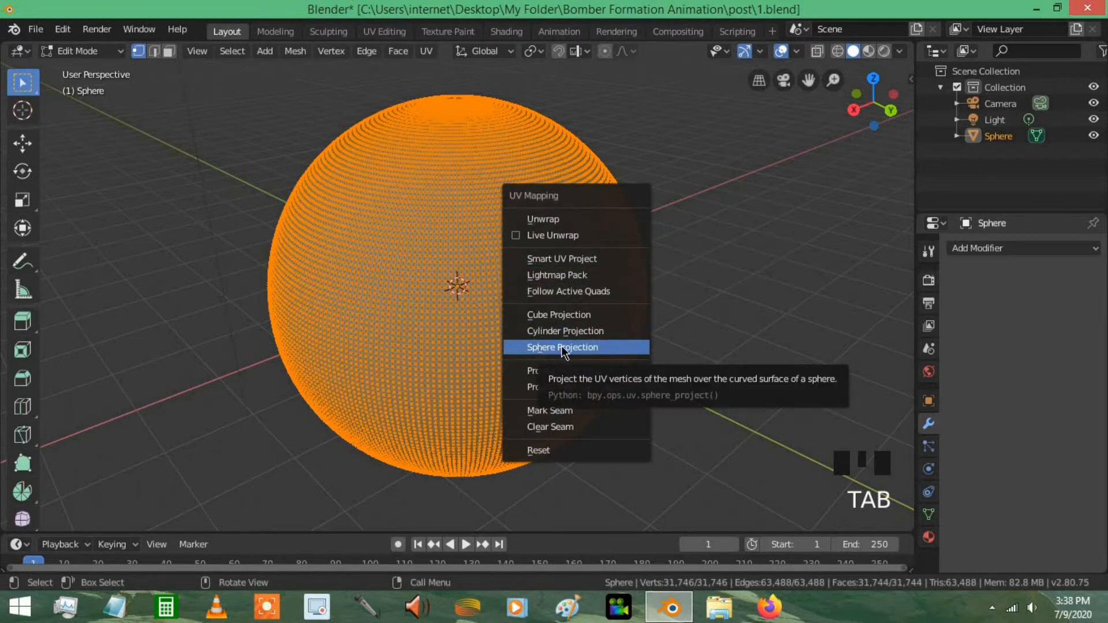
mouse_move(579, 351)
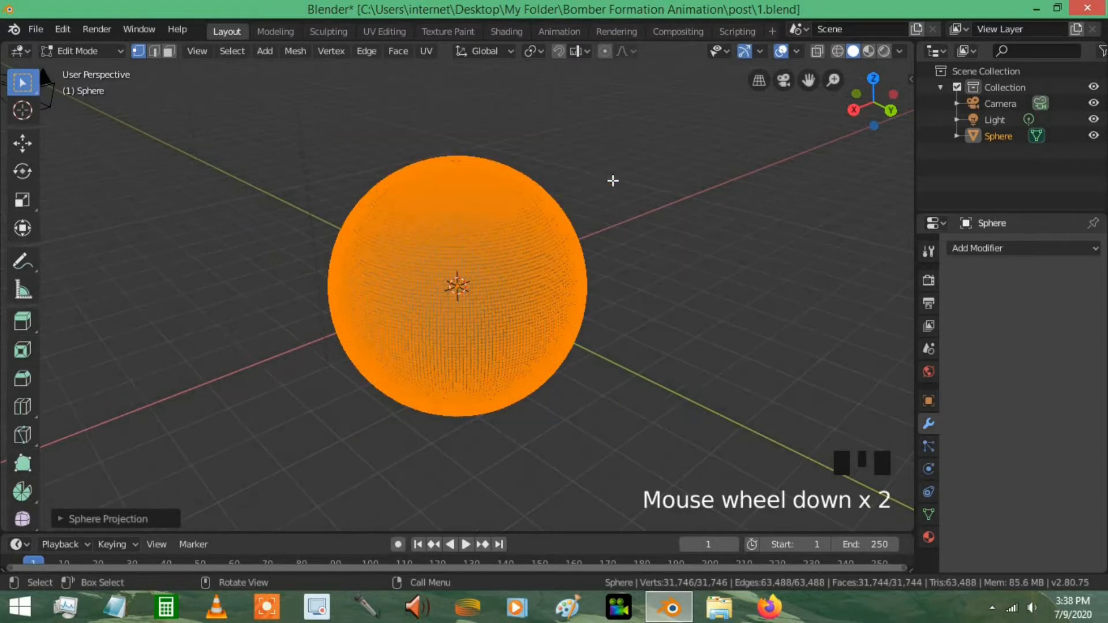
Step: Return to Object Mode and set the sphere's surface shader to Diffuse BSDF
key("Tab")
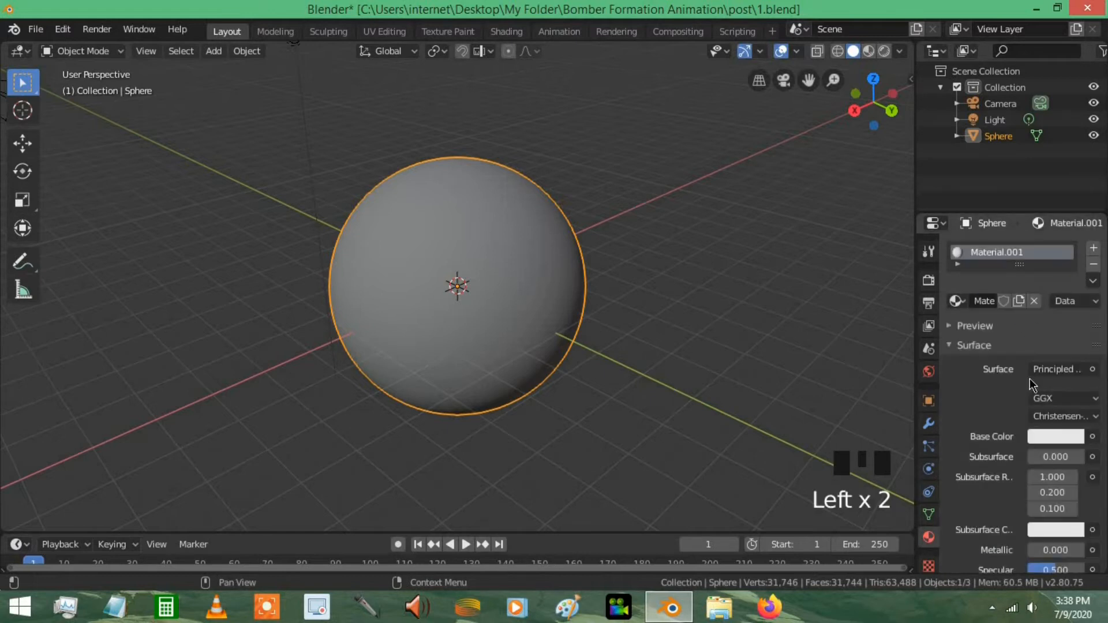
left_click(1056, 369)
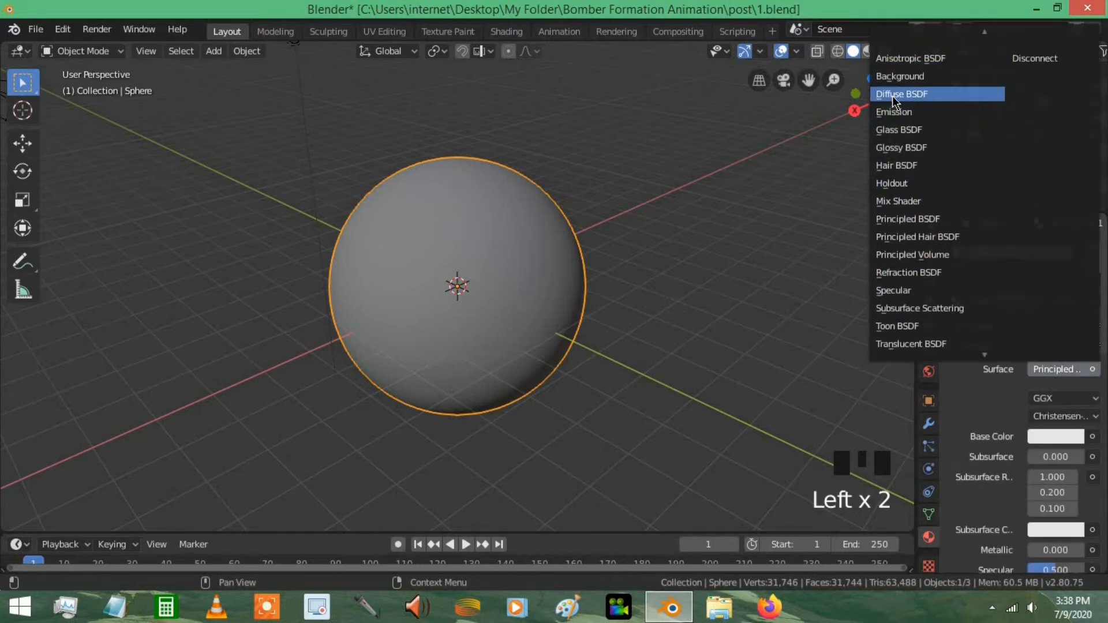
left_click(901, 93)
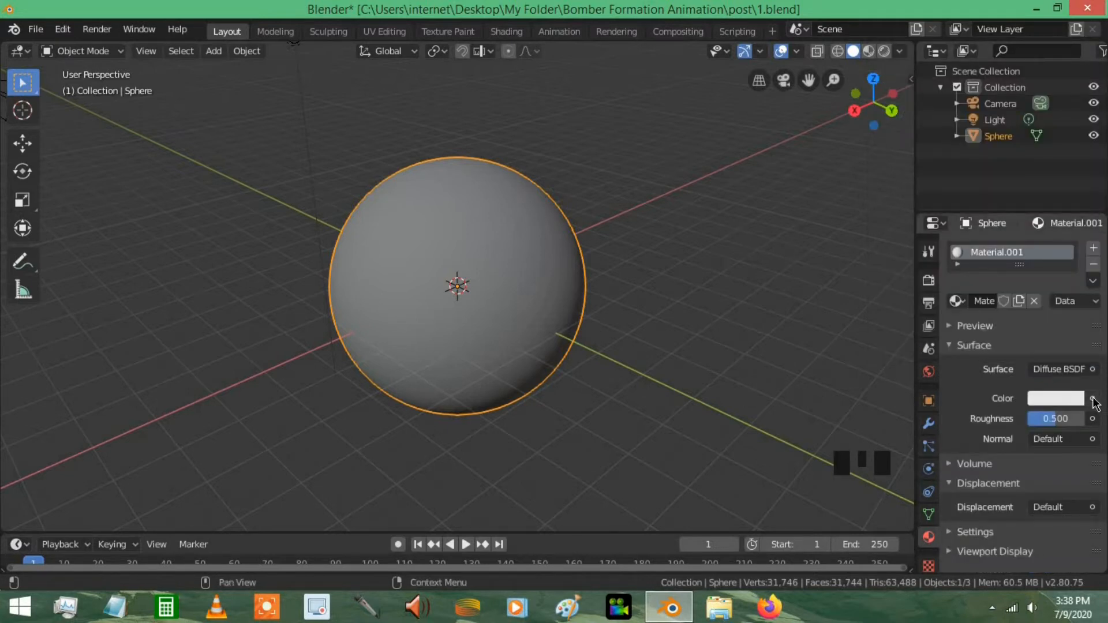
Step: Drive the material colour with an Image Texture loaded from the Mars surface image
left_click(1090, 399)
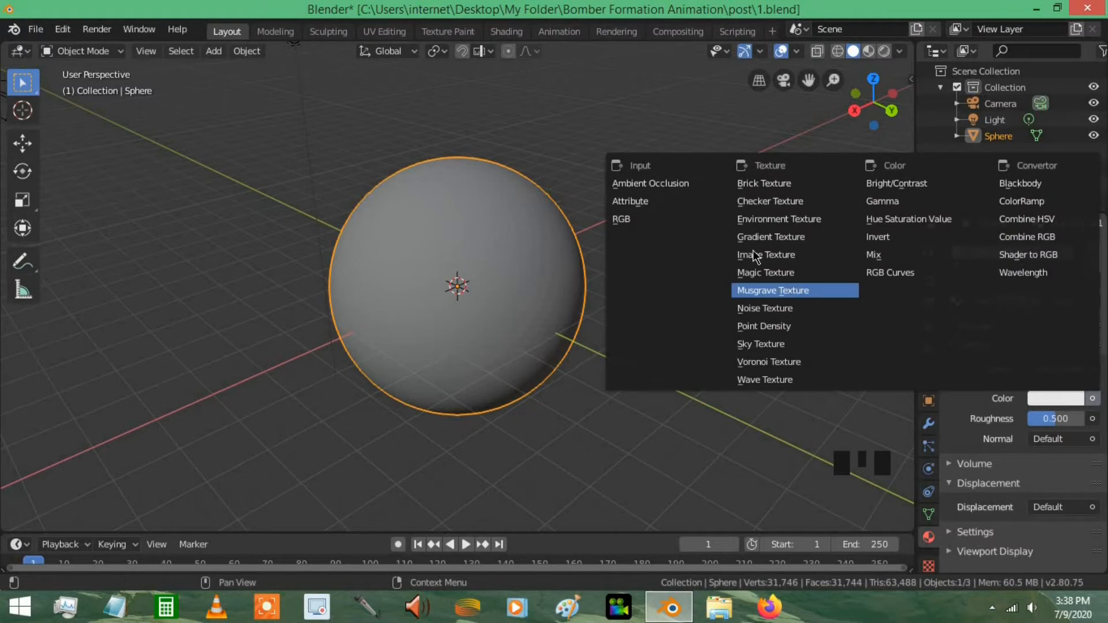
left_click(765, 254)
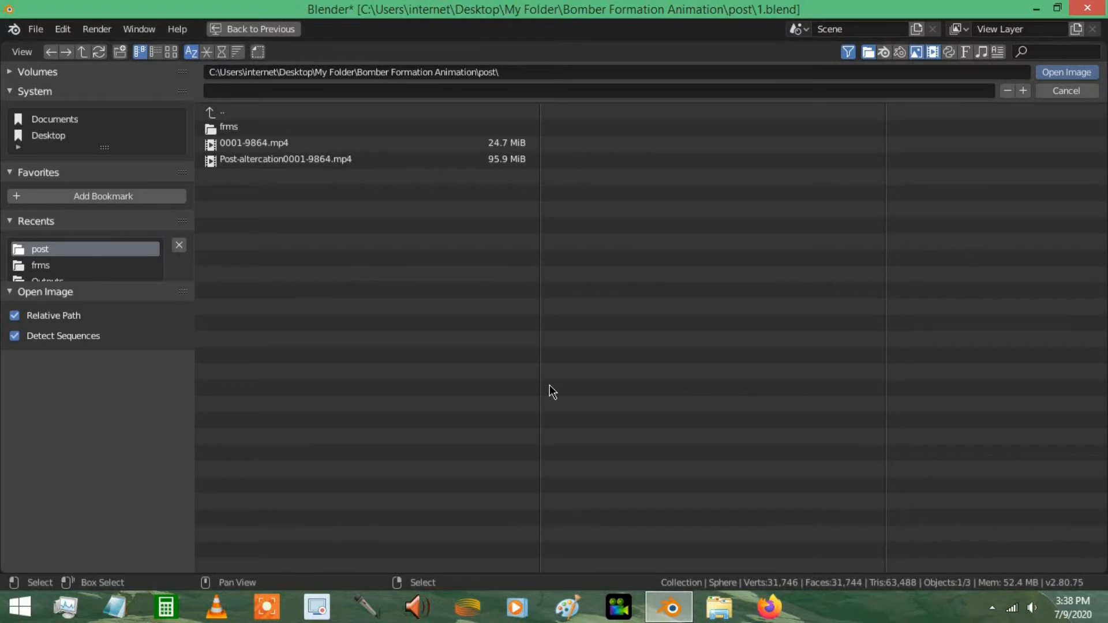
left_click(1065, 90)
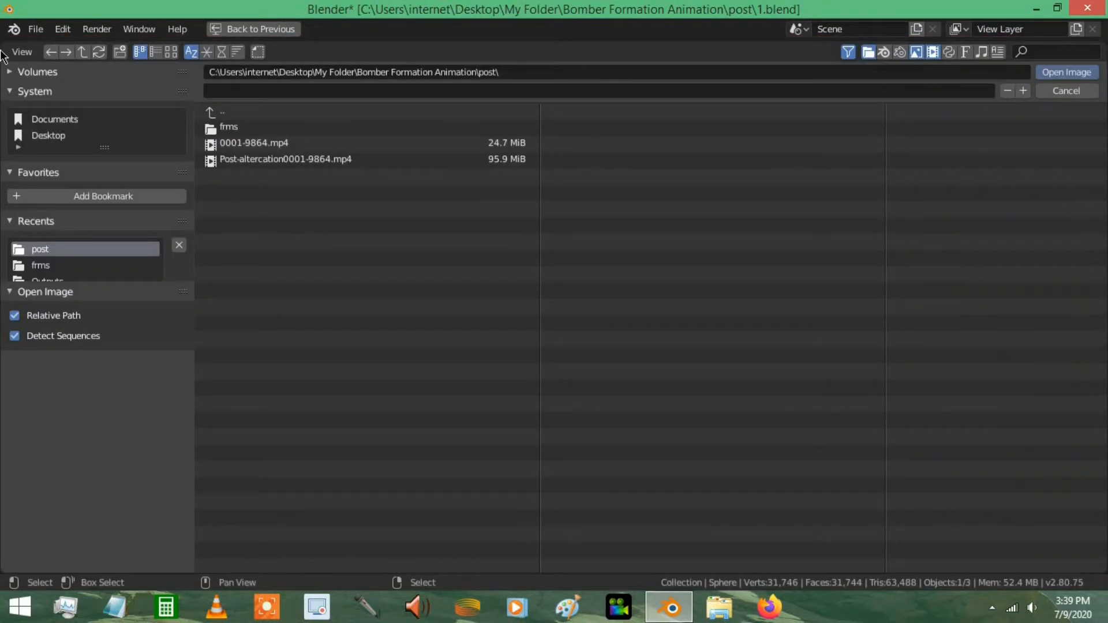
left_click(1065, 90)
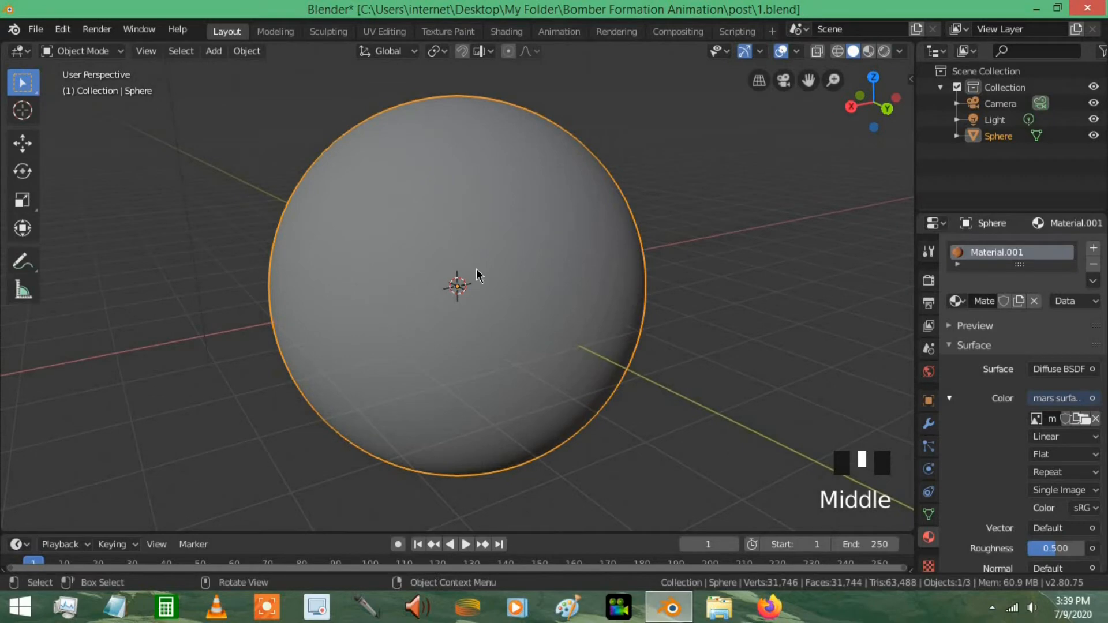
Step: Preview the Mars-textured sphere in Rendered viewport shading and reframe the whole scene
left_click(878, 51)
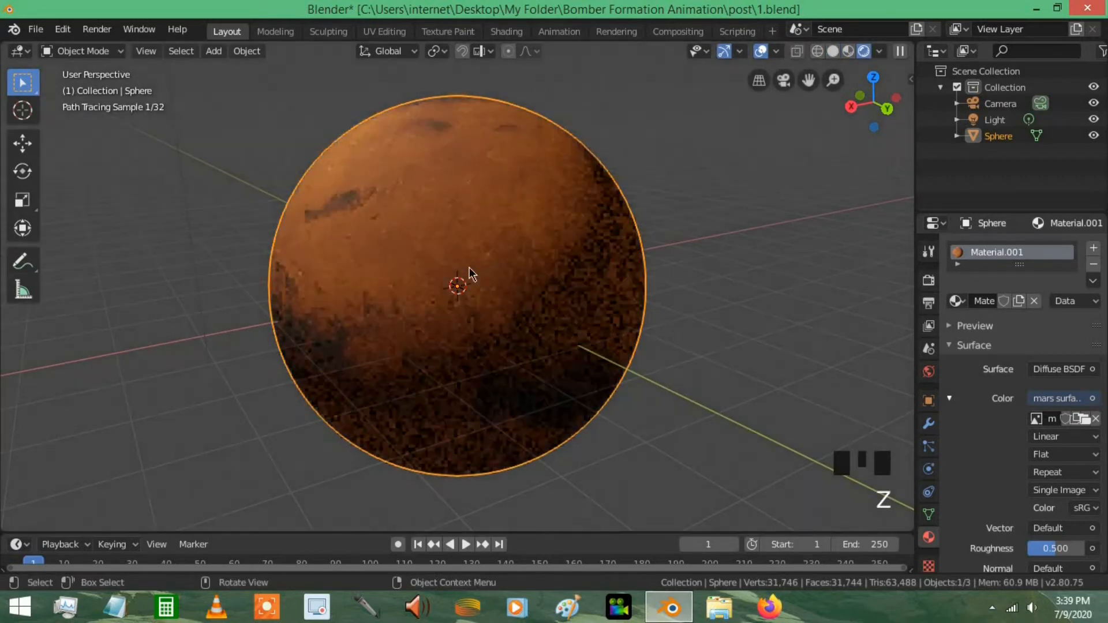
scroll("up", 3)
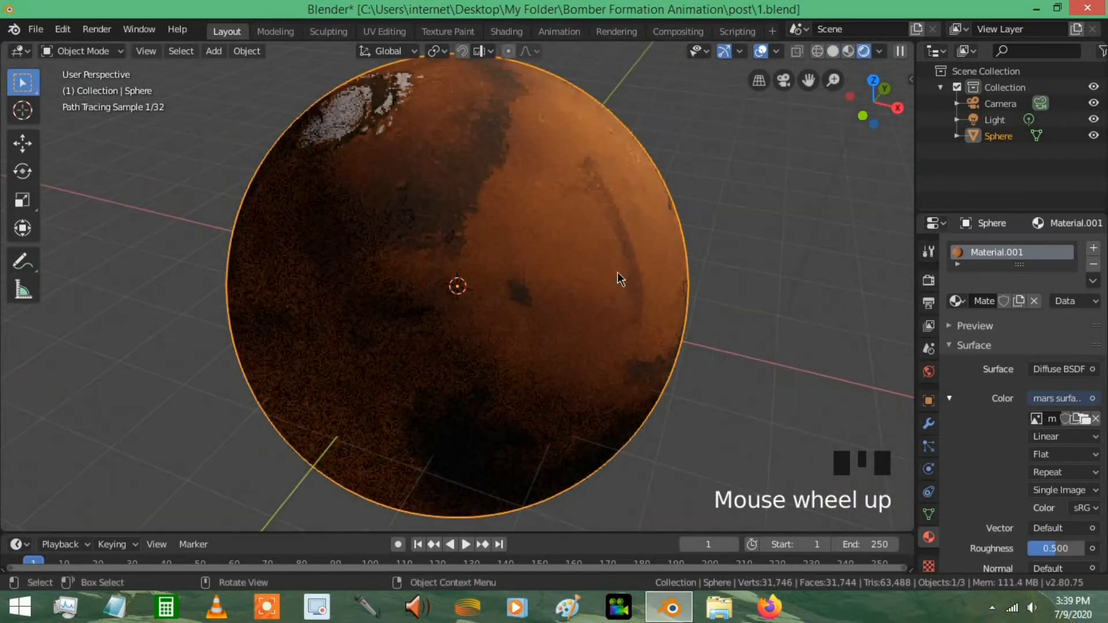
scroll("up", 3)
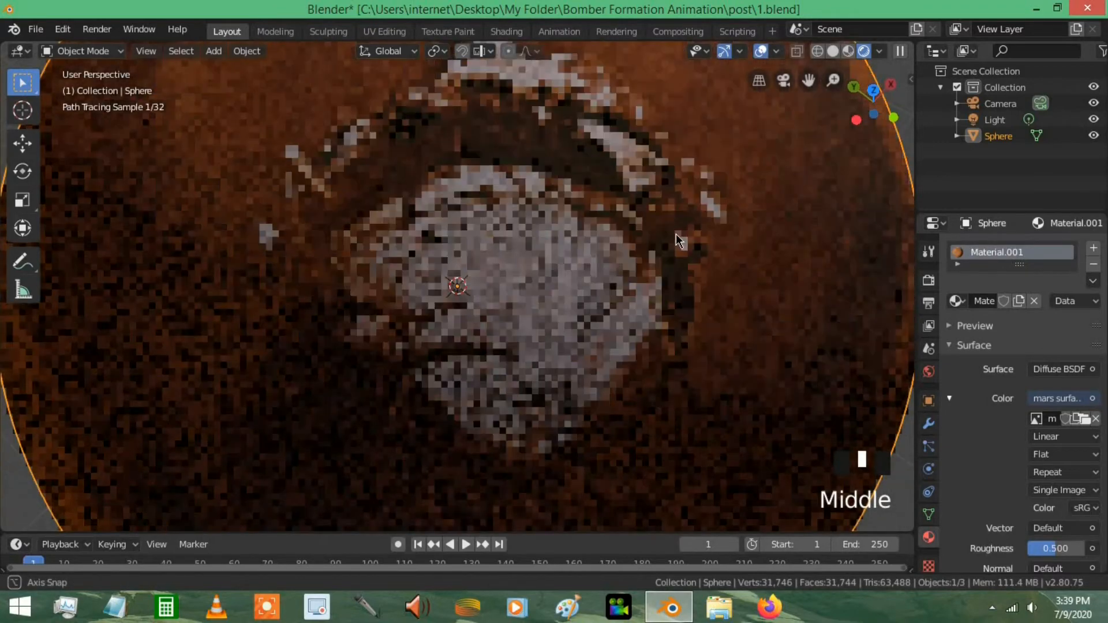
scroll("up", 3)
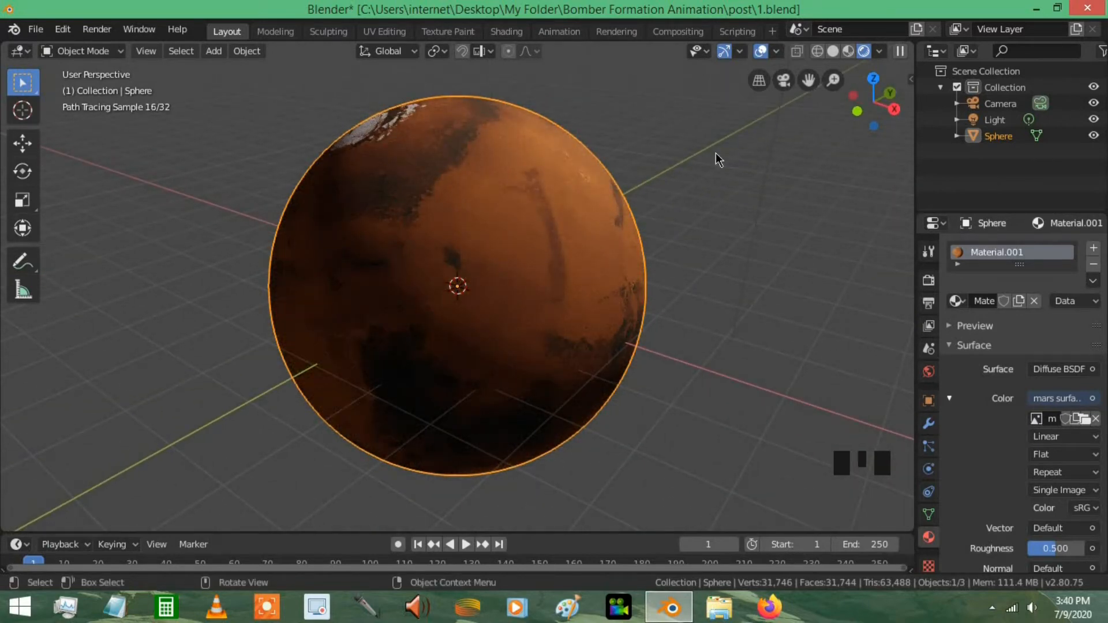
key("r")
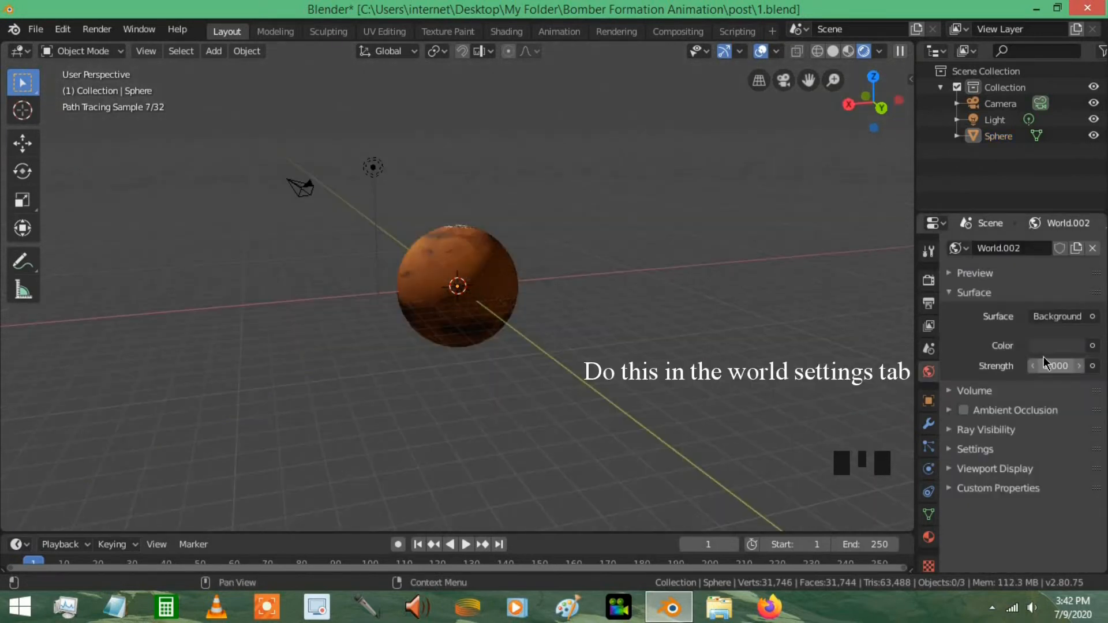
Step: Set the World background colour to black so the sphere sits against darkness
left_click(1055, 345)
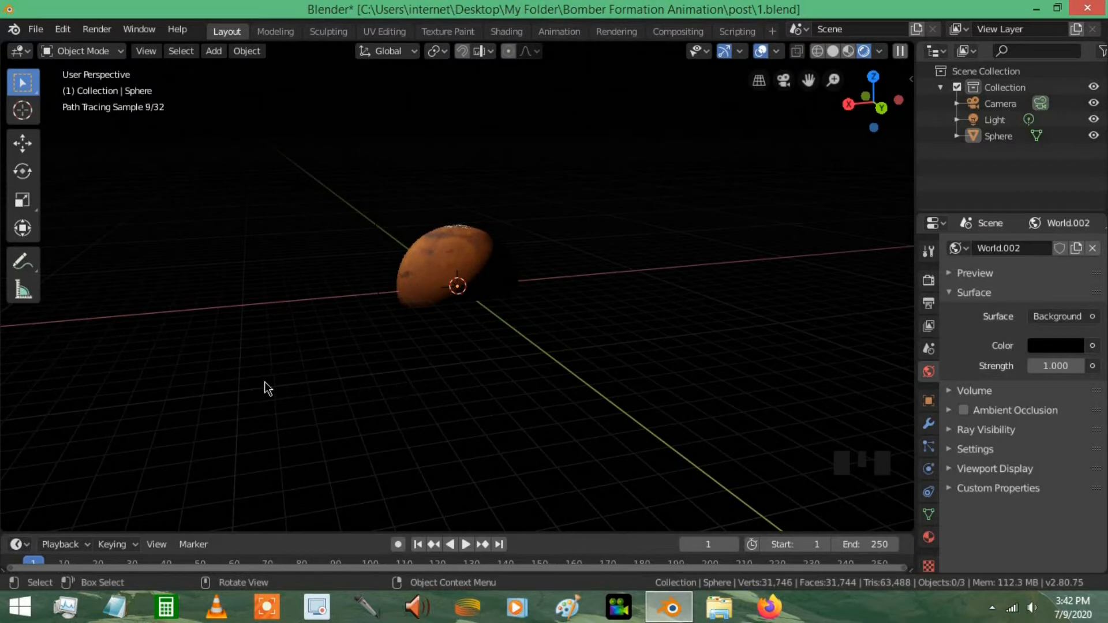
scroll("up", 3)
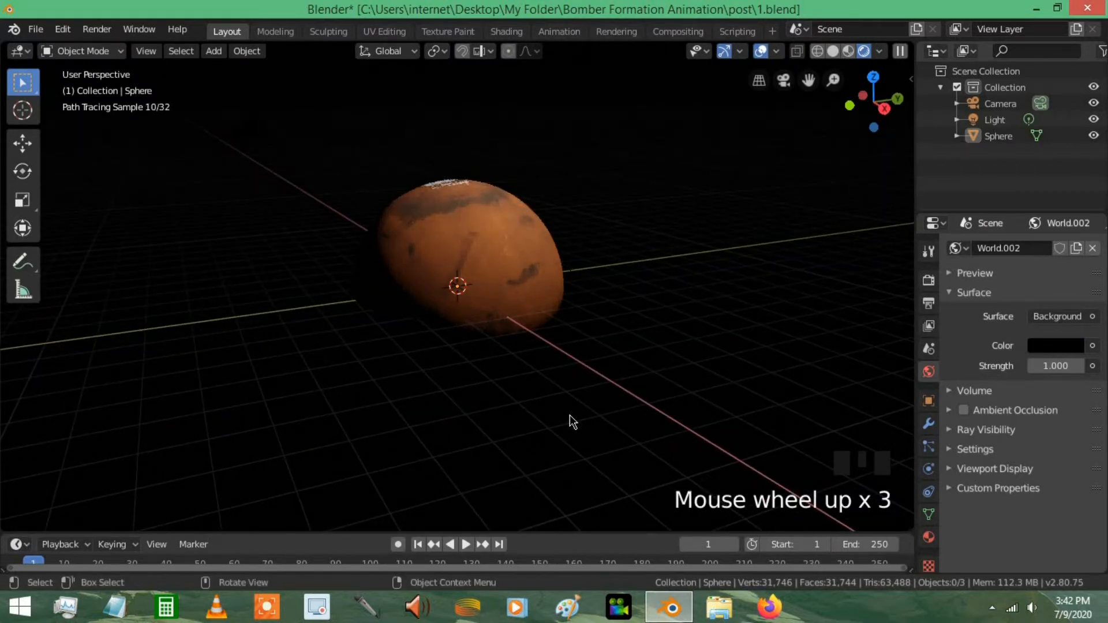
scroll("up", 3)
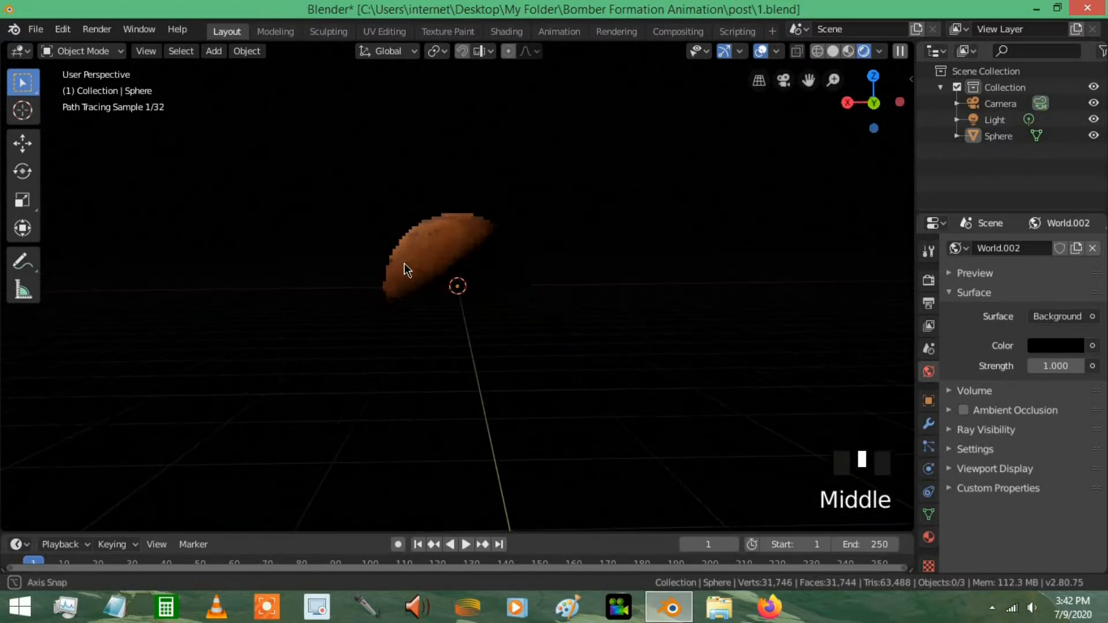
scroll("down", 3)
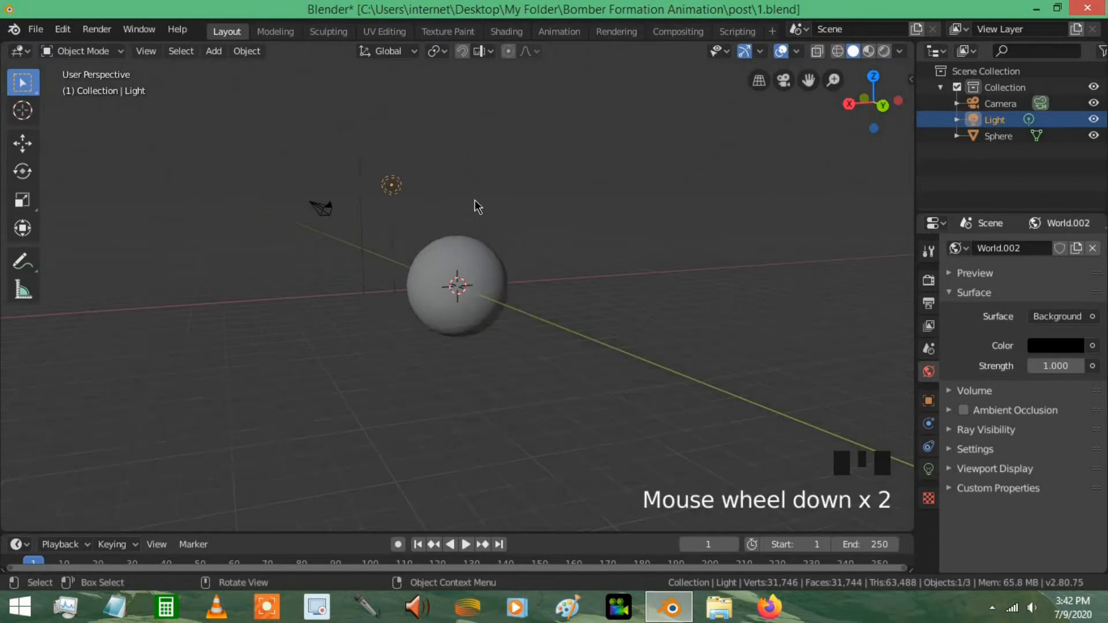
Step: Move the light beside the sphere, checking its placement from the top view
scroll("up", 3)
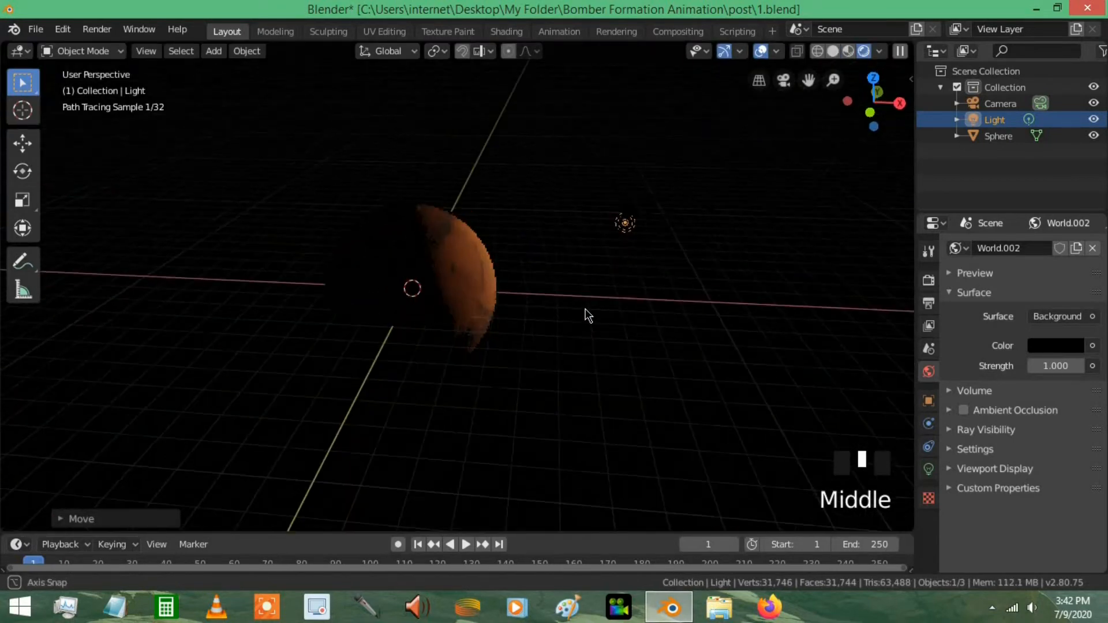
key("g")
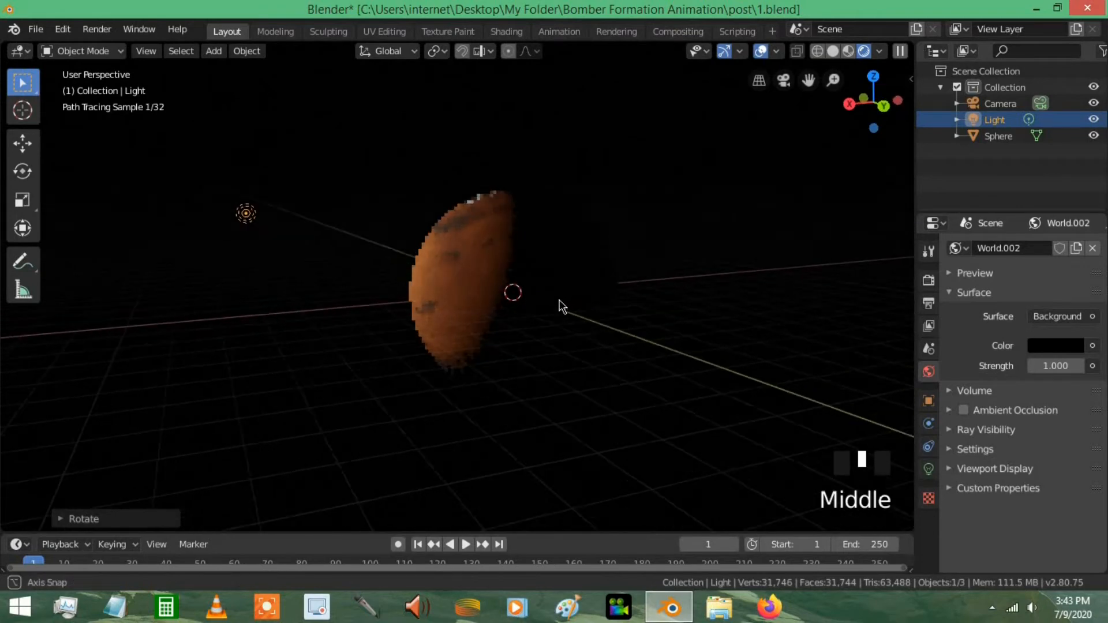
key("NUMPAD_7")
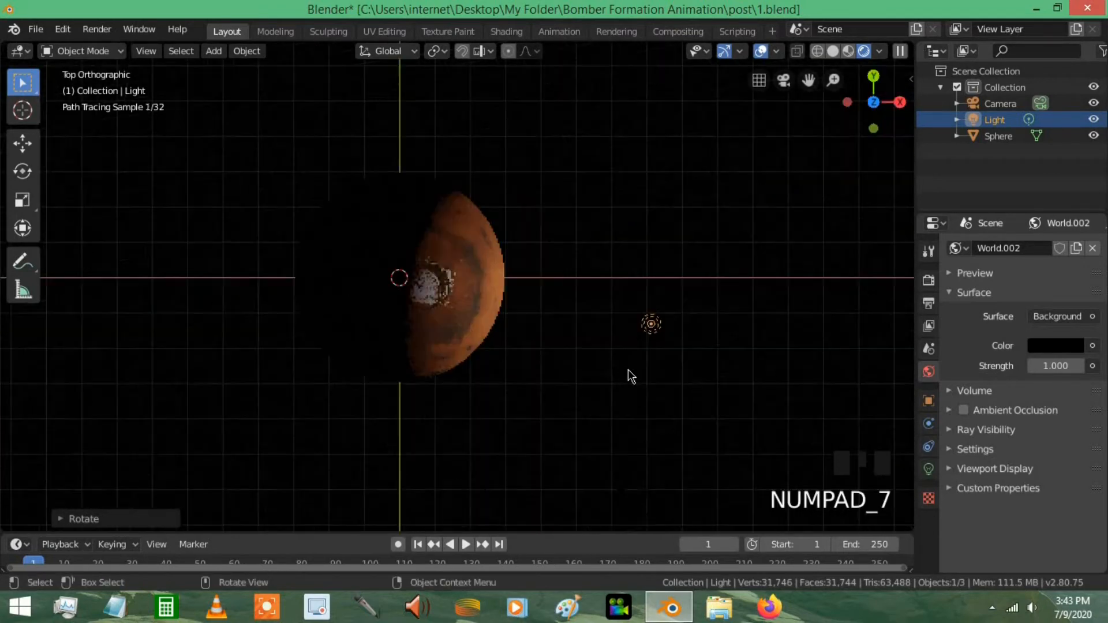
key("g")
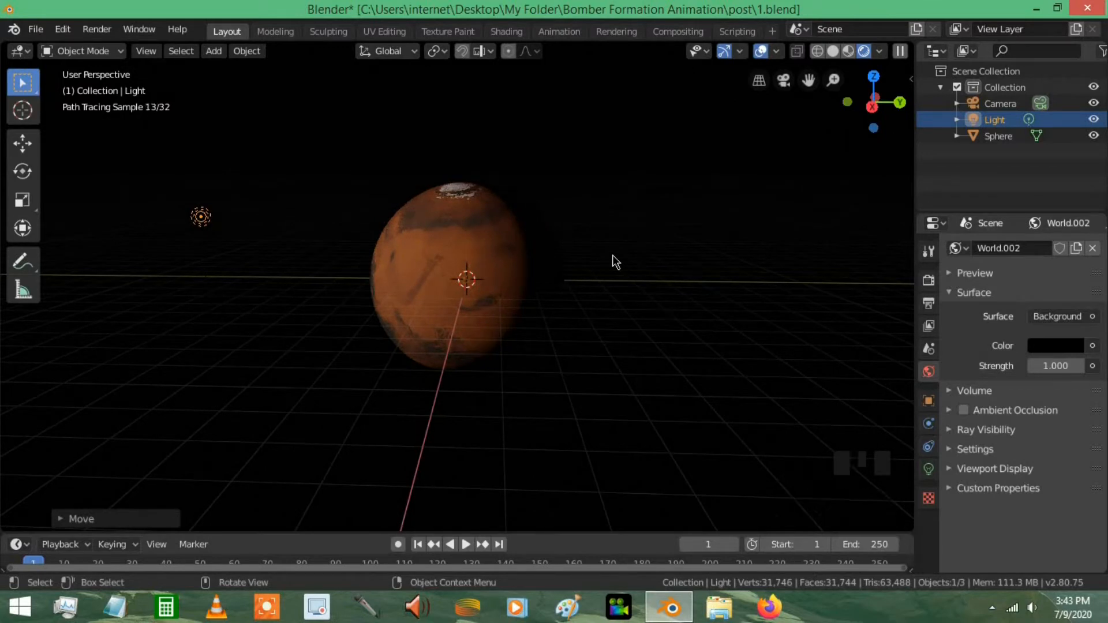
mouse_move(495, 216)
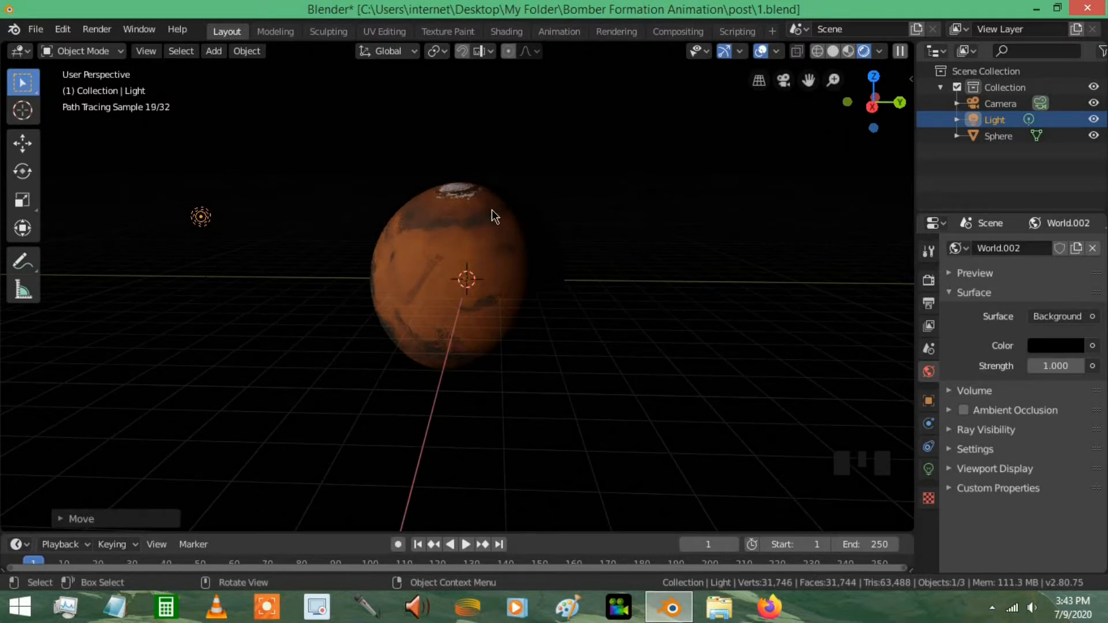
mouse_move(374, 213)
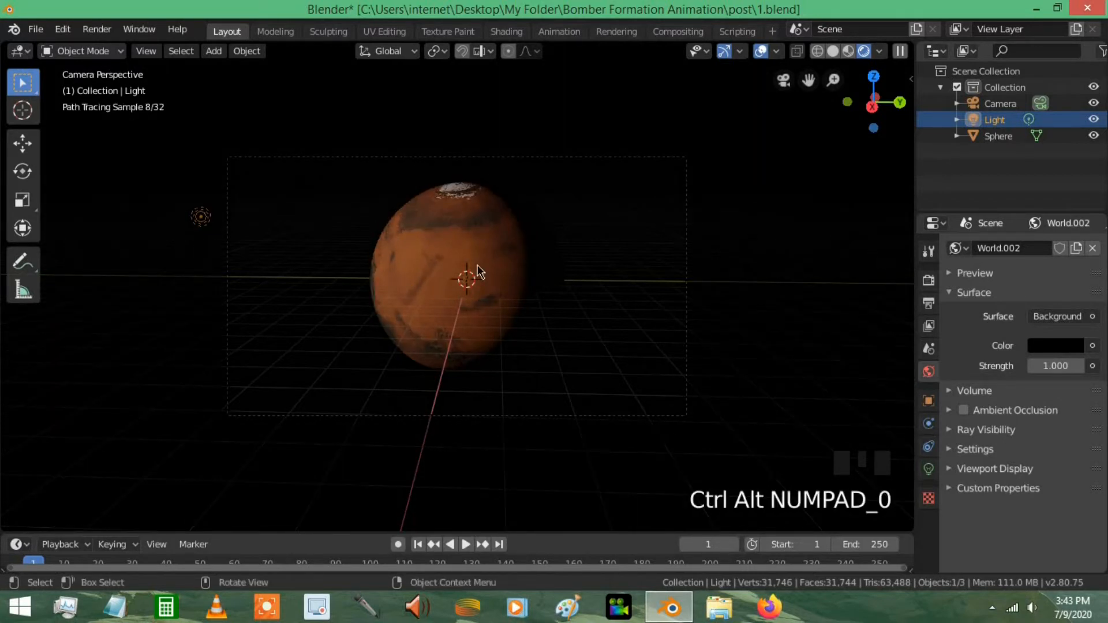
Step: Enable Lock Camera to View and frame the lit Mars sphere centred in the camera shot
scroll("up", 3)
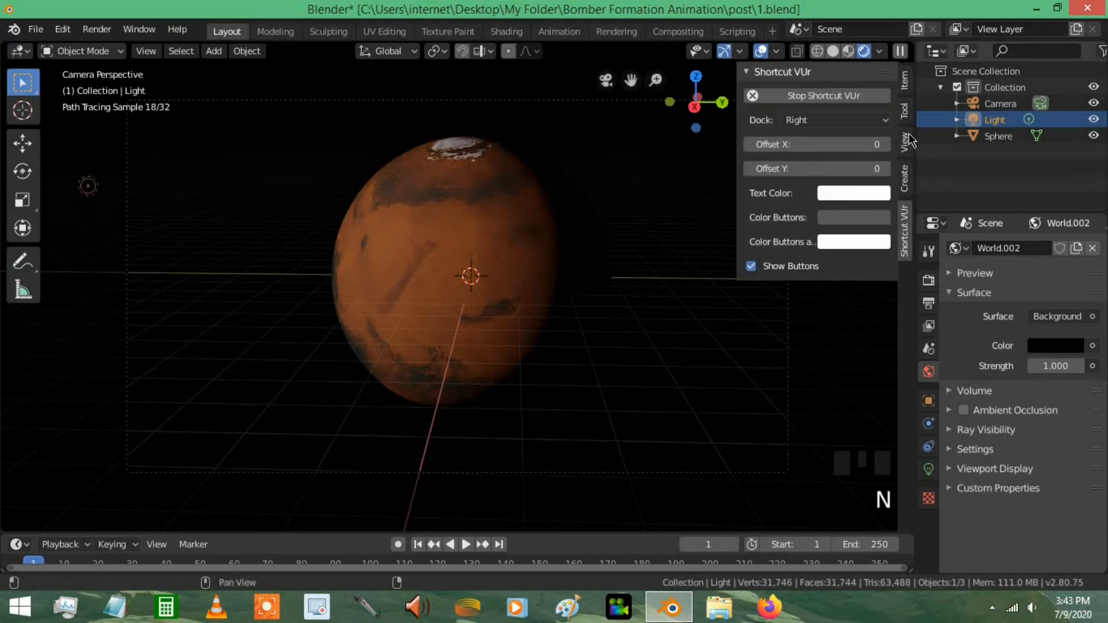
left_click(905, 140)
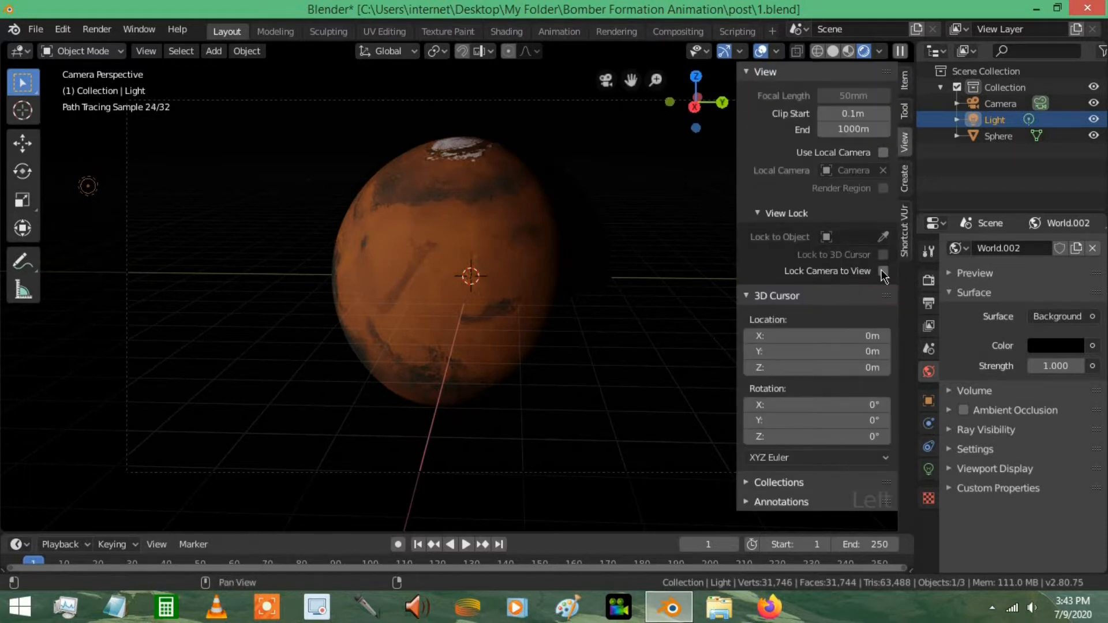
key("n")
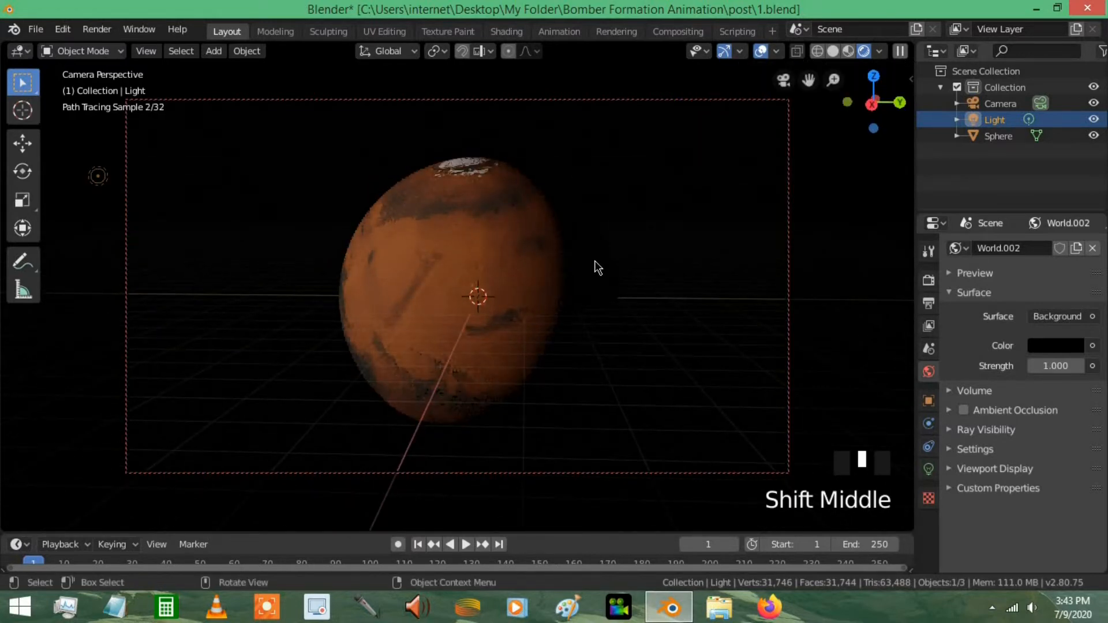
scroll("up", 3)
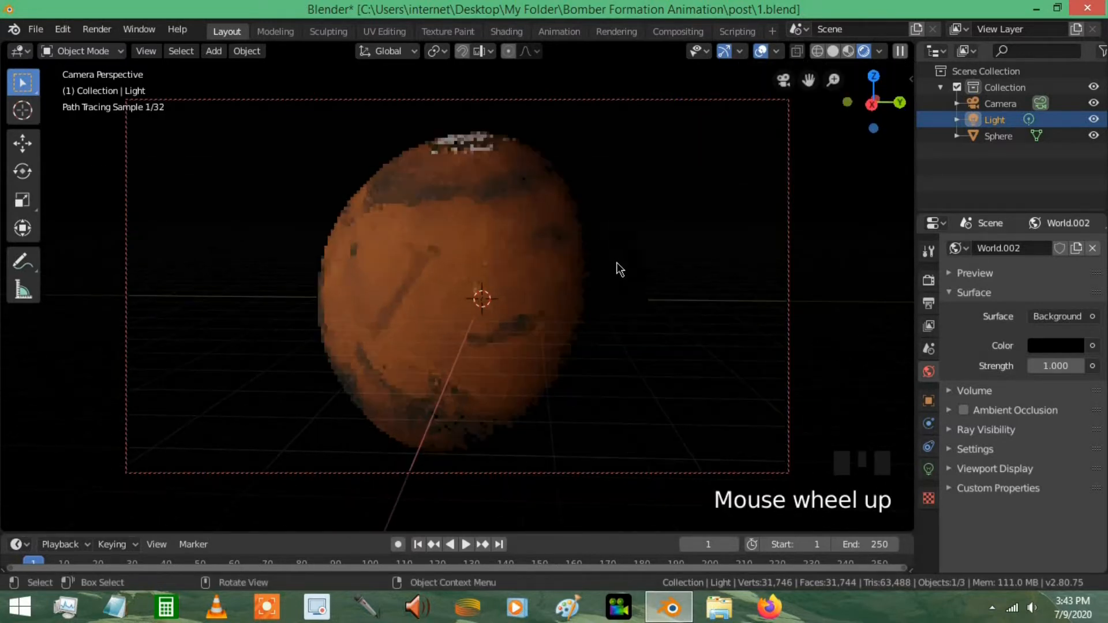
scroll("down", 3)
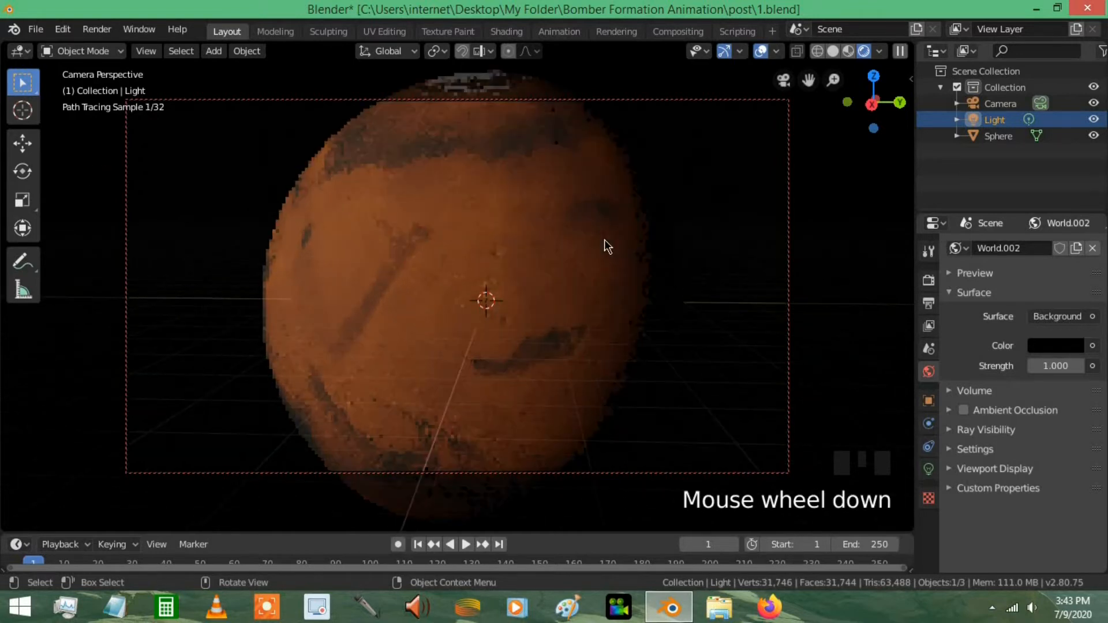
scroll("up", 3)
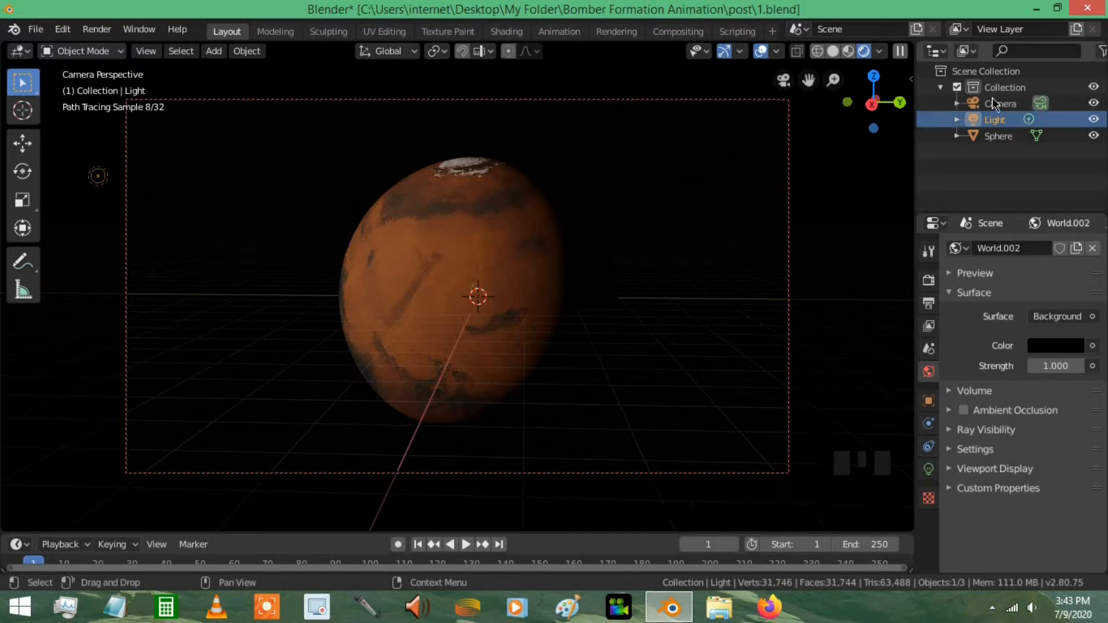
Step: Select the camera and set its Focal Length to 256 mm so the whole sphere fits the frame
left_click(1001, 103)
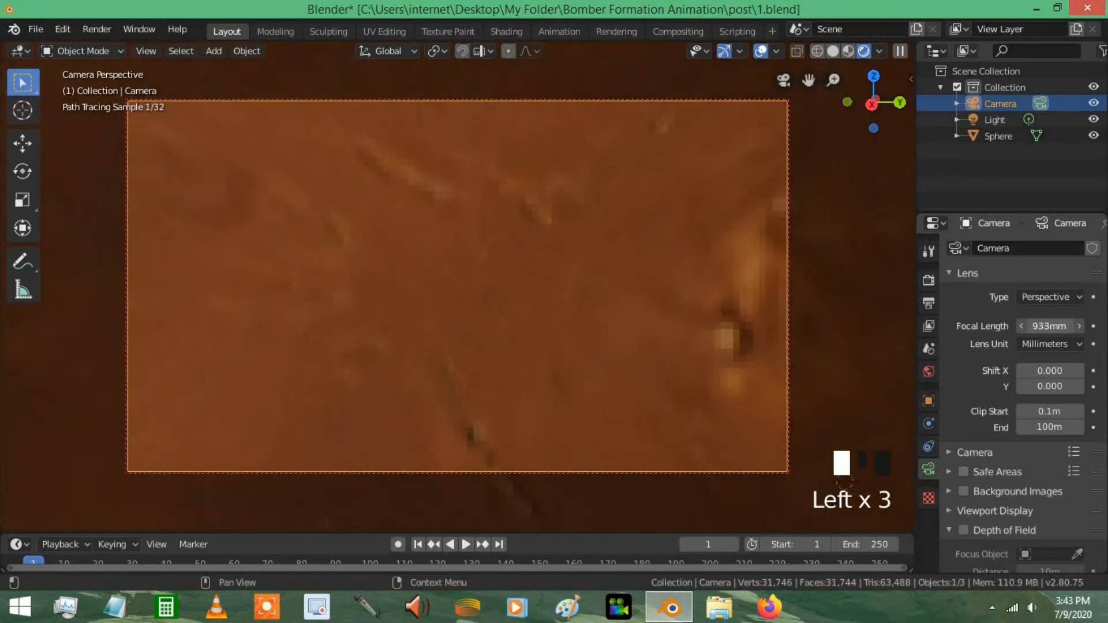
scroll("down", 3)
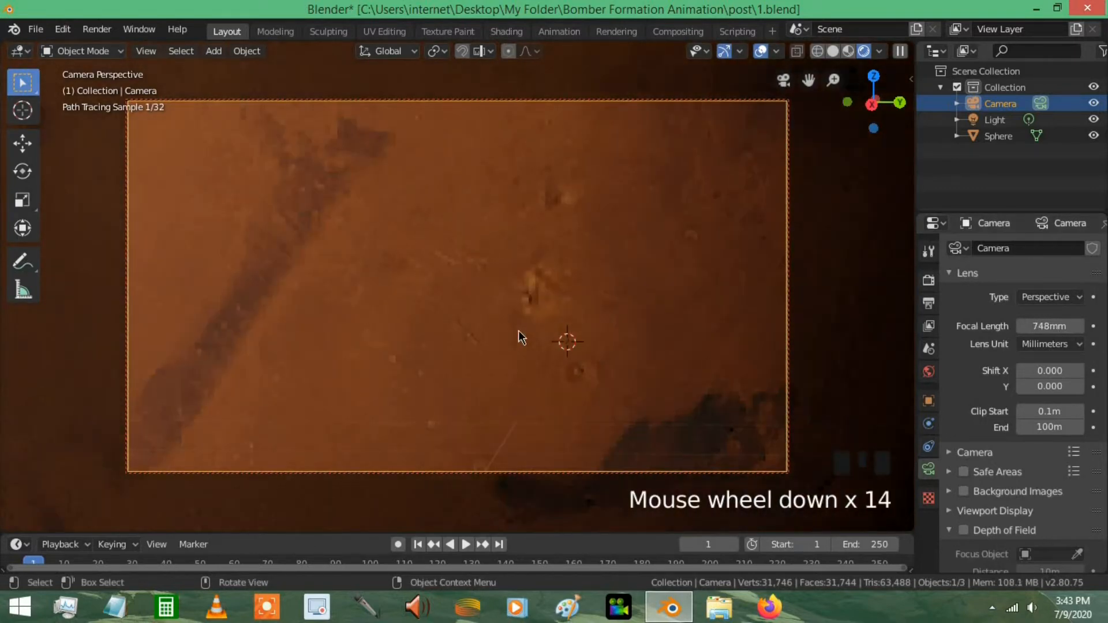
scroll("up", 3)
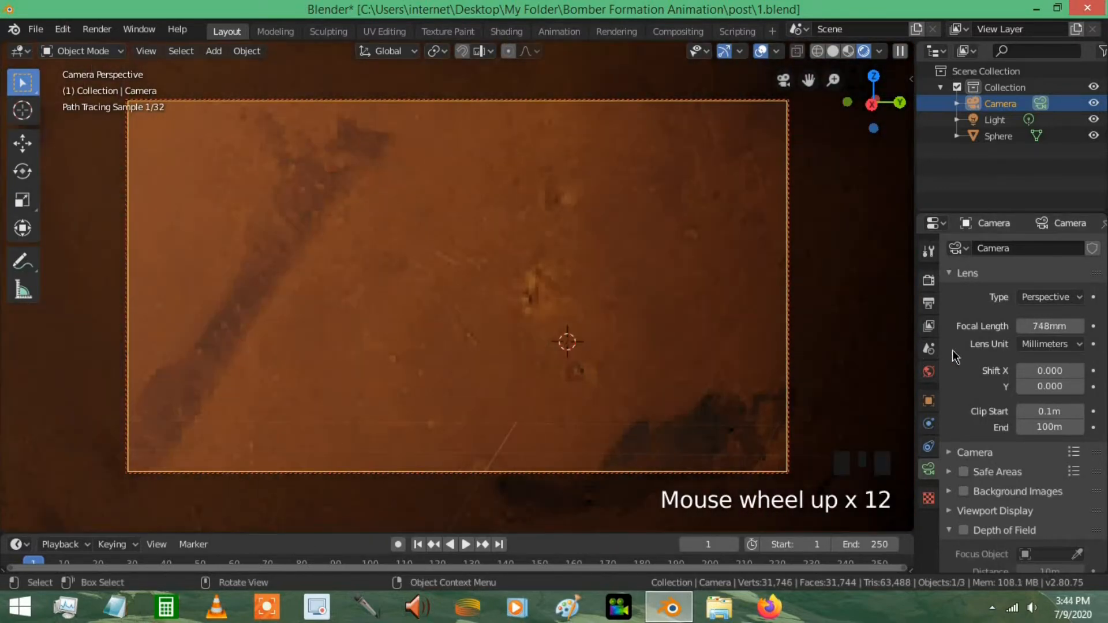
scroll("up", 3)
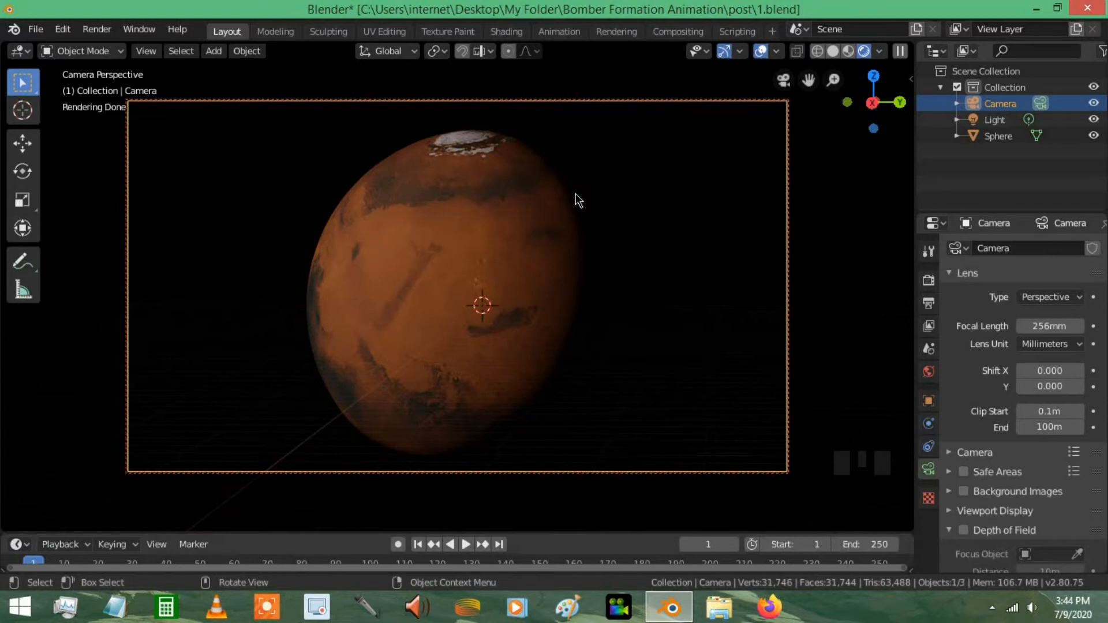
mouse_move(249, 496)
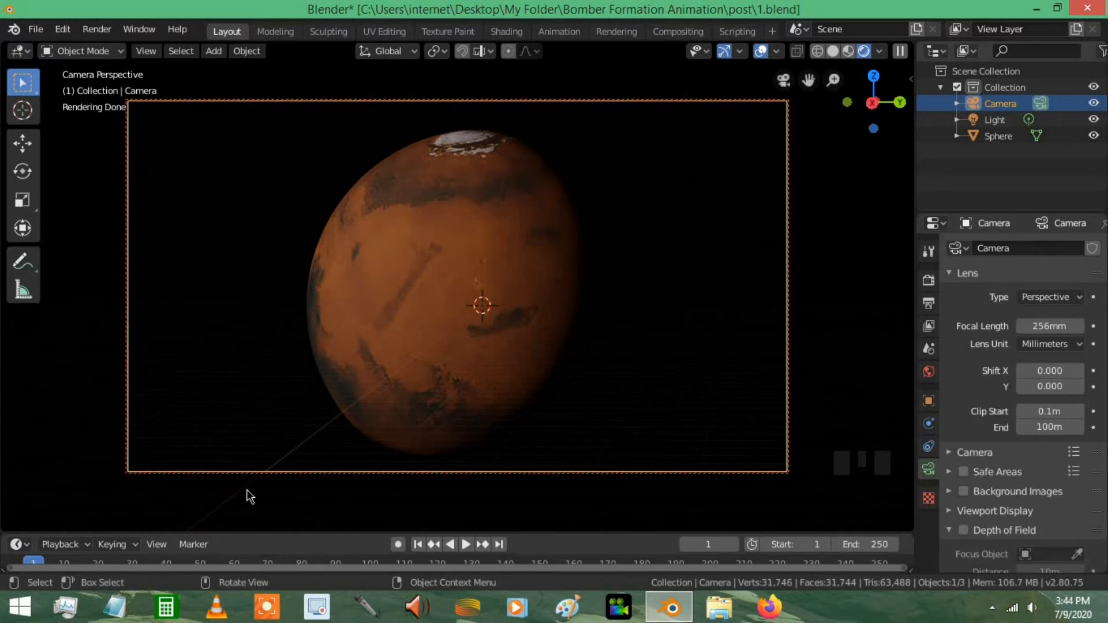
mouse_move(474, 383)
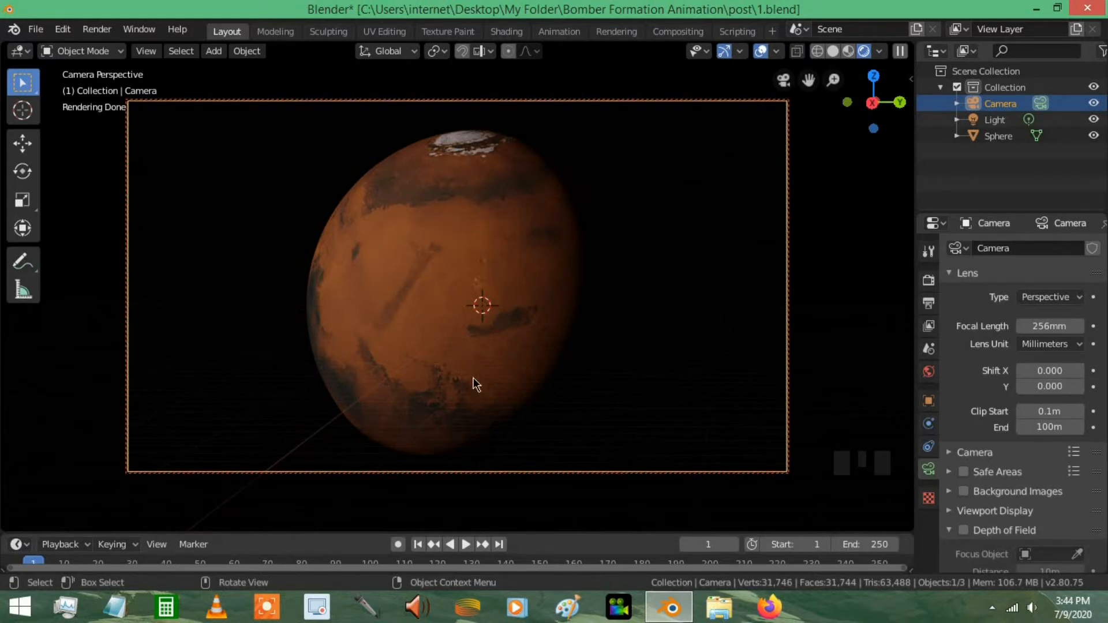
mouse_move(326, 379)
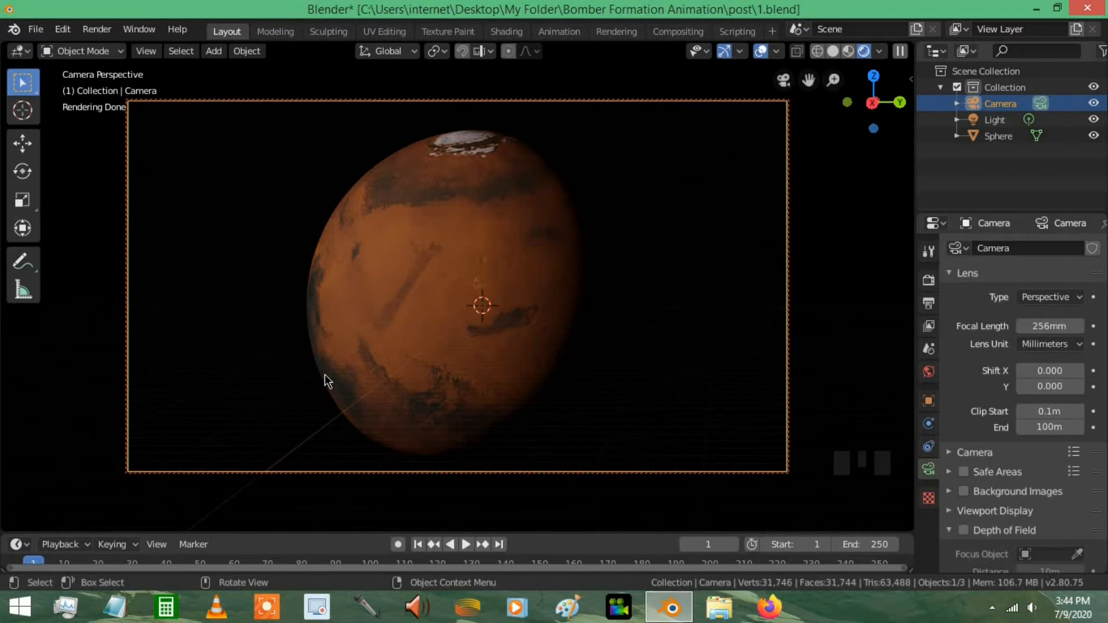
mouse_move(562, 249)
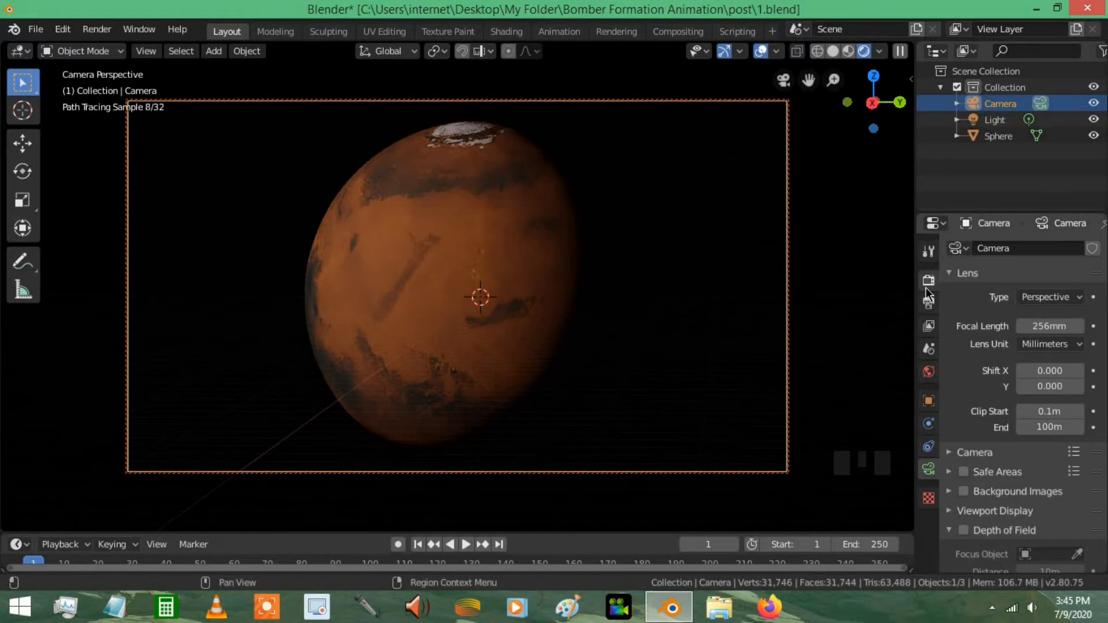
Step: Review Render sampling values, then show the Output dimensions of 1920×1080 at 100%
scroll("down", 3)
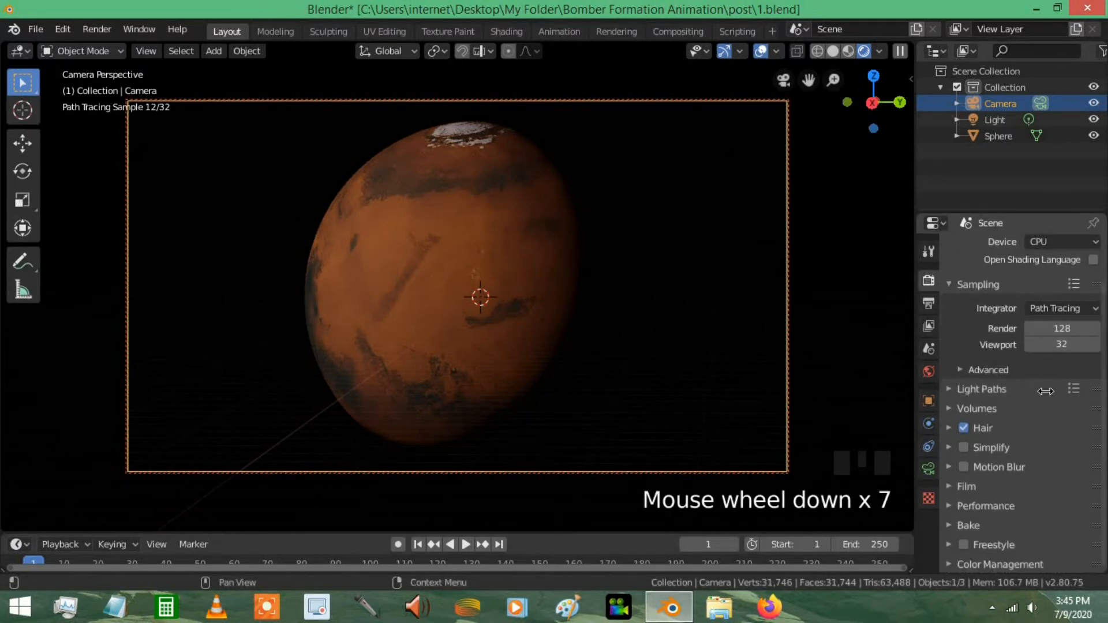
scroll("up", 3)
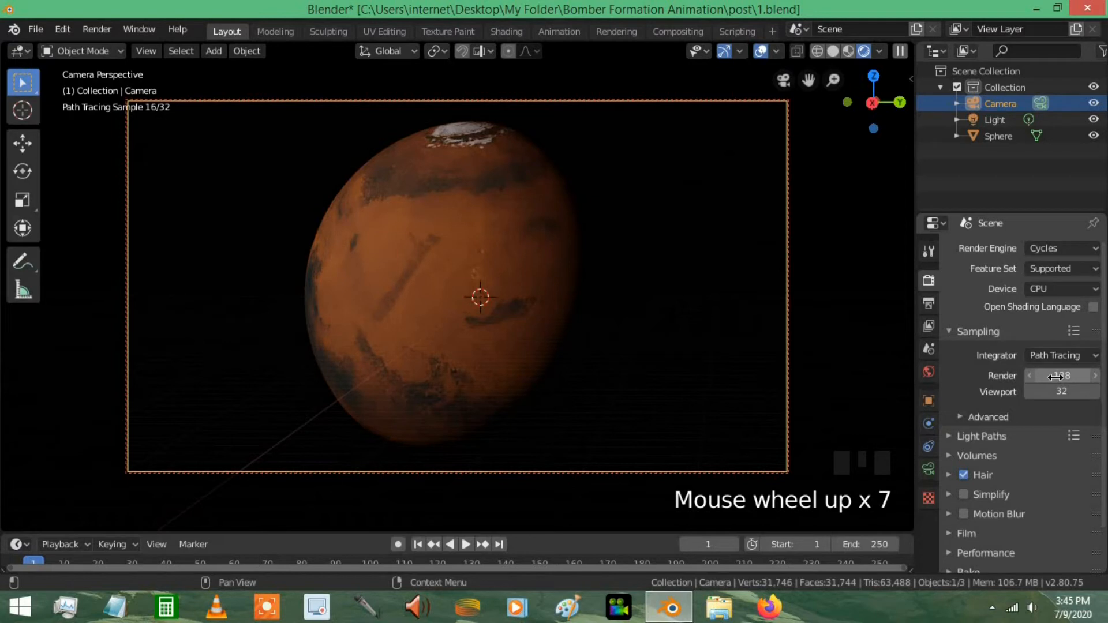
left_click(1062, 289)
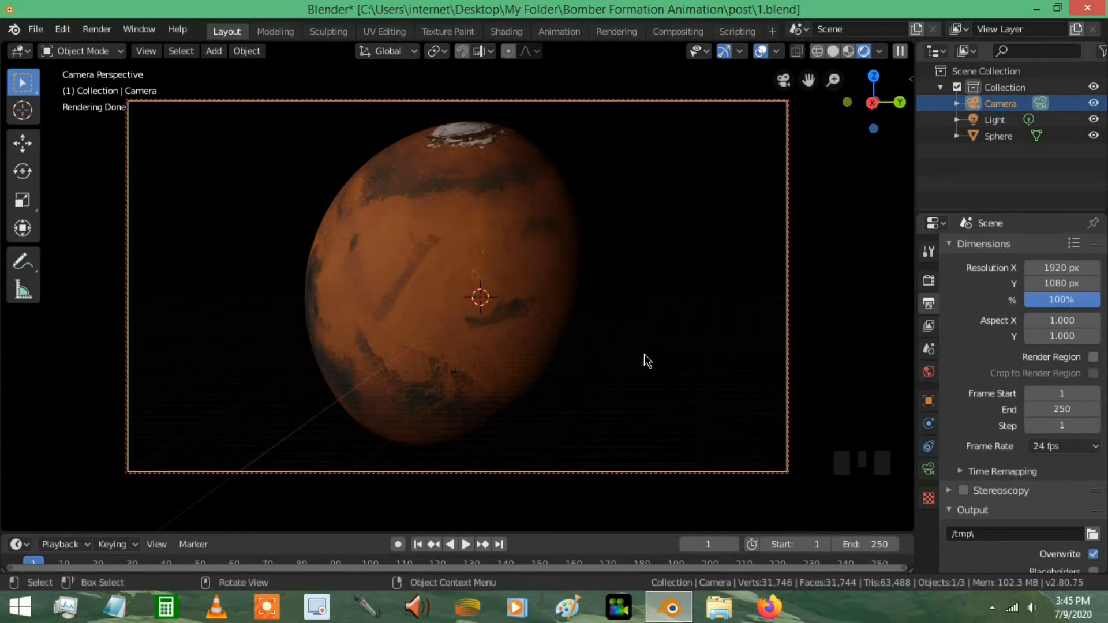
Step: Render the current frame of the Mars scene via Render > Render Image
left_click(139, 29)
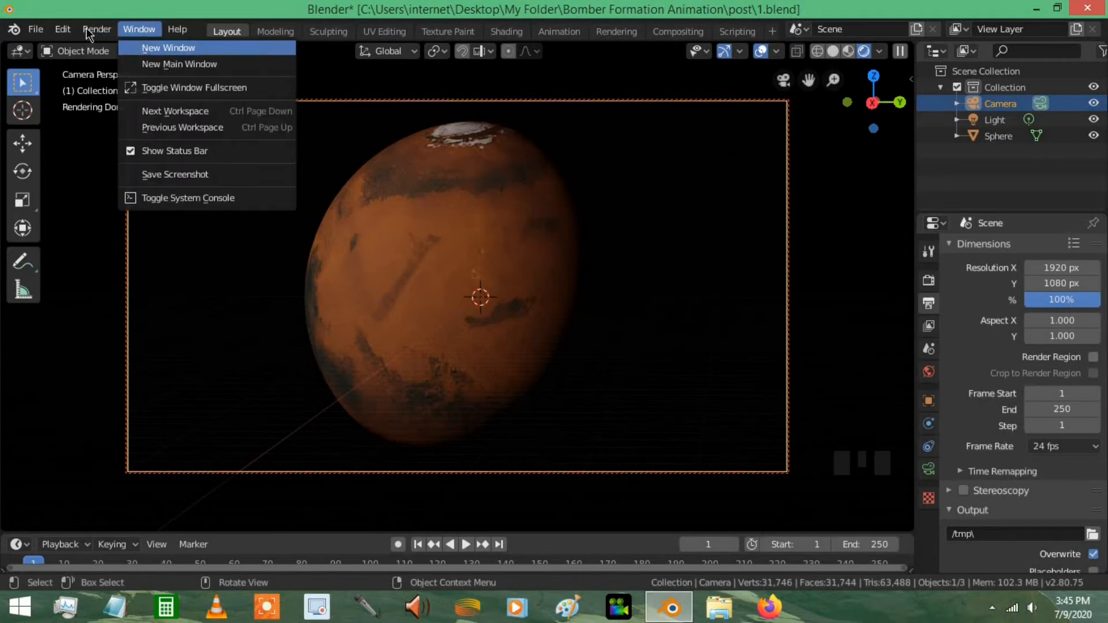
left_click(168, 47)
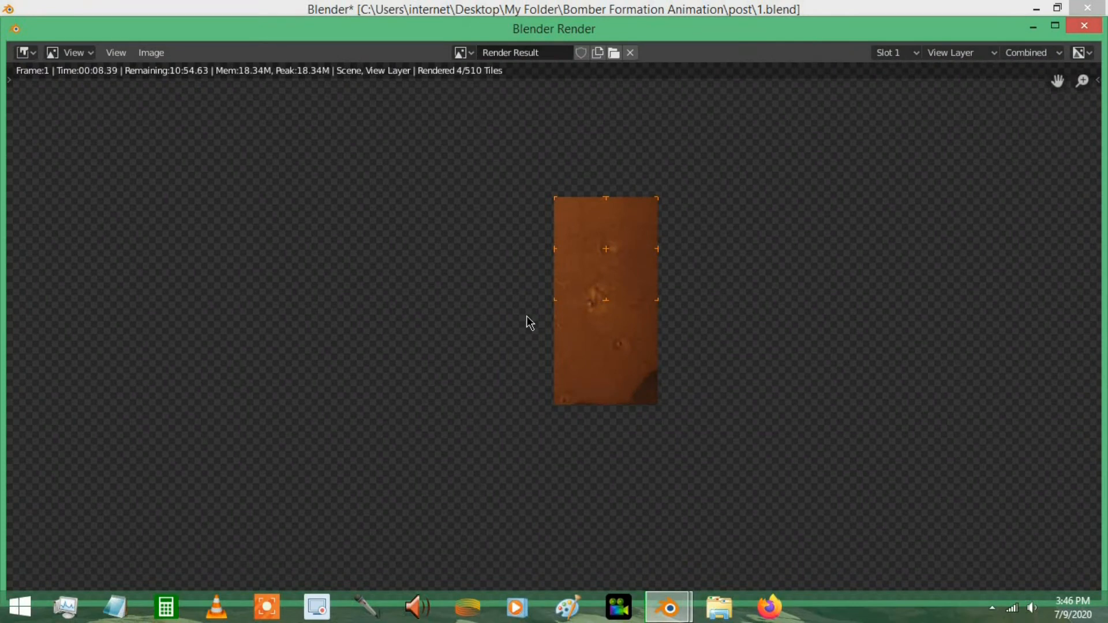
mouse_move(643, 249)
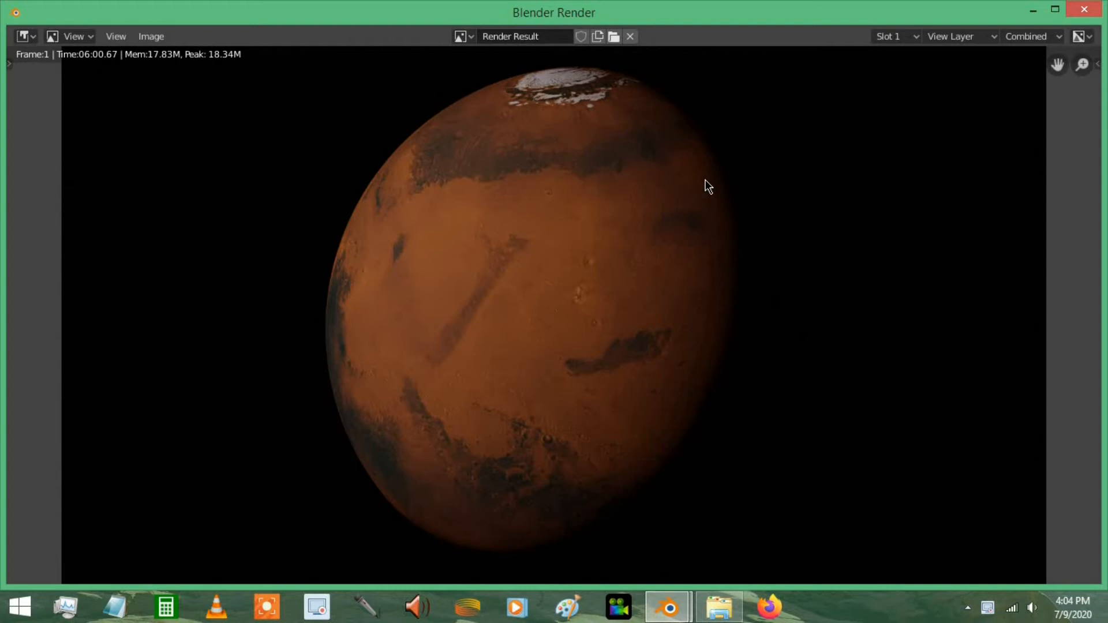
mouse_move(70, 37)
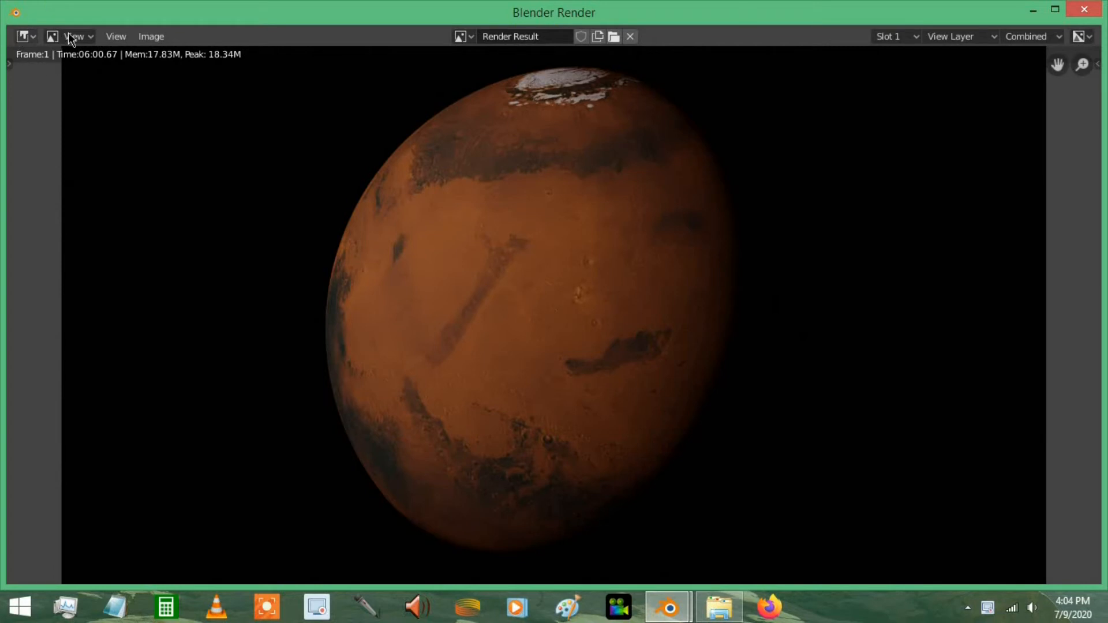
mouse_move(912, 197)
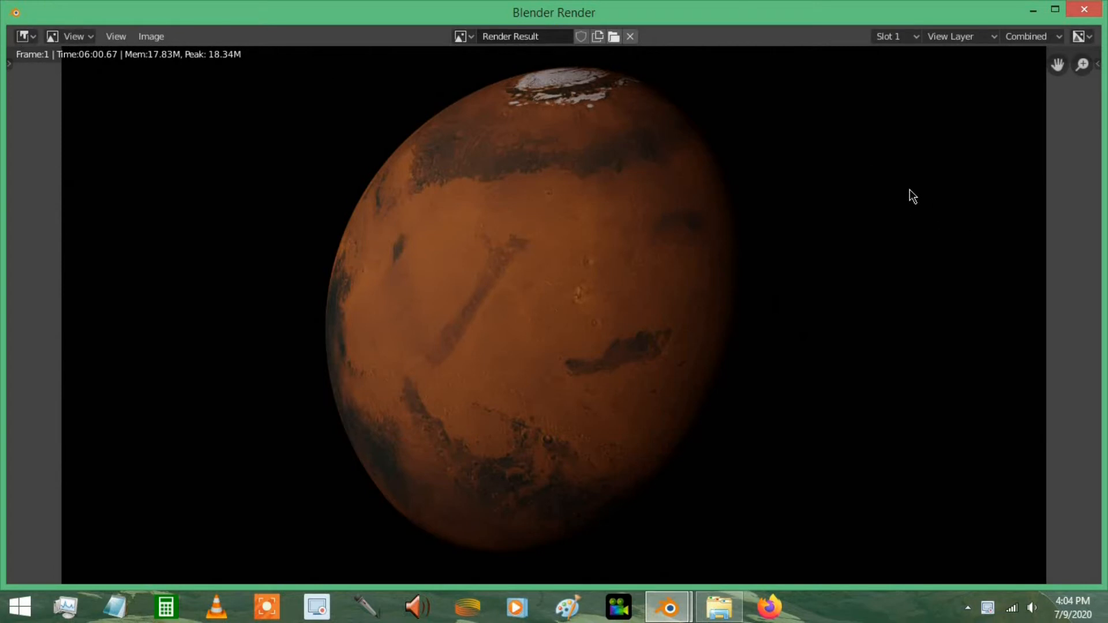
mouse_move(146, 97)
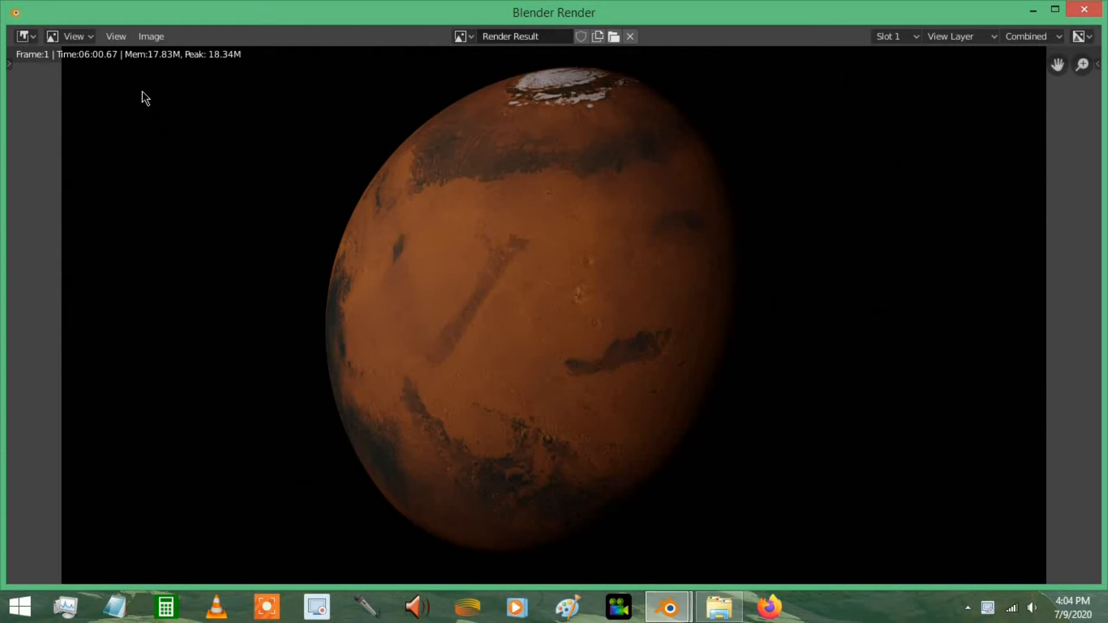
mouse_move(742, 195)
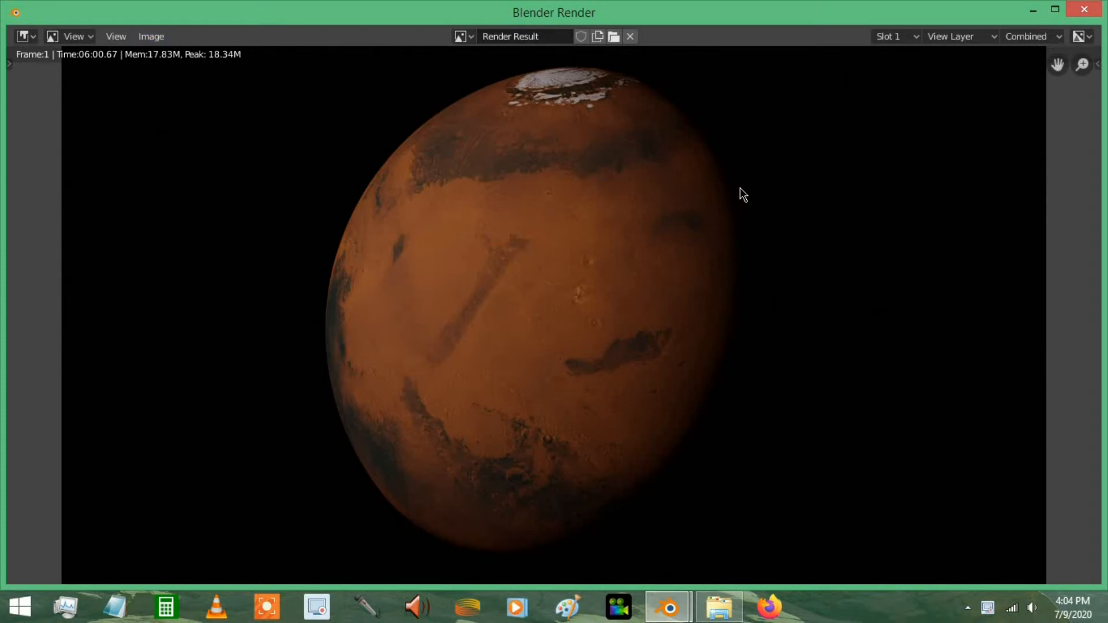
mouse_move(269, 166)
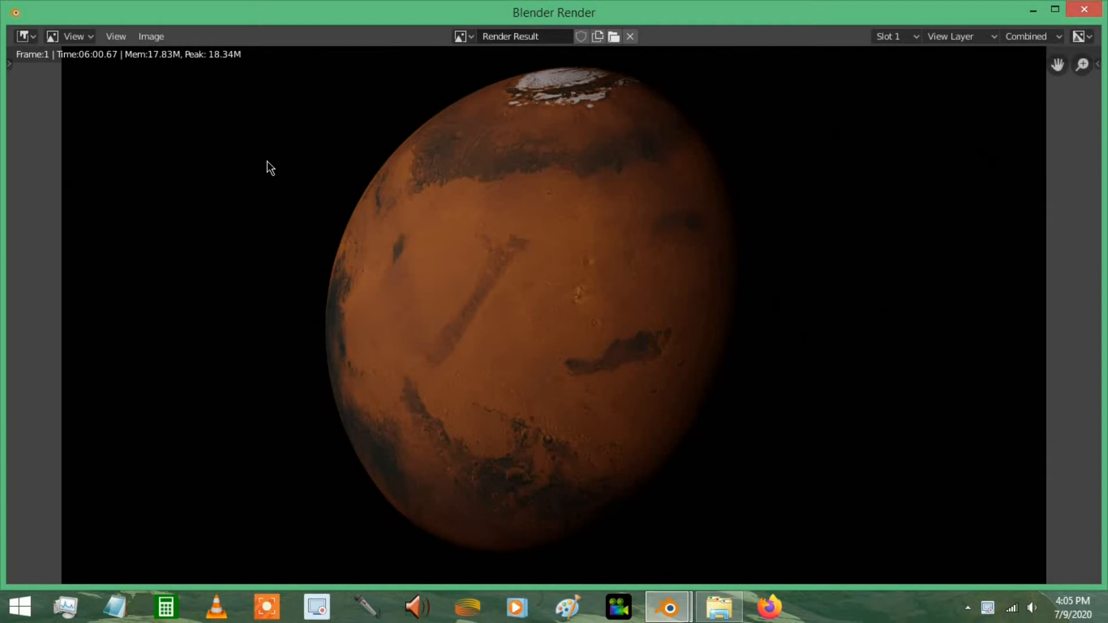
Step: Save the finished render as a PNG named Mars in My Folder
left_click(150, 36)
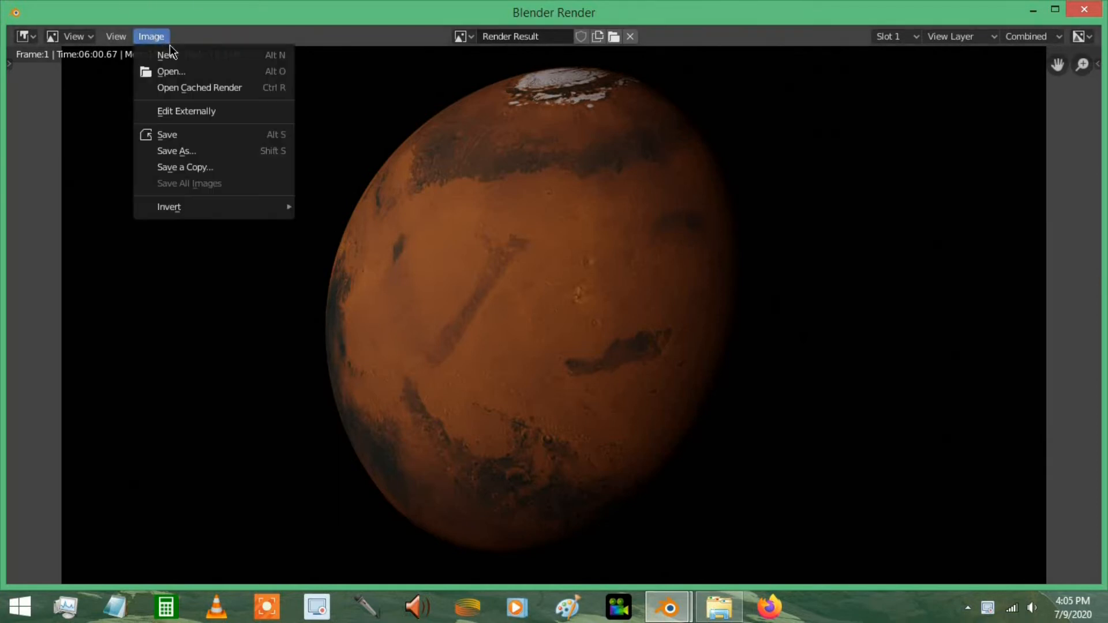
left_click(176, 150)
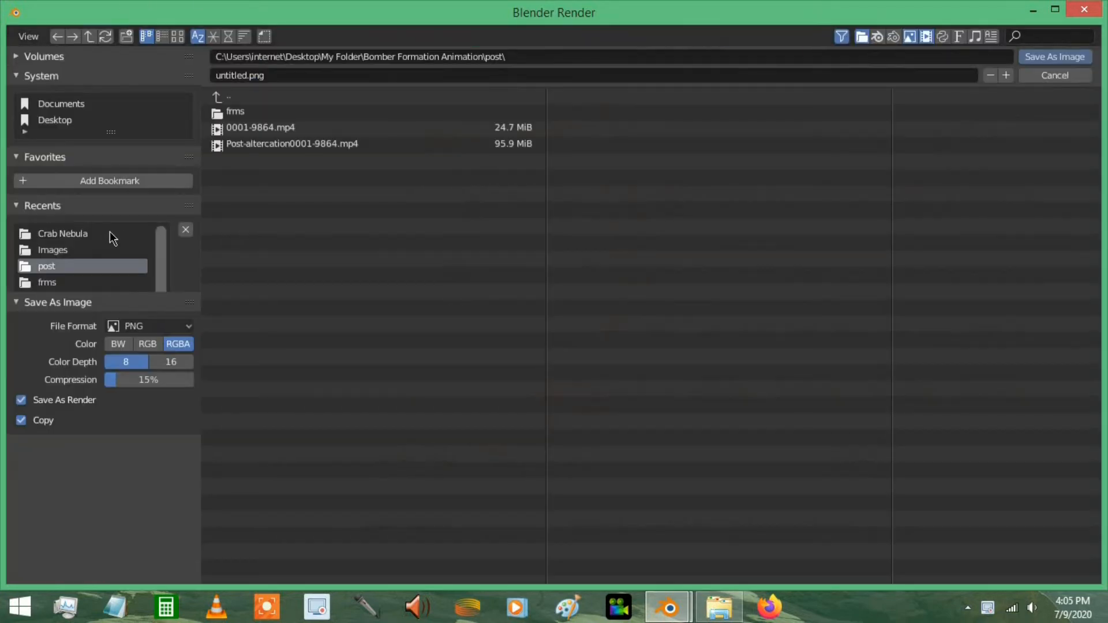
left_click(62, 233)
type("Mars")
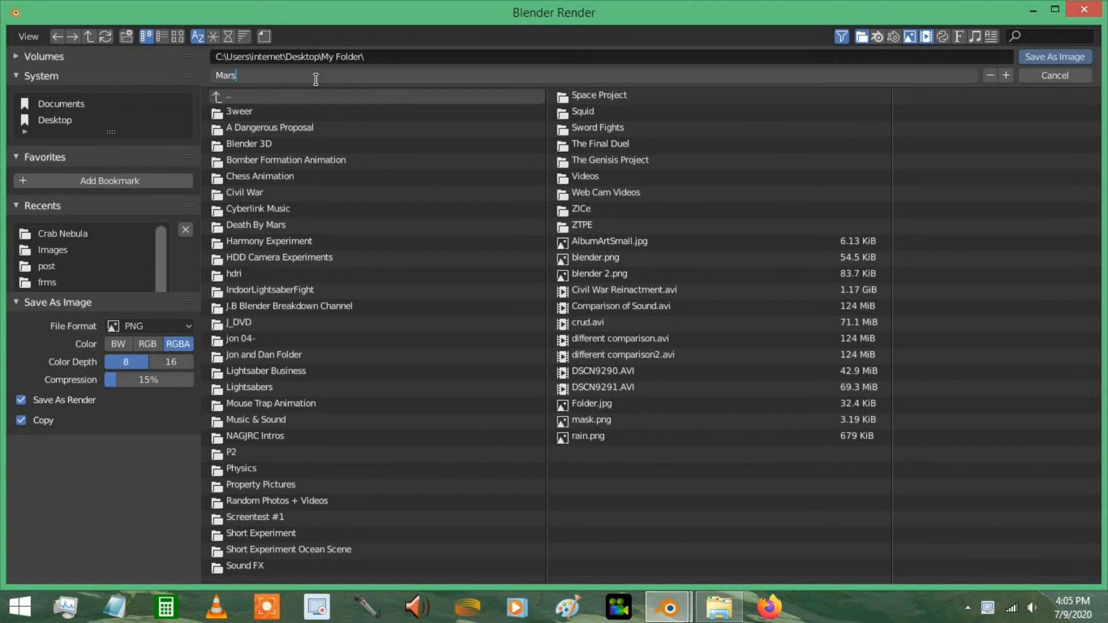
left_click(1054, 57)
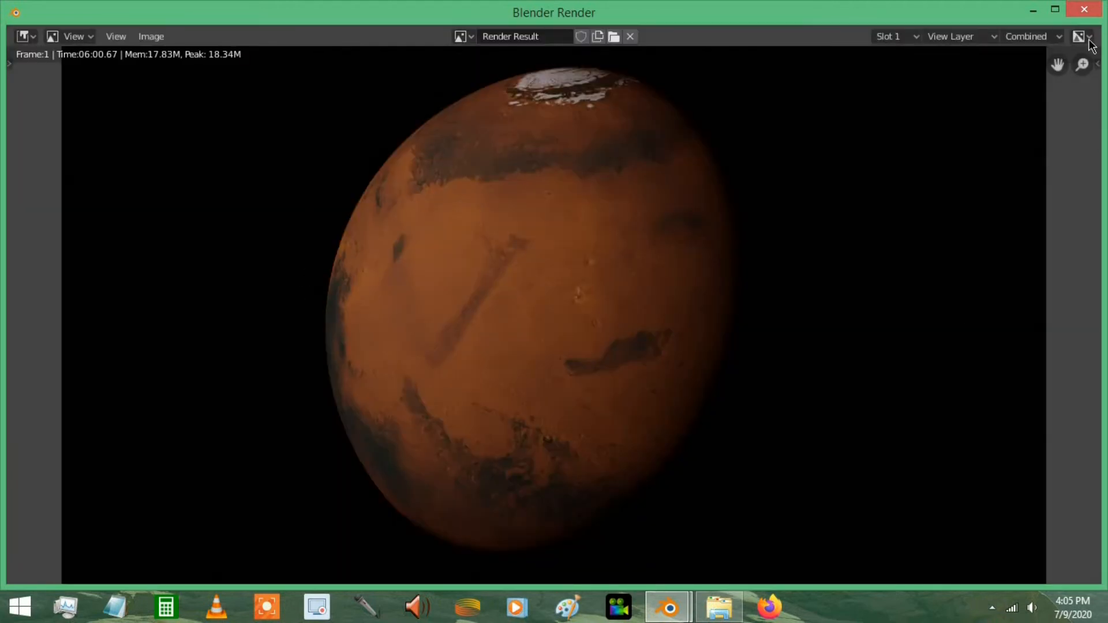
mouse_move(1080, 35)
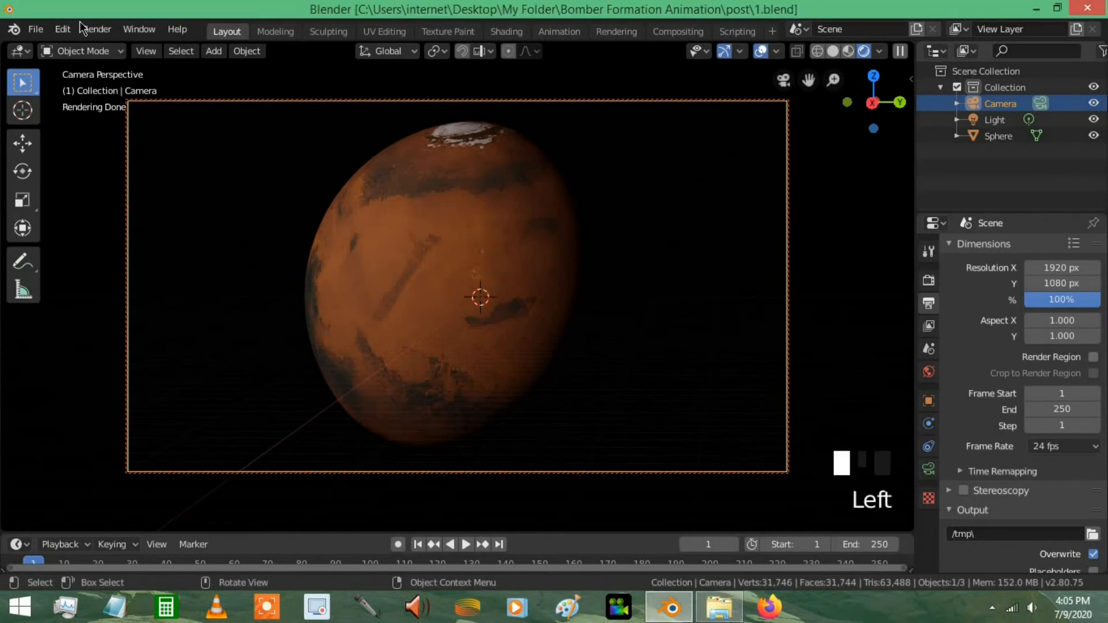
Step: Start a new file, switch to the Compositor, enable Use Nodes and move the Composite node right
left_click(34, 29)
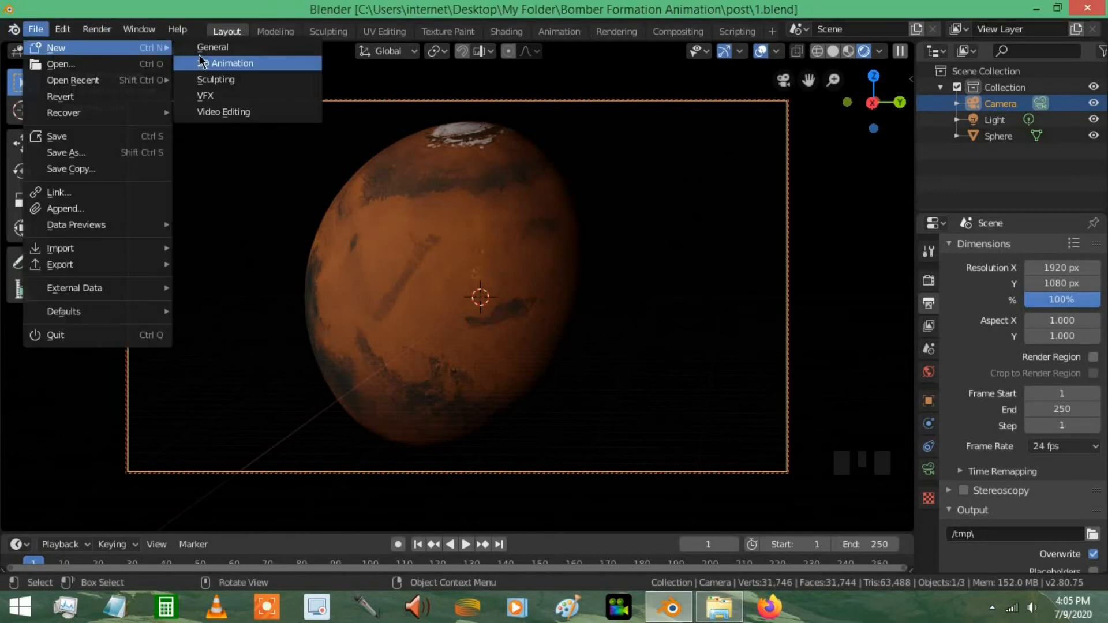
left_click(212, 46)
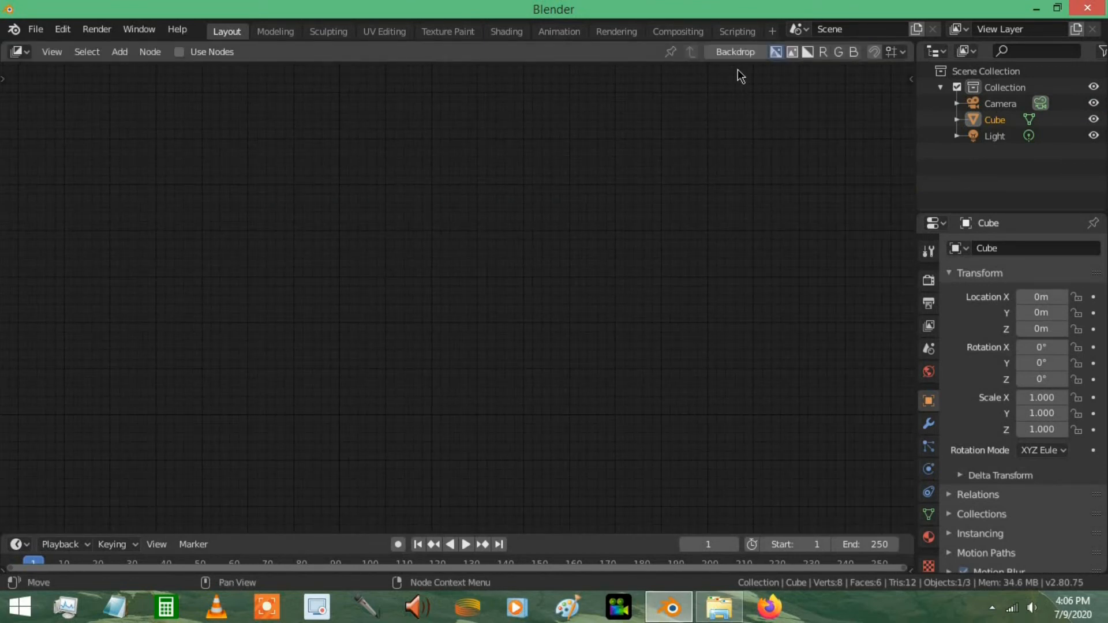
left_click(736, 52)
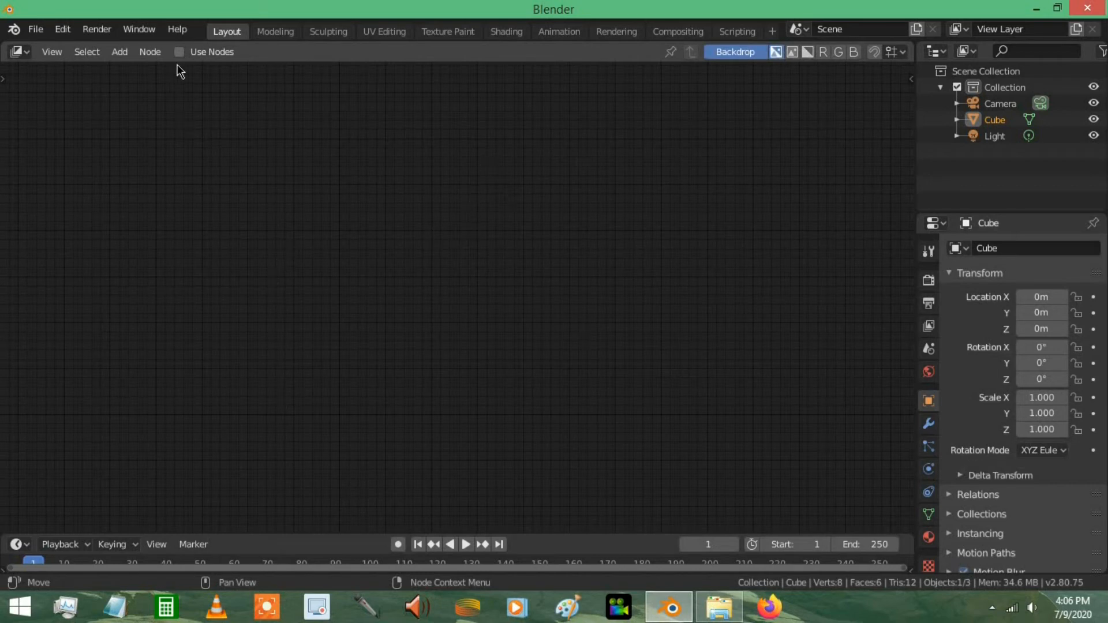
left_click(180, 52)
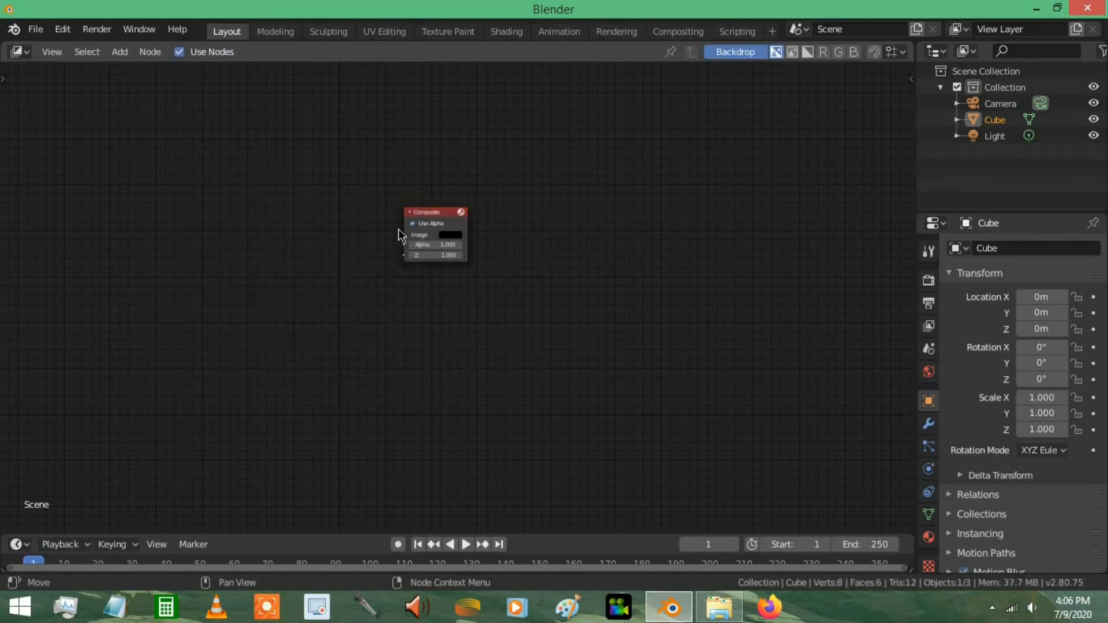
left_click_drag(423, 212, 612, 269)
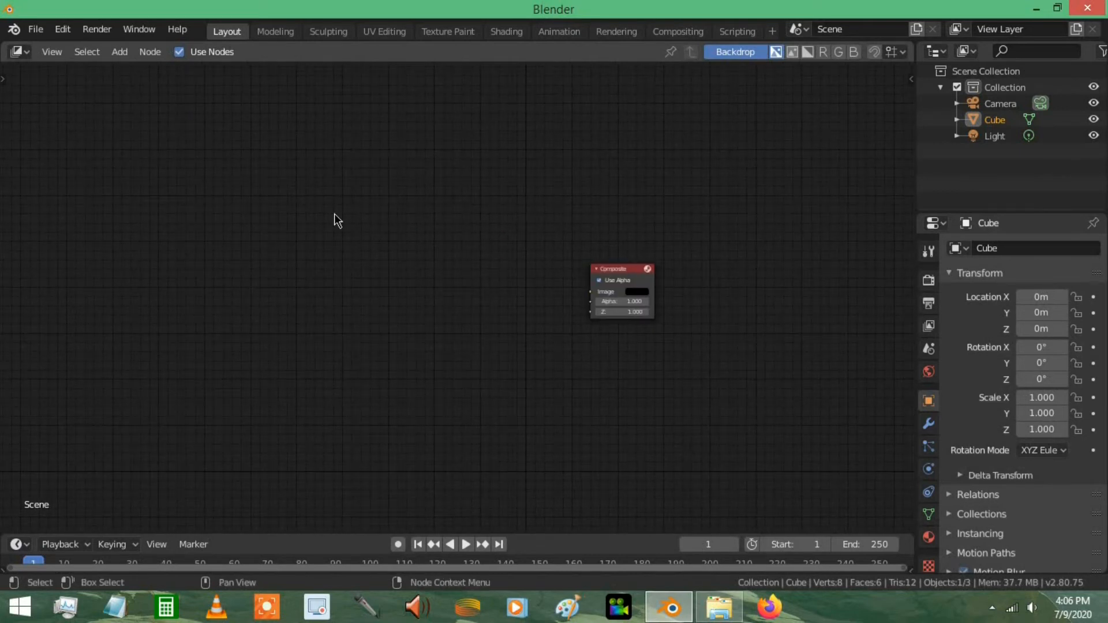
Step: Add an Image input node and bring up the file browser to load its image
left_click(119, 52)
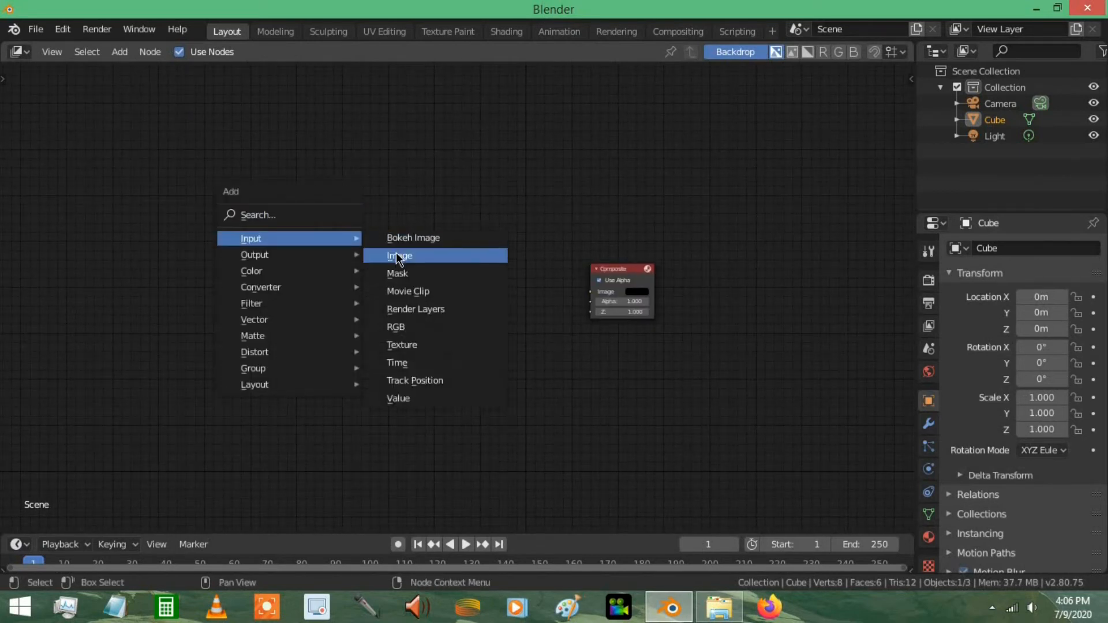
left_click(400, 257)
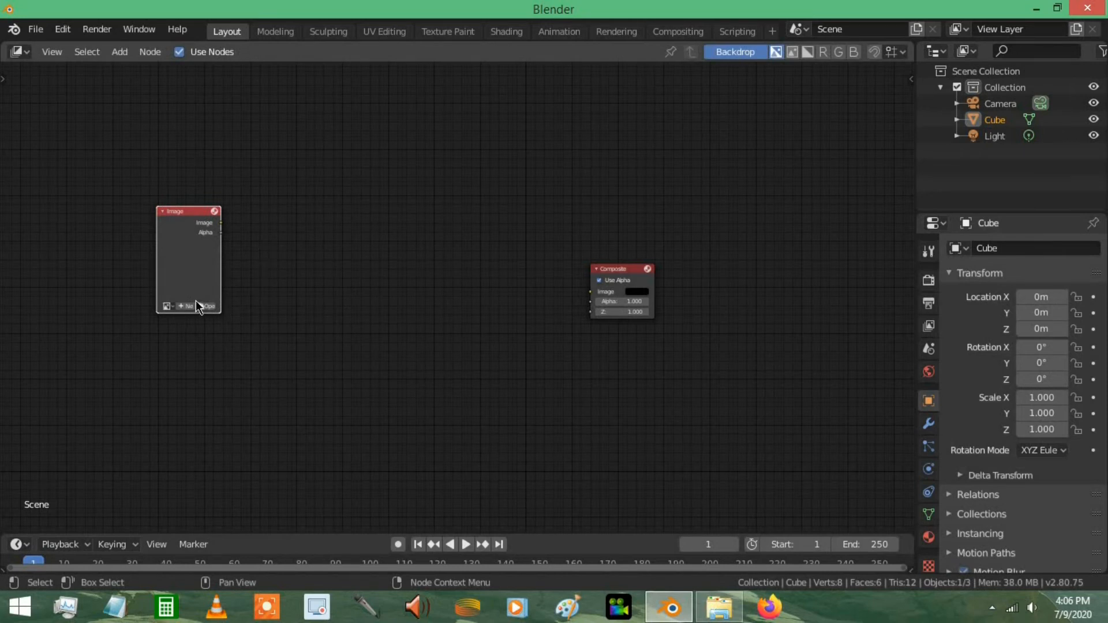
left_click(188, 305)
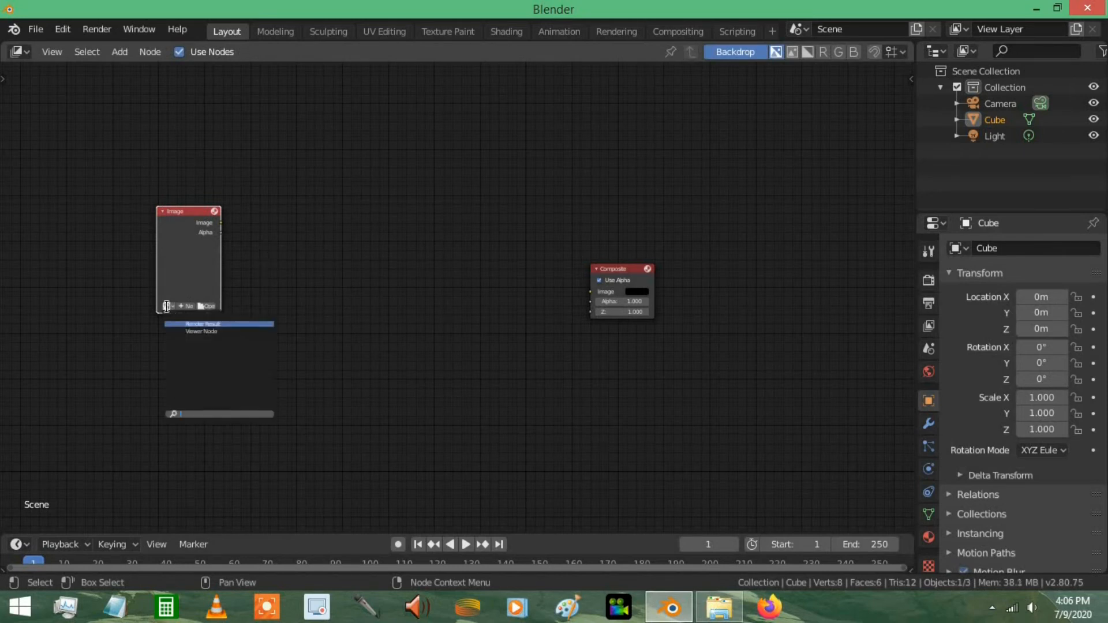
left_click(206, 305)
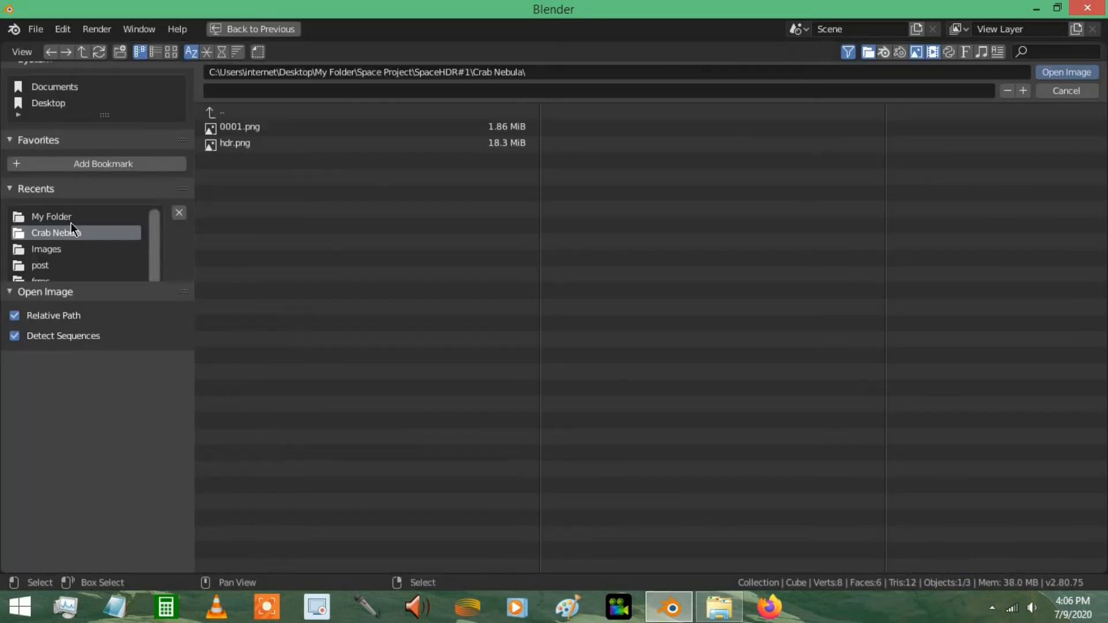
Step: Load Mars.png from My Folder into the Image node and select the Composite node
left_click(52, 215)
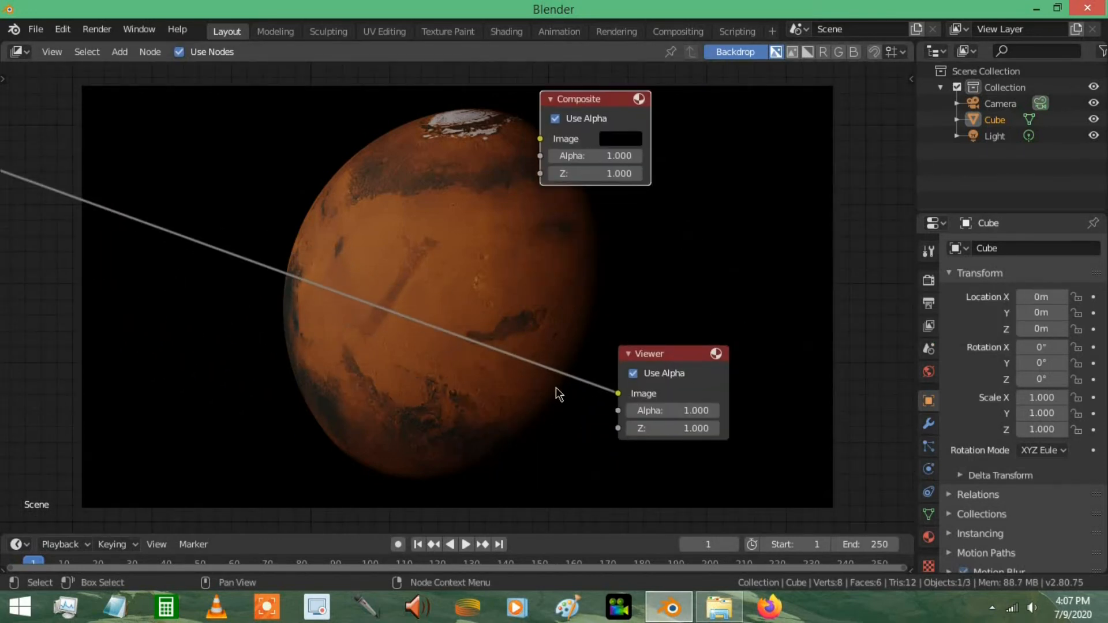
mouse_move(74, 43)
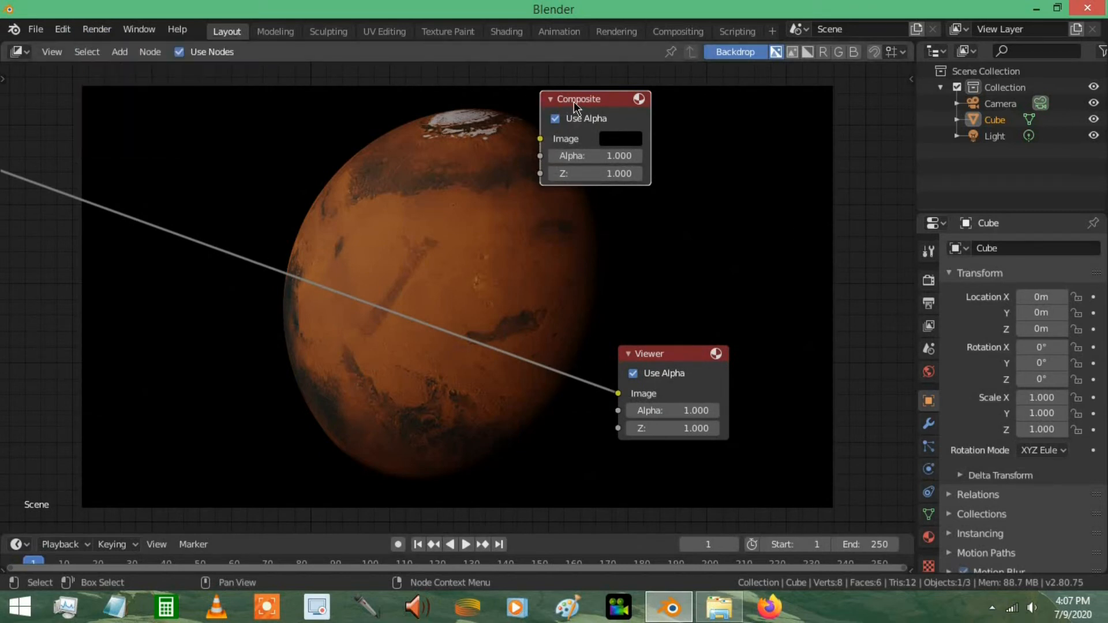
left_click(96, 29)
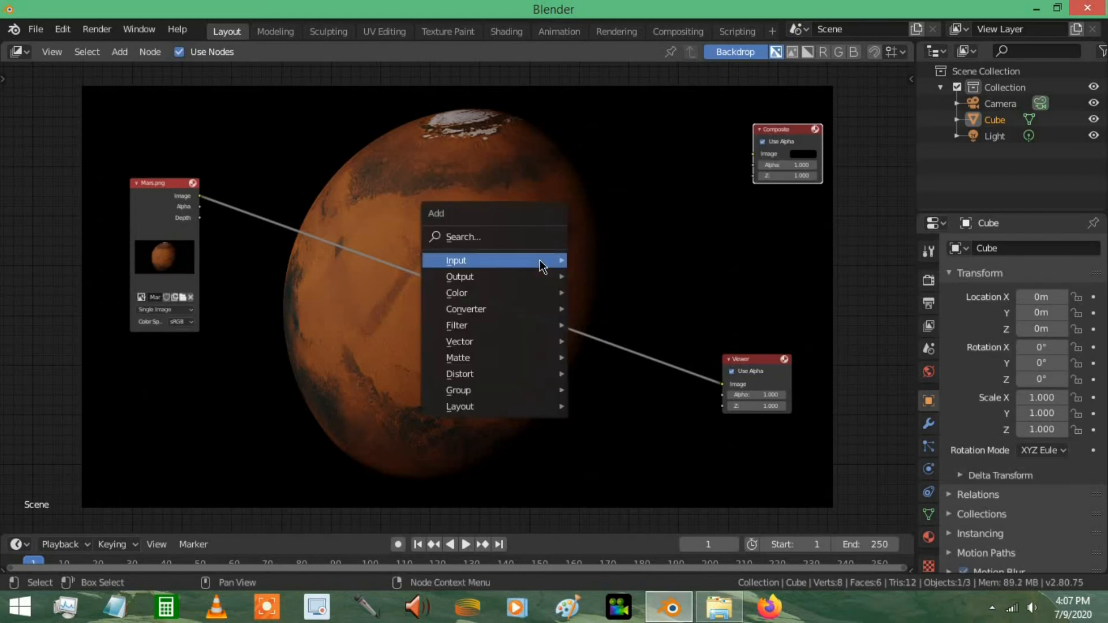
mouse_move(524, 237)
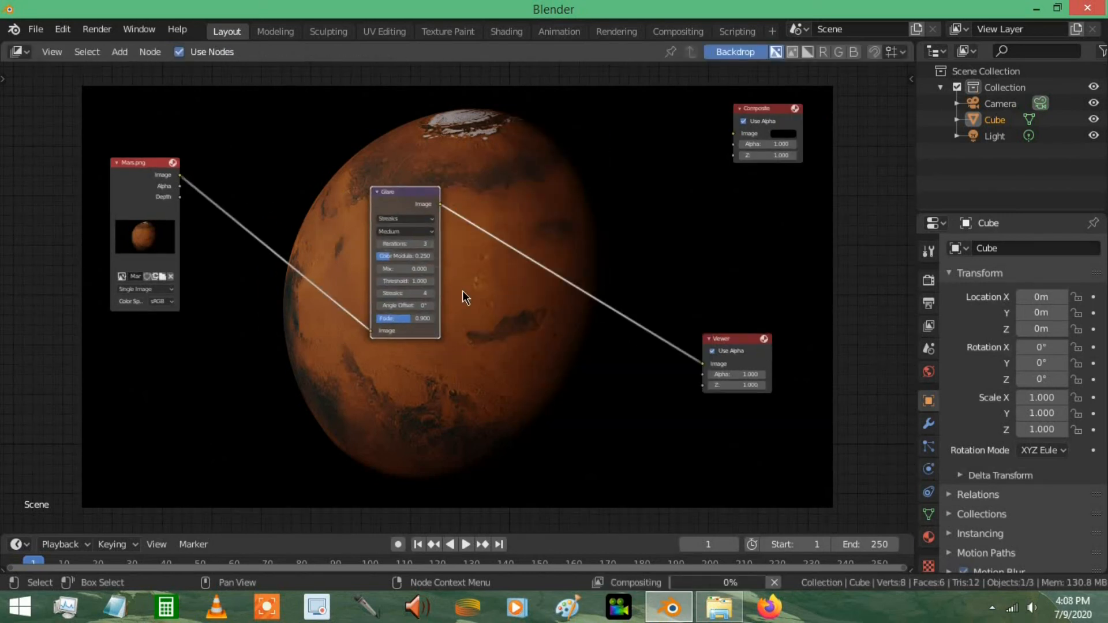
Step: Set the Glare node's type to Fog Glow and raise its size
scroll("up", 3)
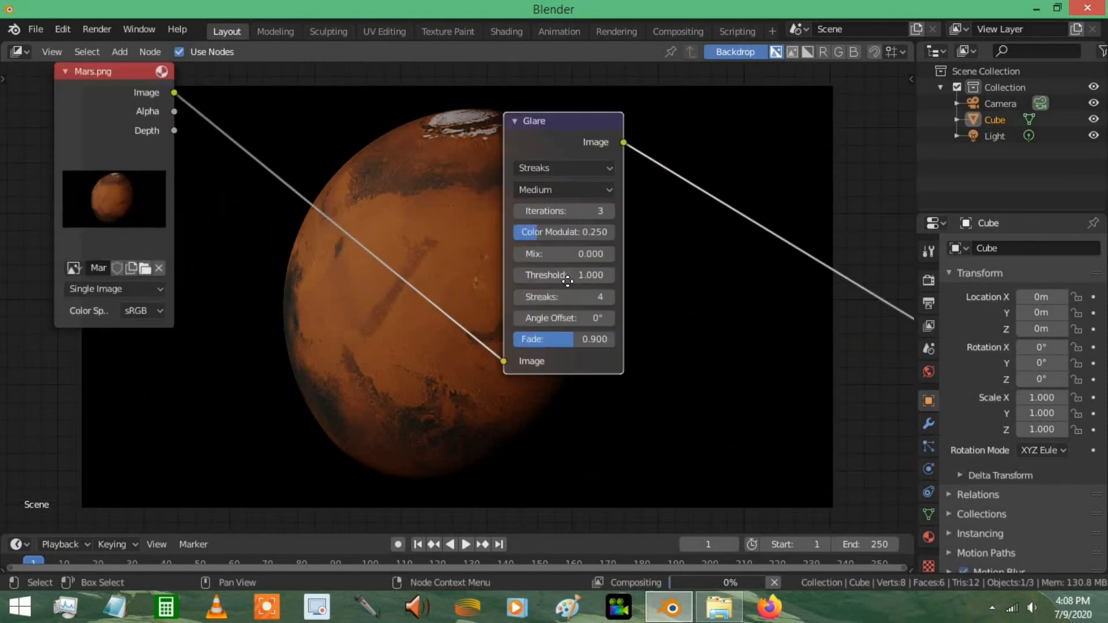
left_click(563, 167)
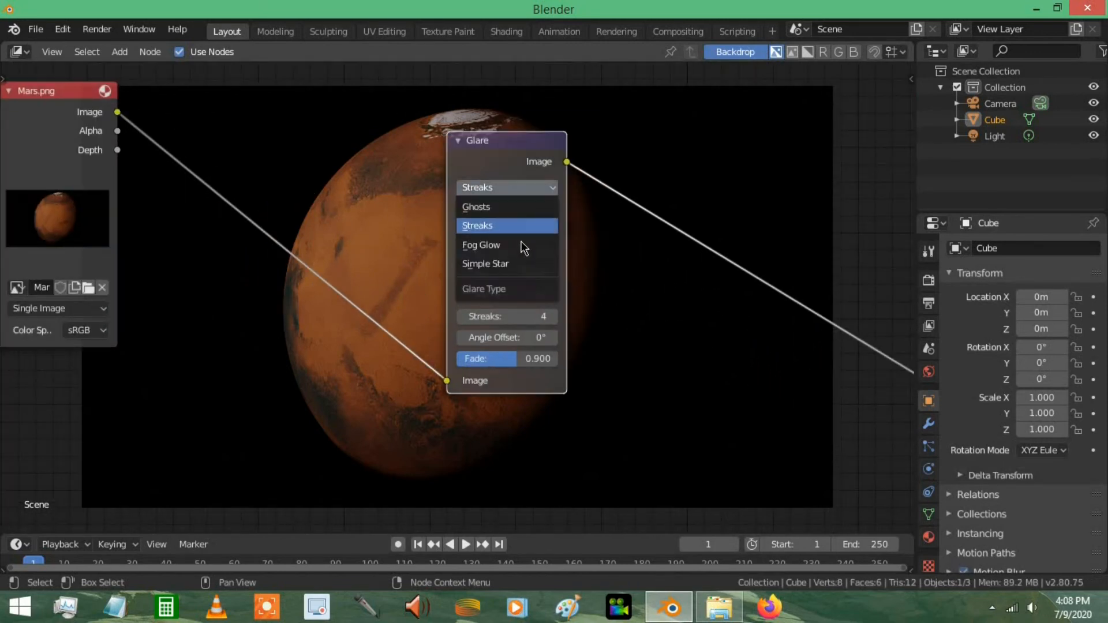
left_click(480, 245)
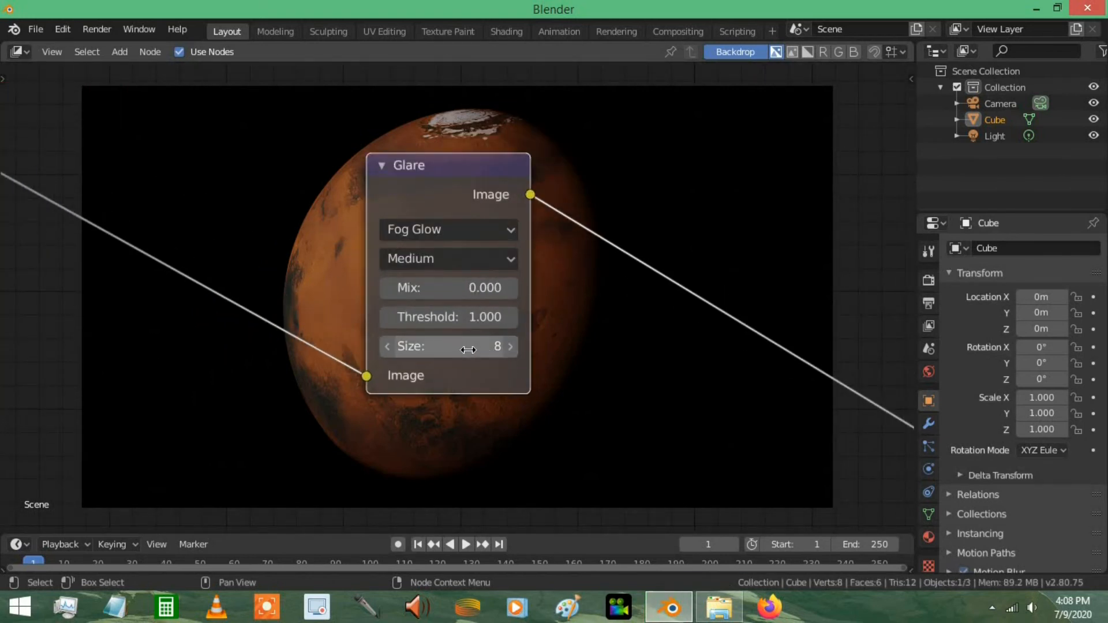
left_click(510, 346)
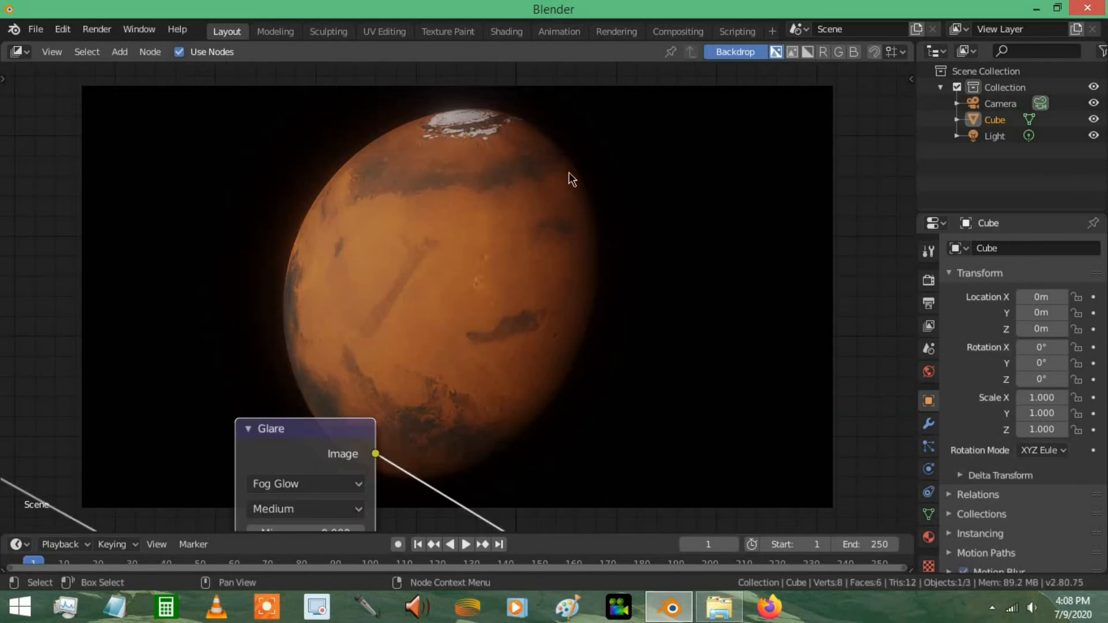
mouse_move(425, 133)
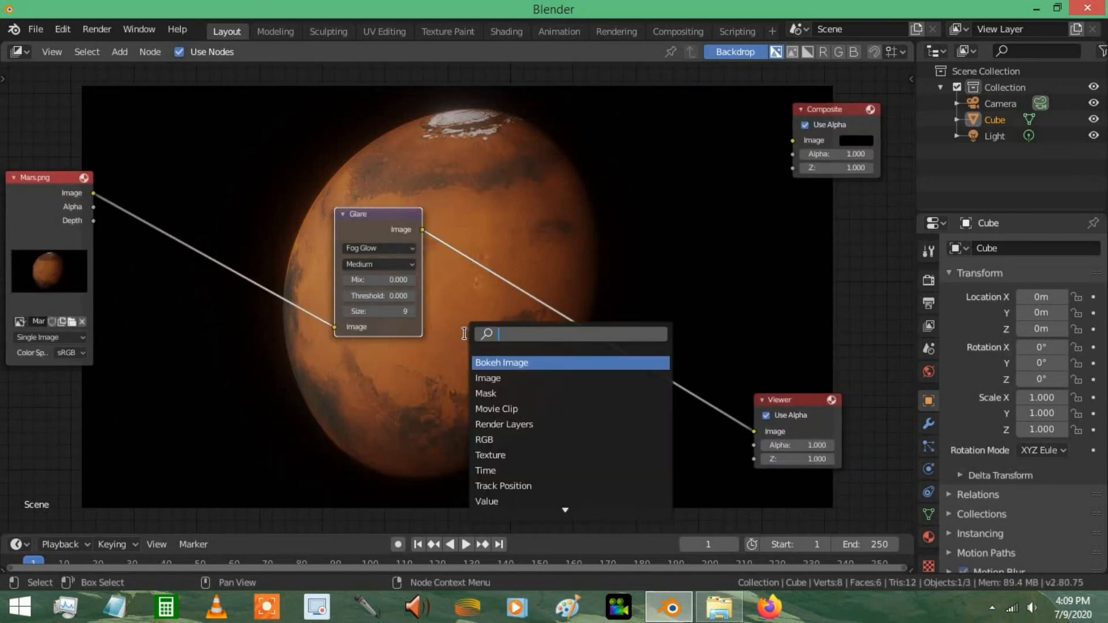
Step: Search 'colo' and add a Color Balance node between the Glare and Viewer nodes
type("colo")
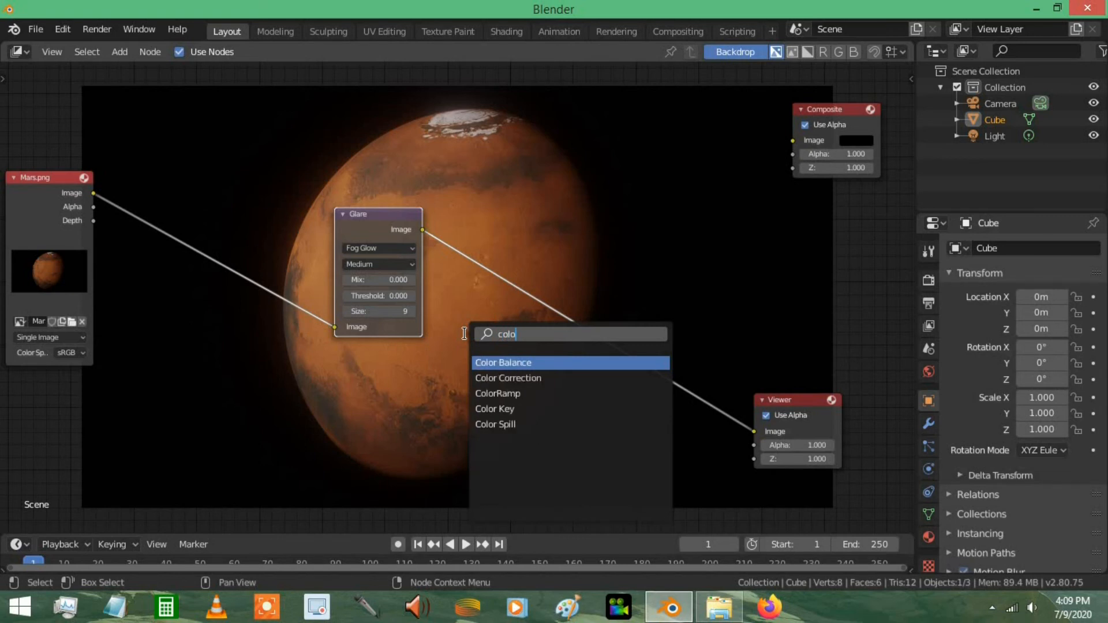
left_click(502, 363)
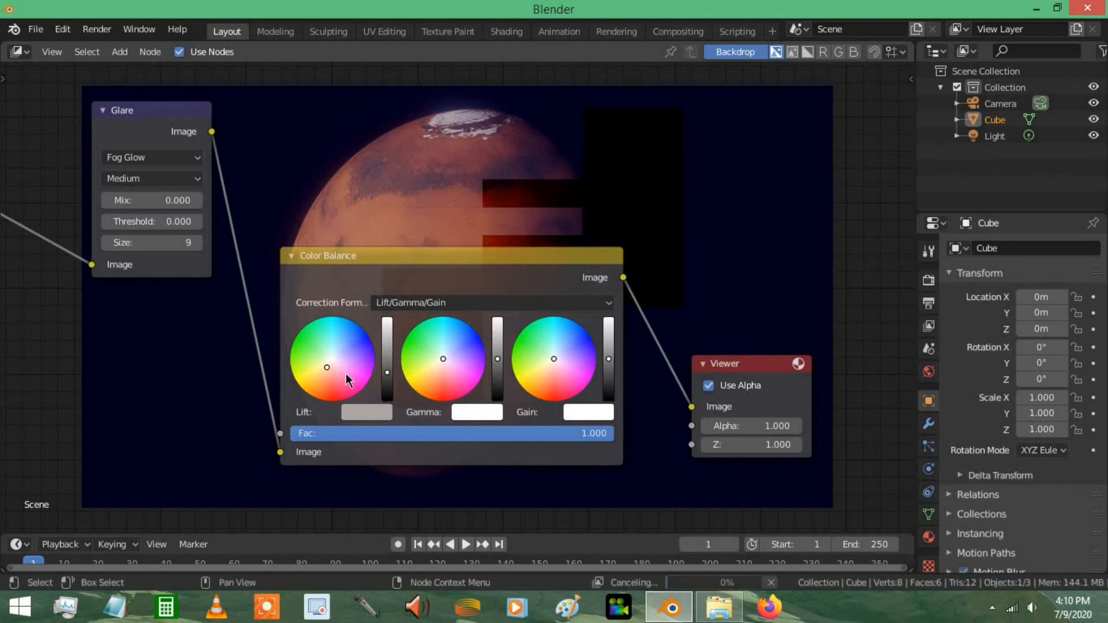
mouse_move(363, 356)
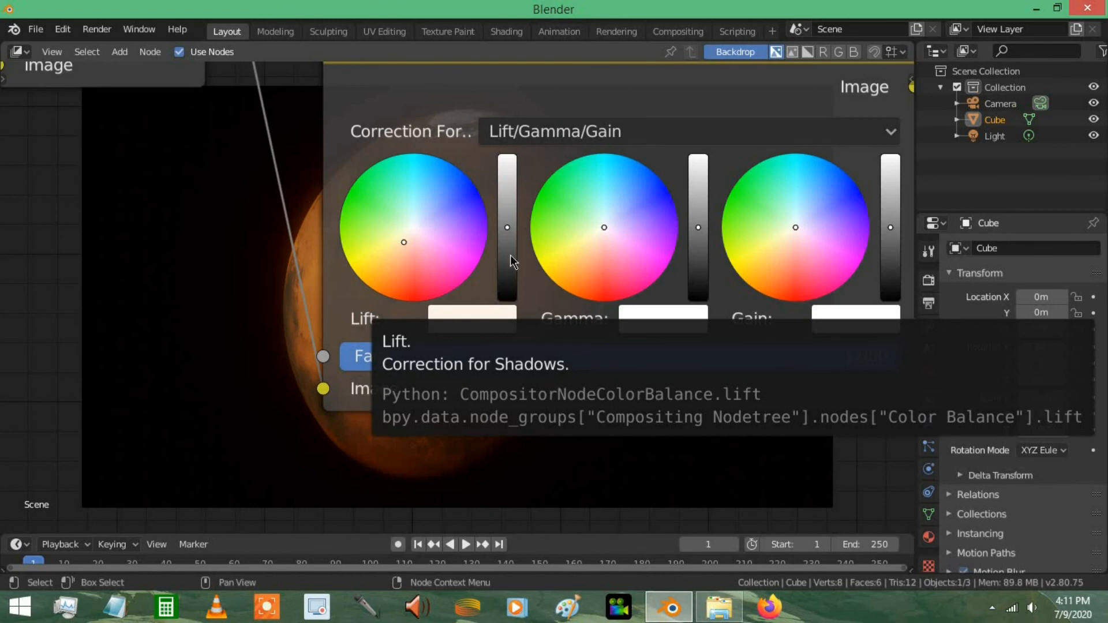
mouse_move(511, 237)
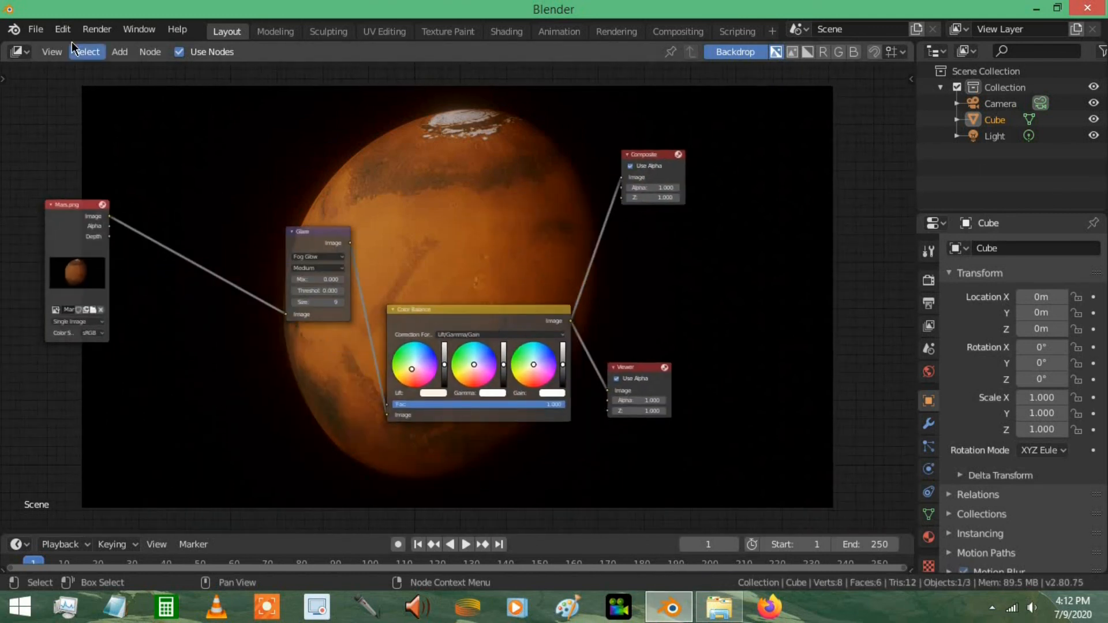
Step: Render the composited scene and save it as Mars.png2.png in My Folder
left_click(96, 28)
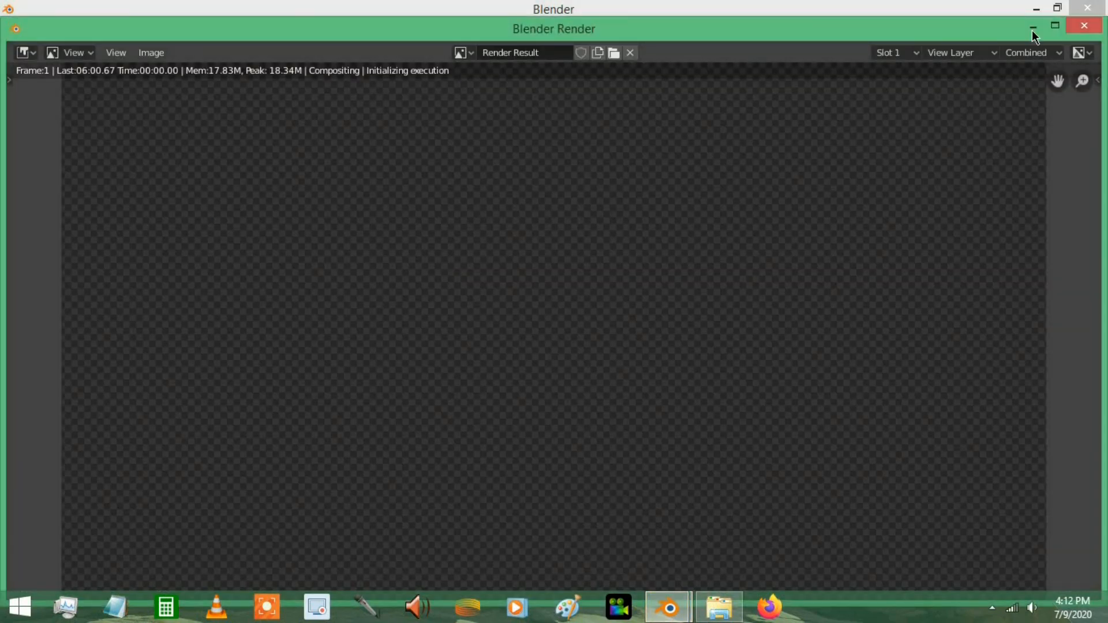
left_click(144, 30)
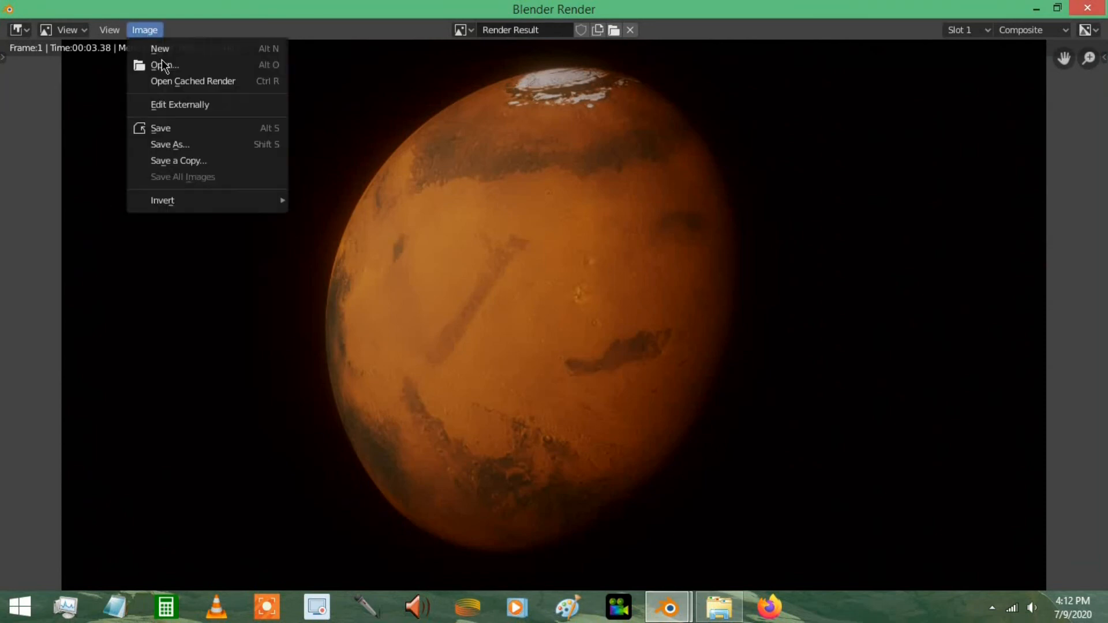
left_click(170, 144)
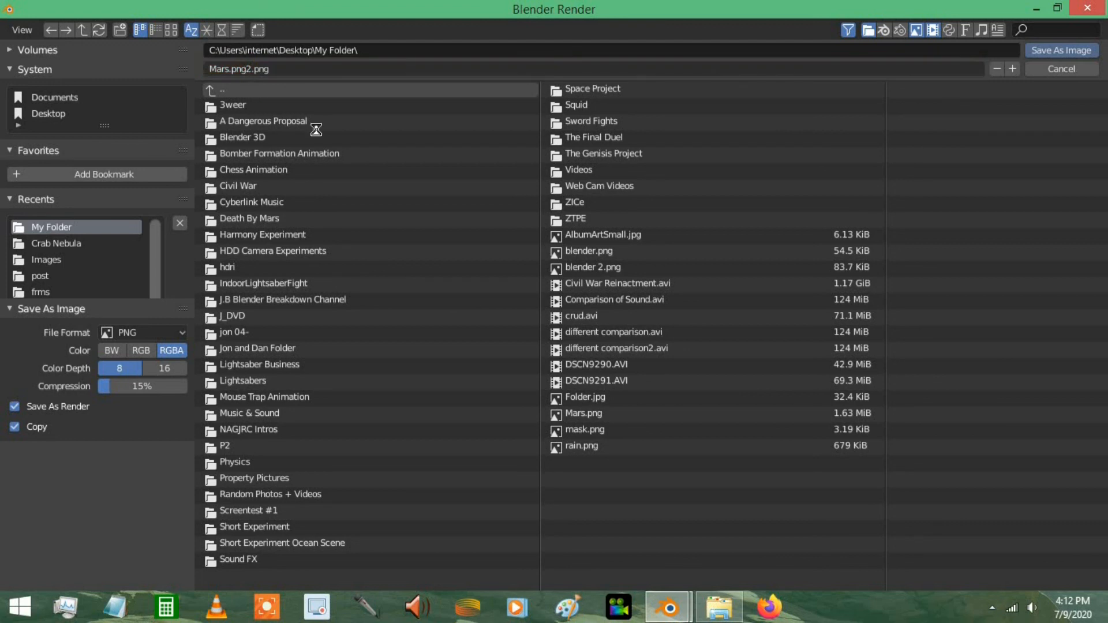
left_click(1060, 49)
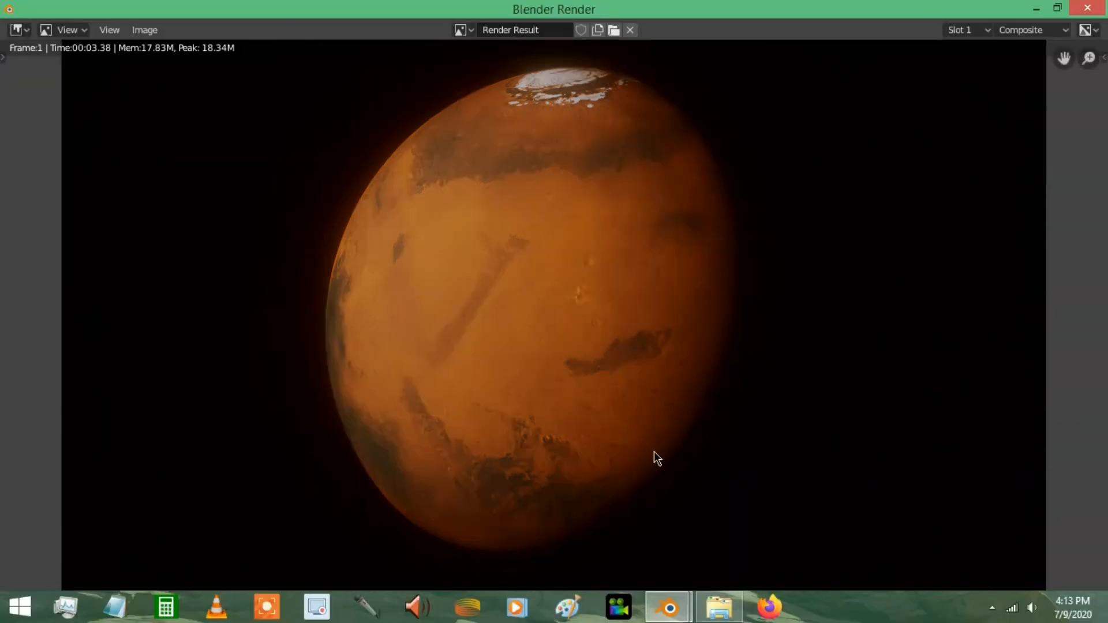